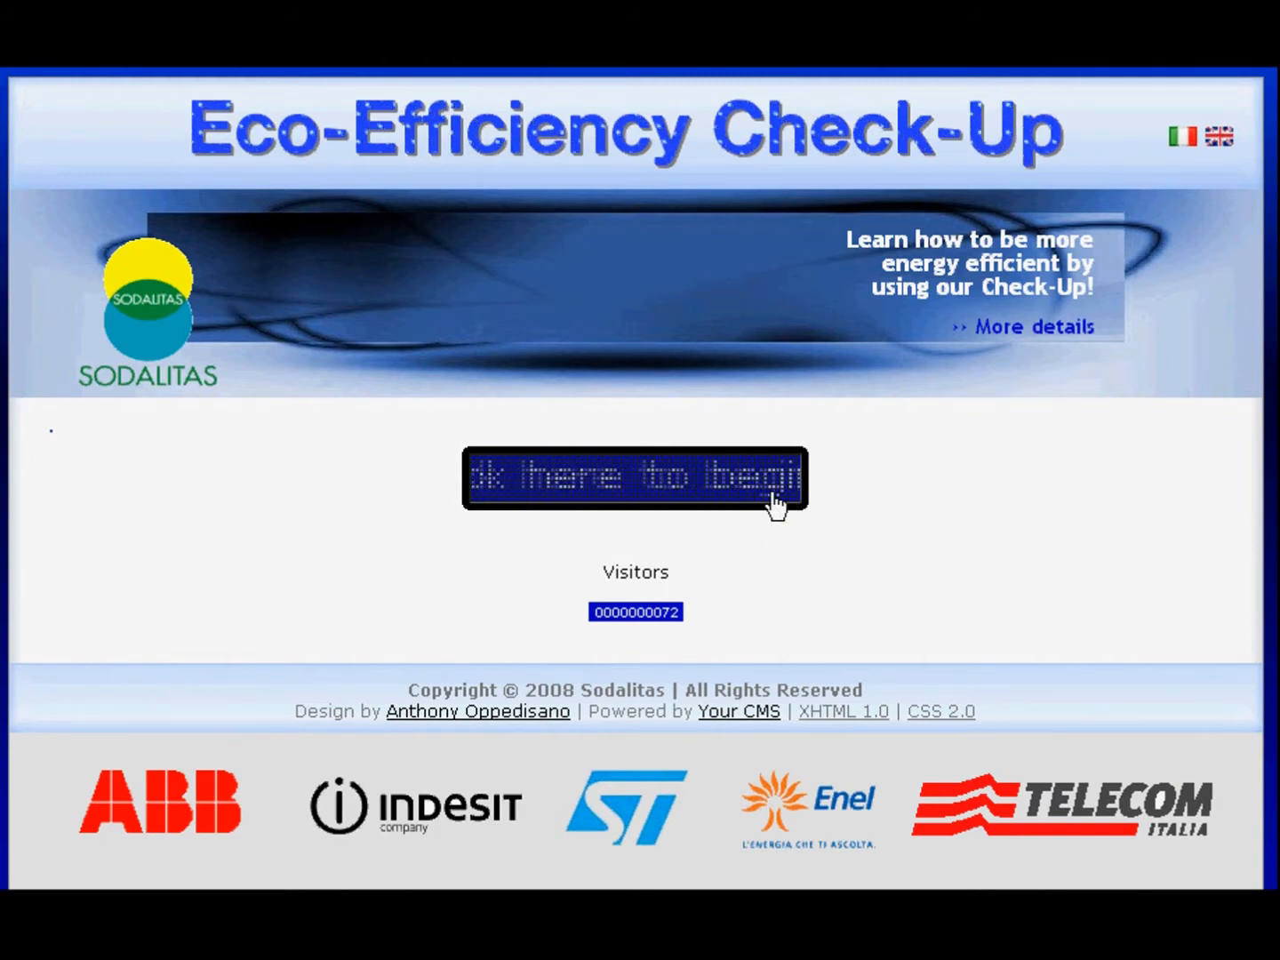
- Begin the check-up and log in as the demo user to reach the home page
{"action": "left_click", "coordinate": [635, 476]}
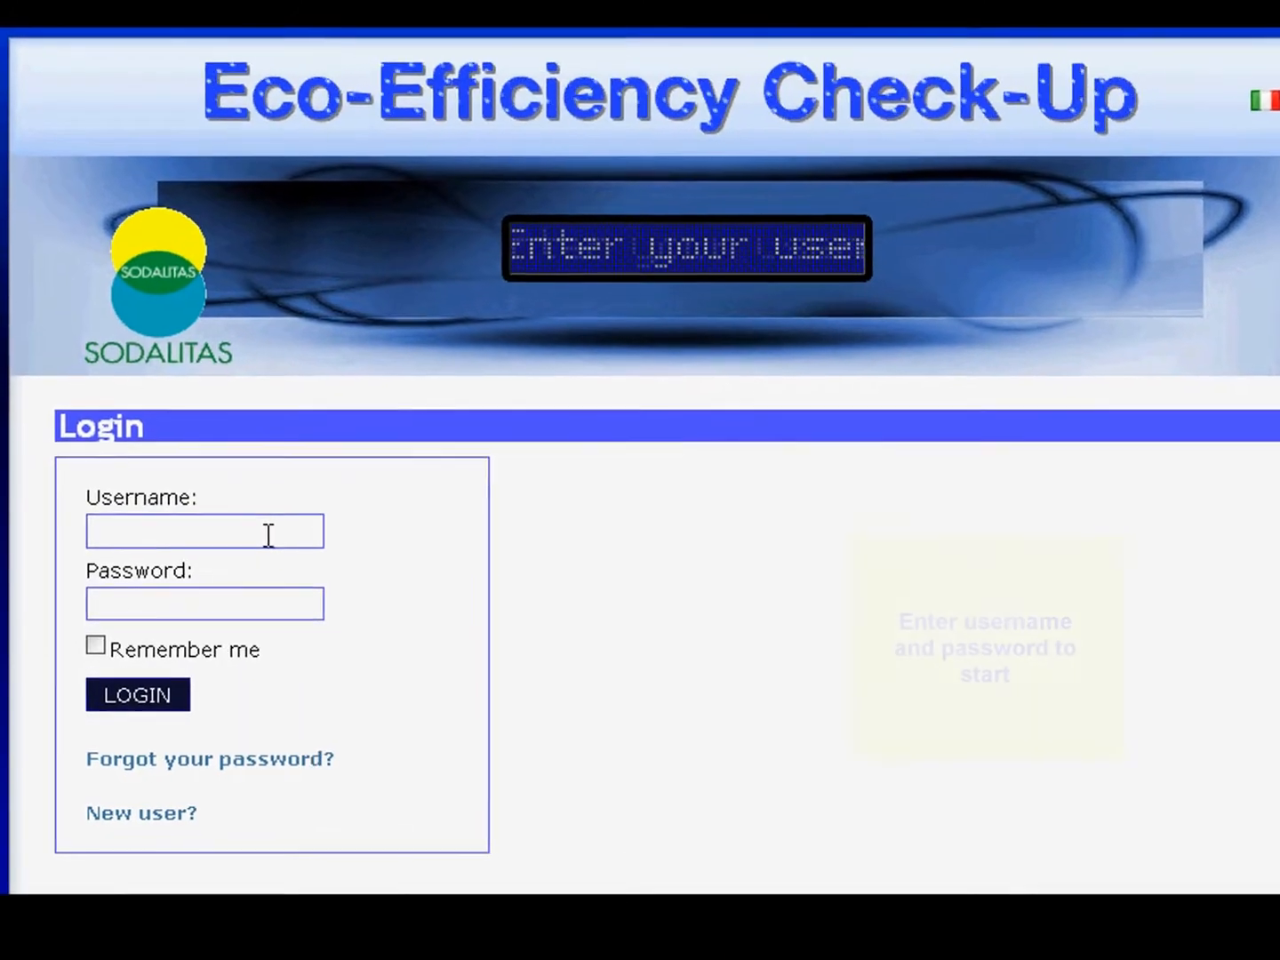
{"action": "type", "text": "demo_user"}
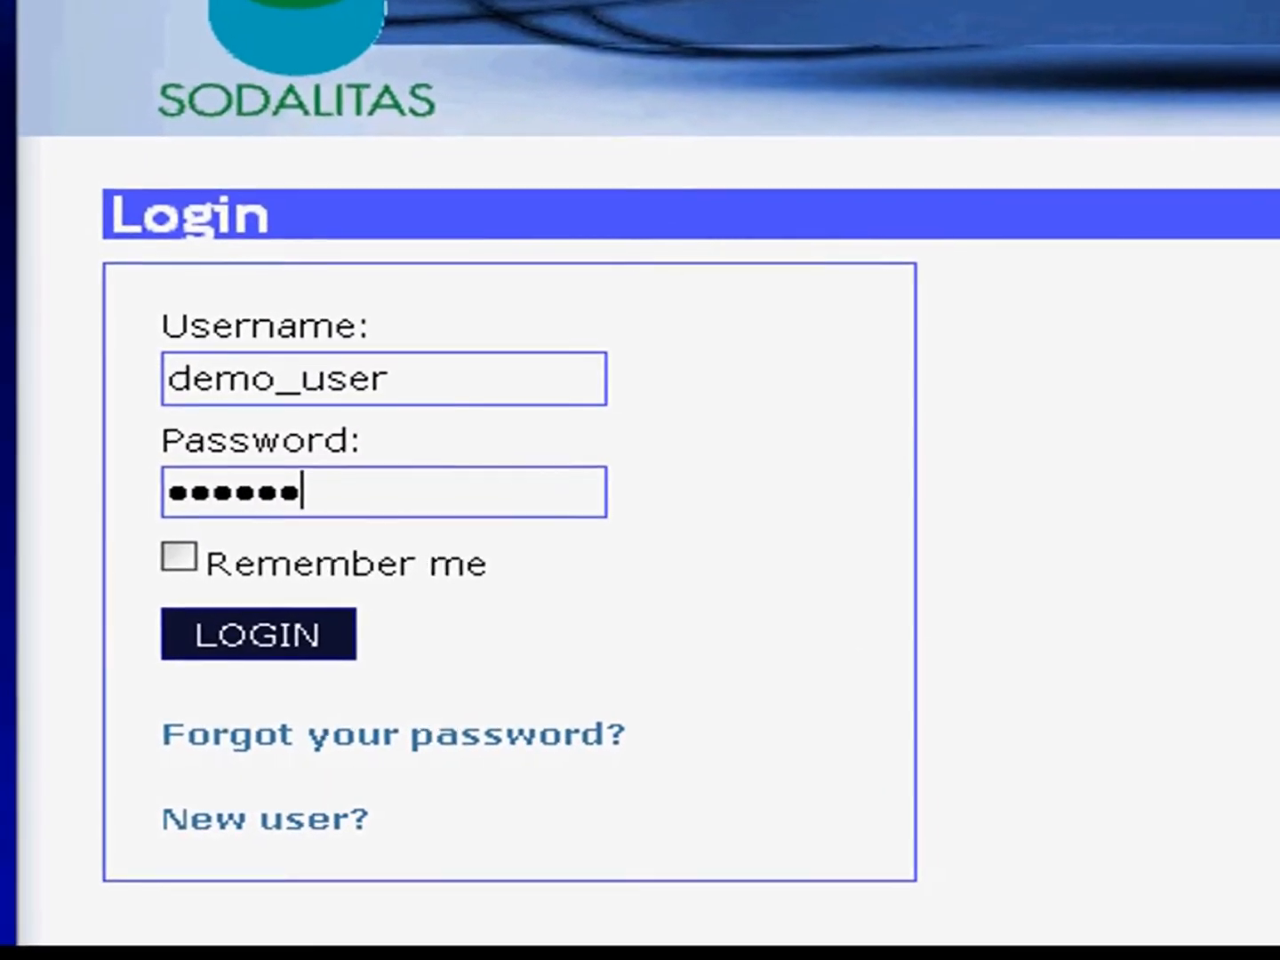
{"action": "left_click", "coordinate": [256, 633]}
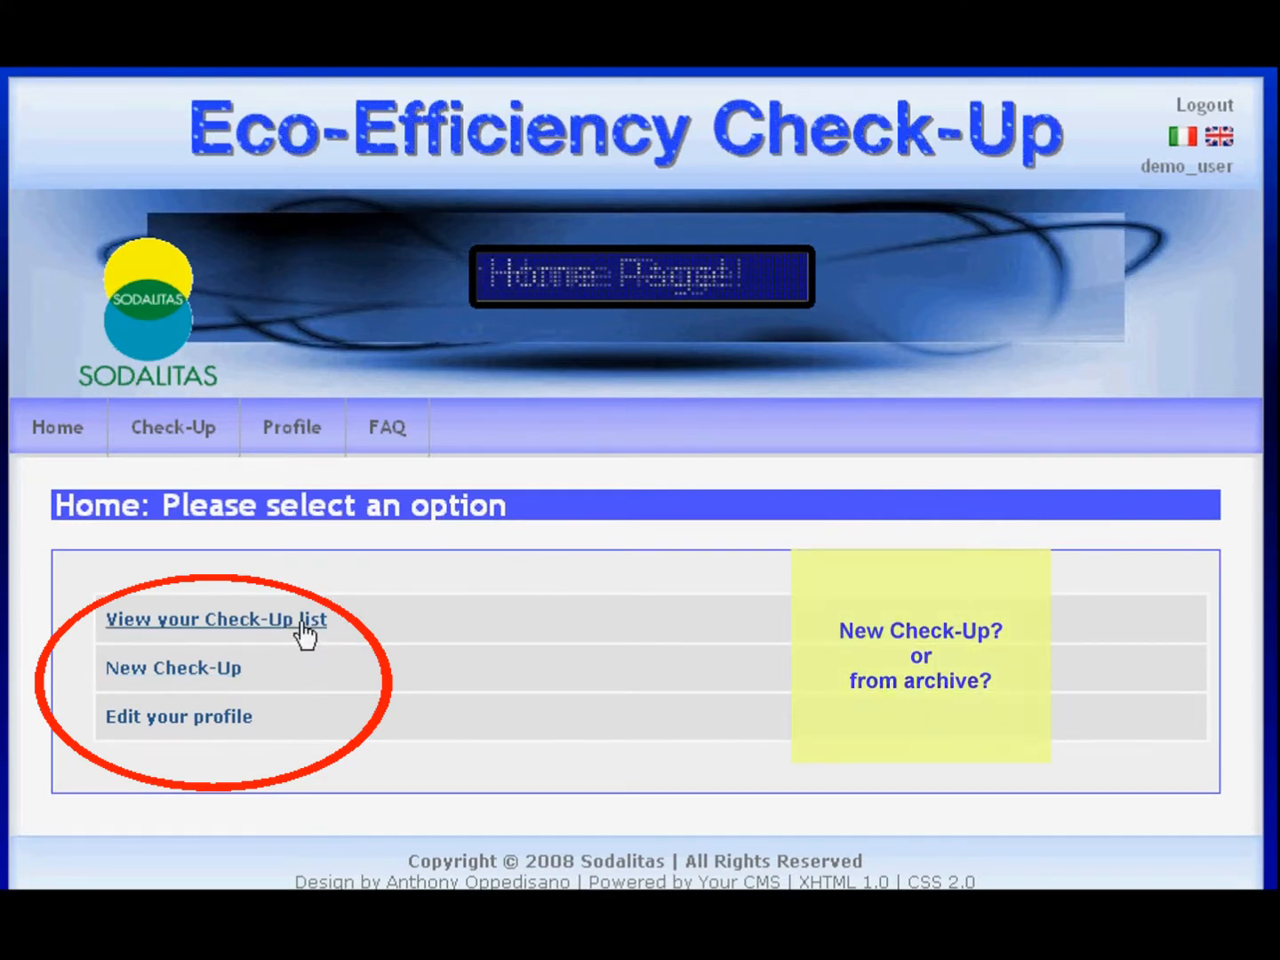
- From the check-up list, create a new check-up named 'SME 1' described as 'Textile Firenze'
{"action": "left_click", "coordinate": [214, 619]}
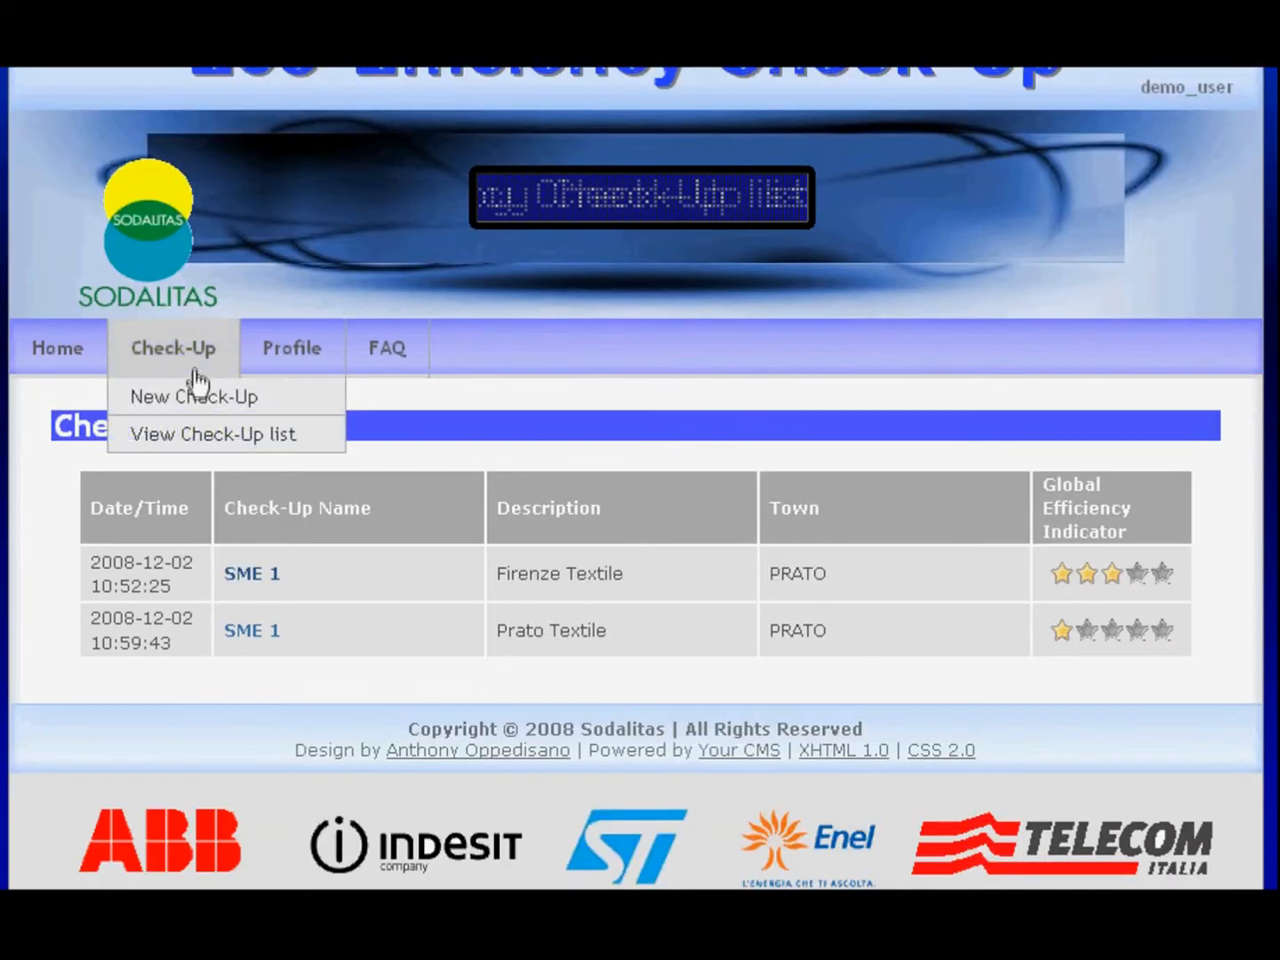
{"action": "left_click", "coordinate": [194, 397]}
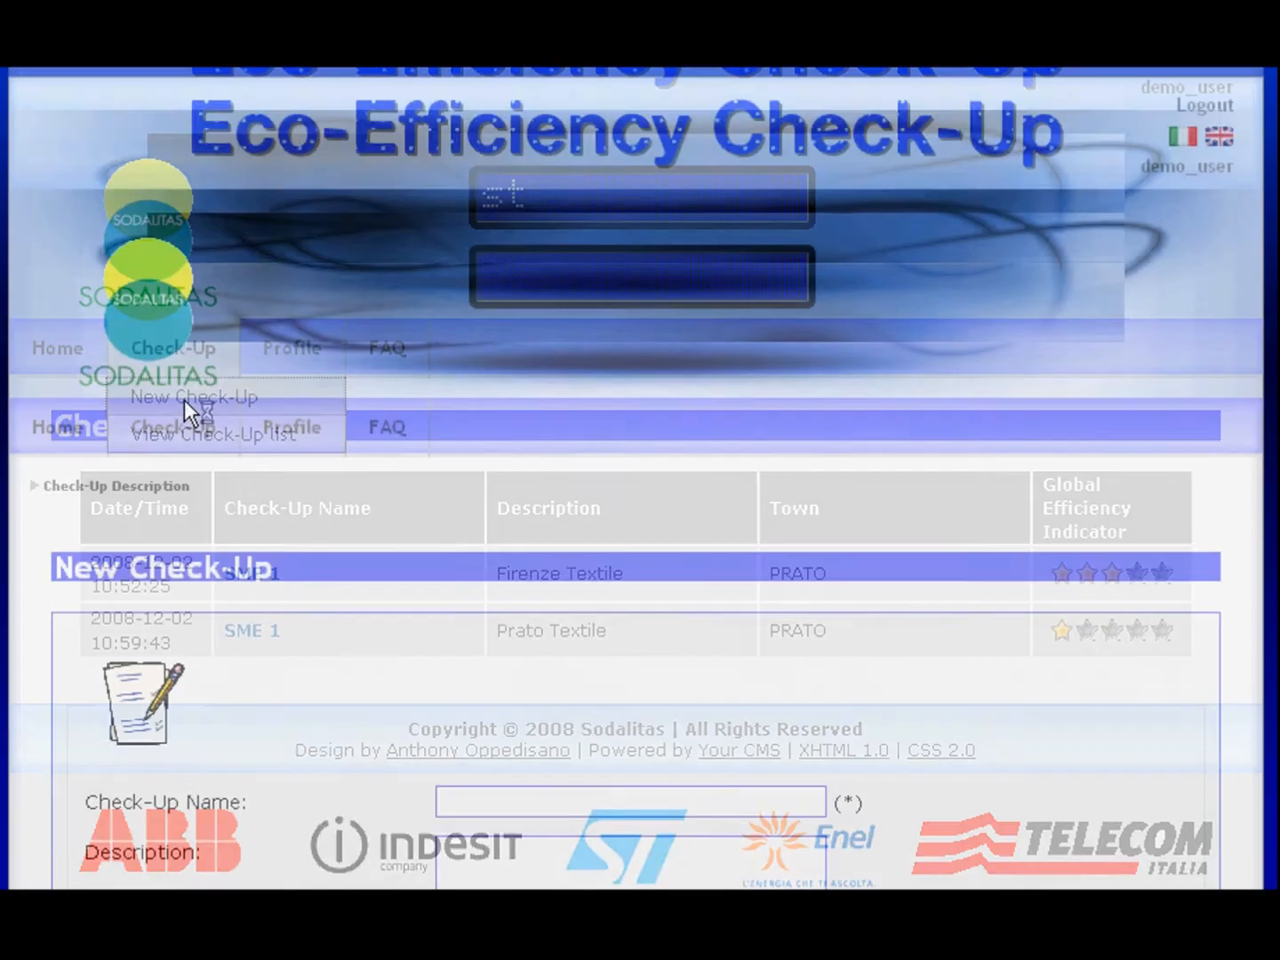
{"action": "left_click", "coordinate": [192, 396]}
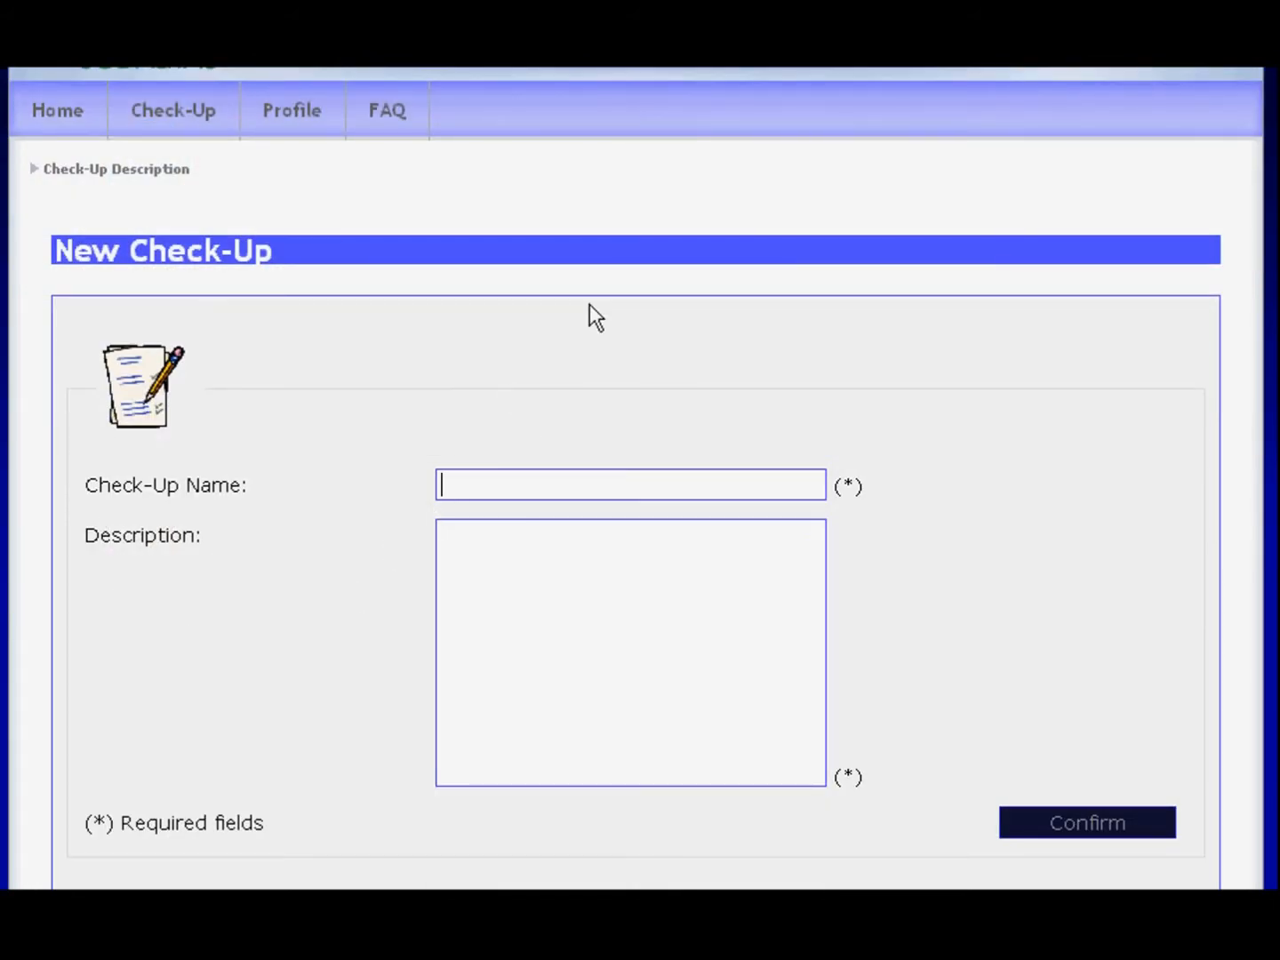
{"action": "type", "text": "SME 1"}
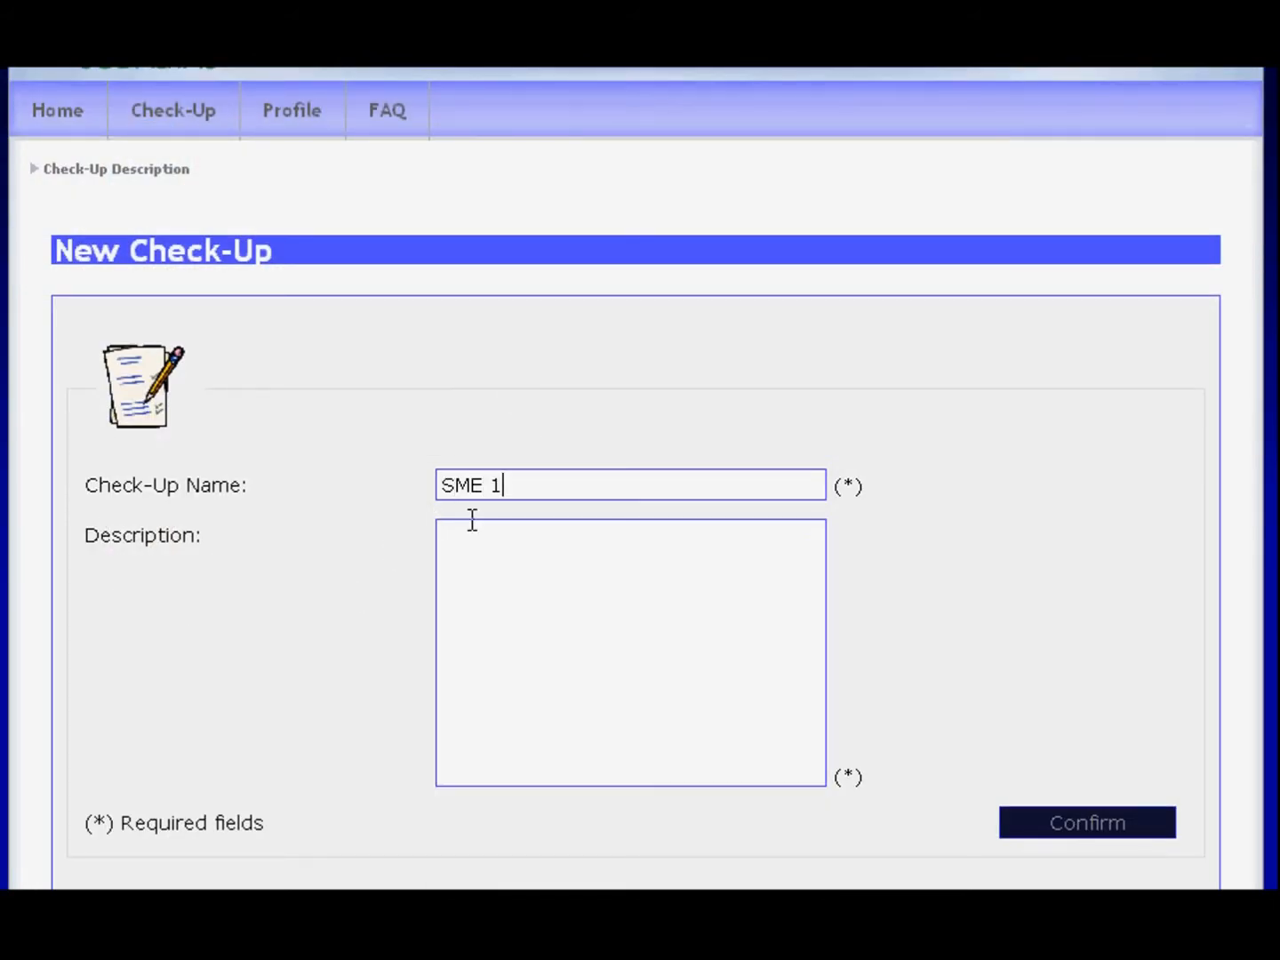
{"action": "type", "text": "Textile F"}
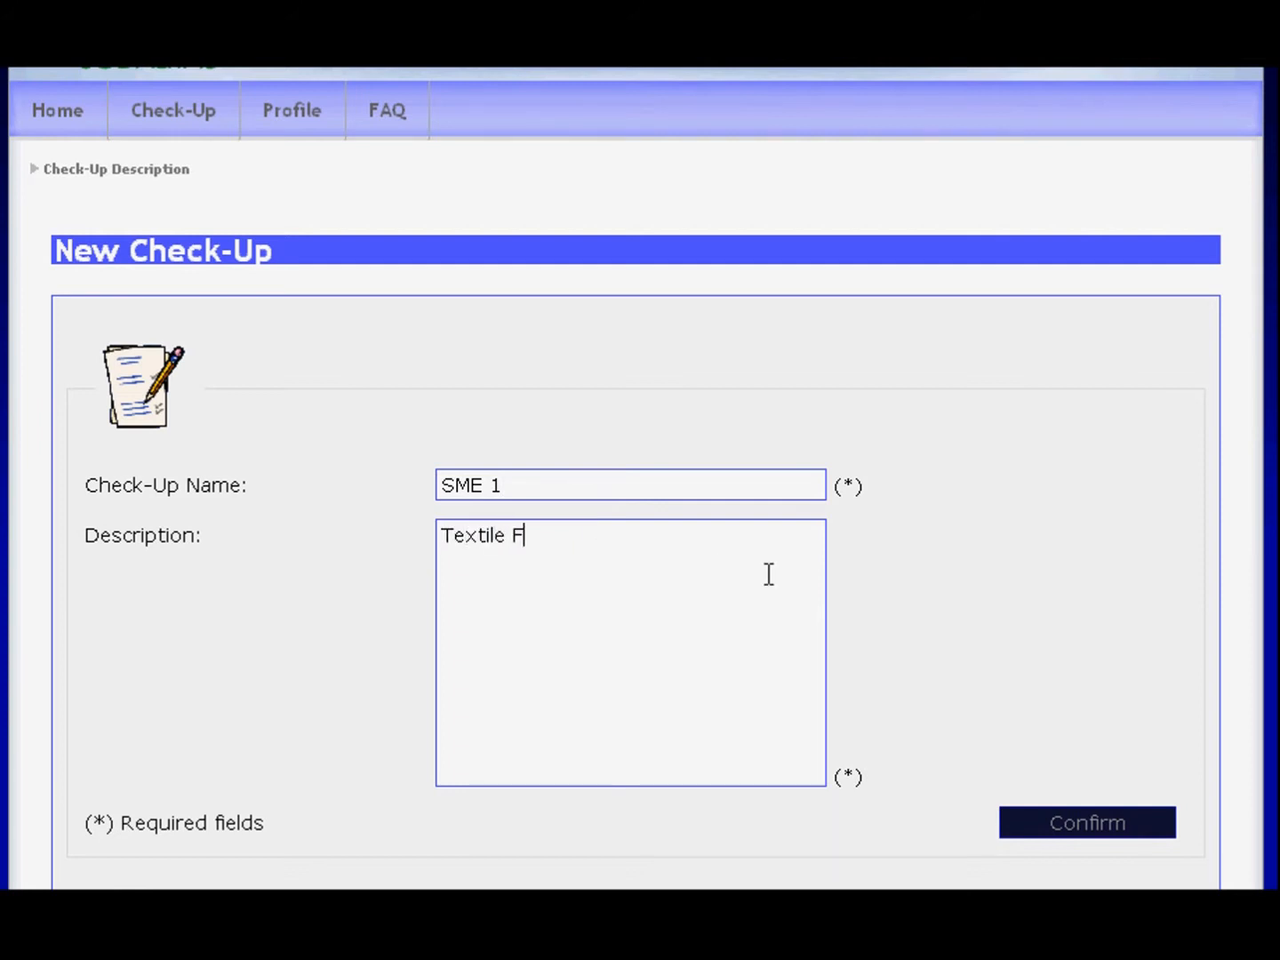
{"action": "type", "text": "irenze"}
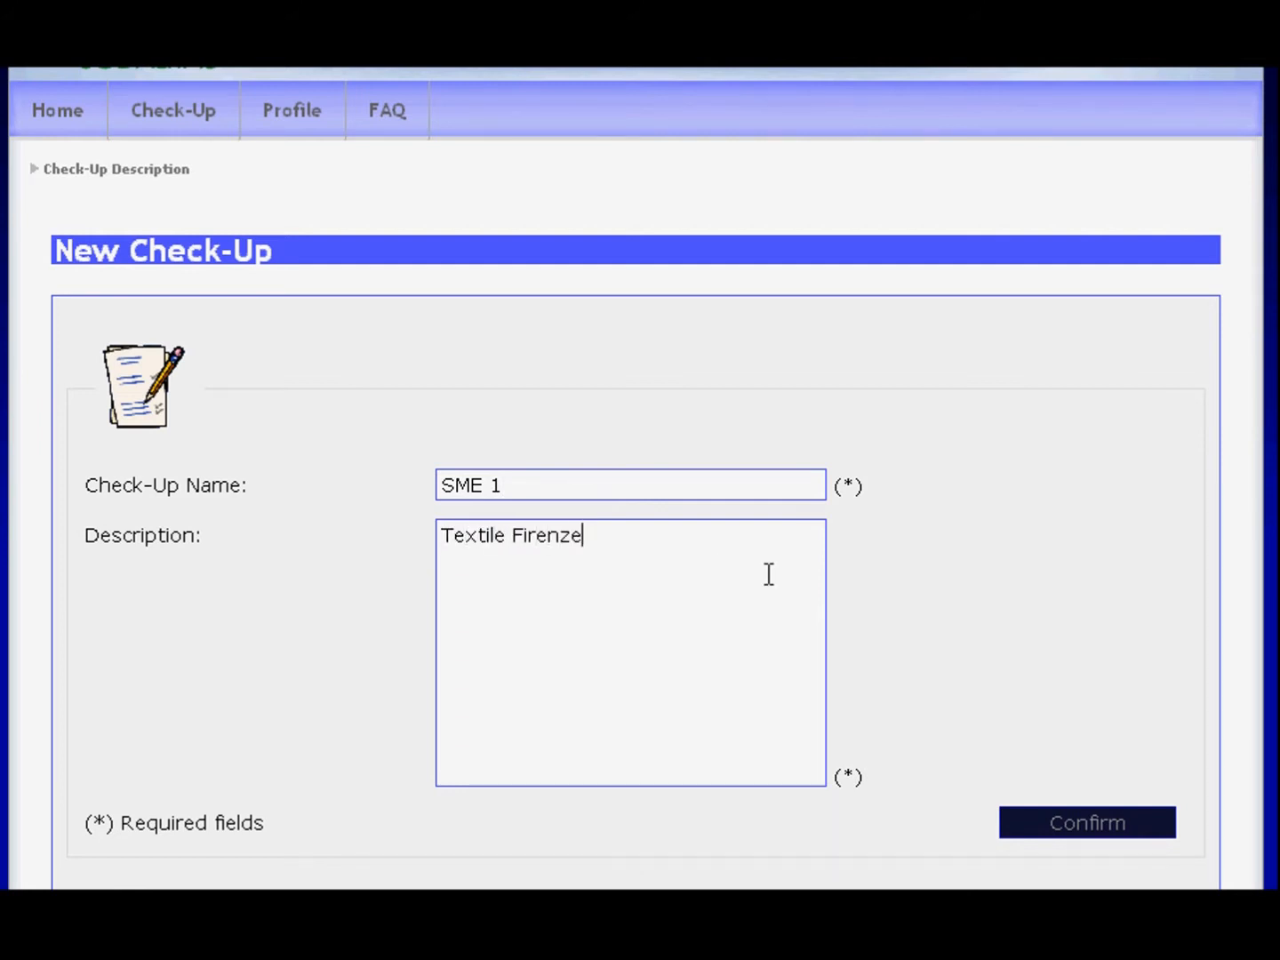
- Confirm the new check-up details and reach the sector selection
{"action": "left_click", "coordinate": [1086, 822]}
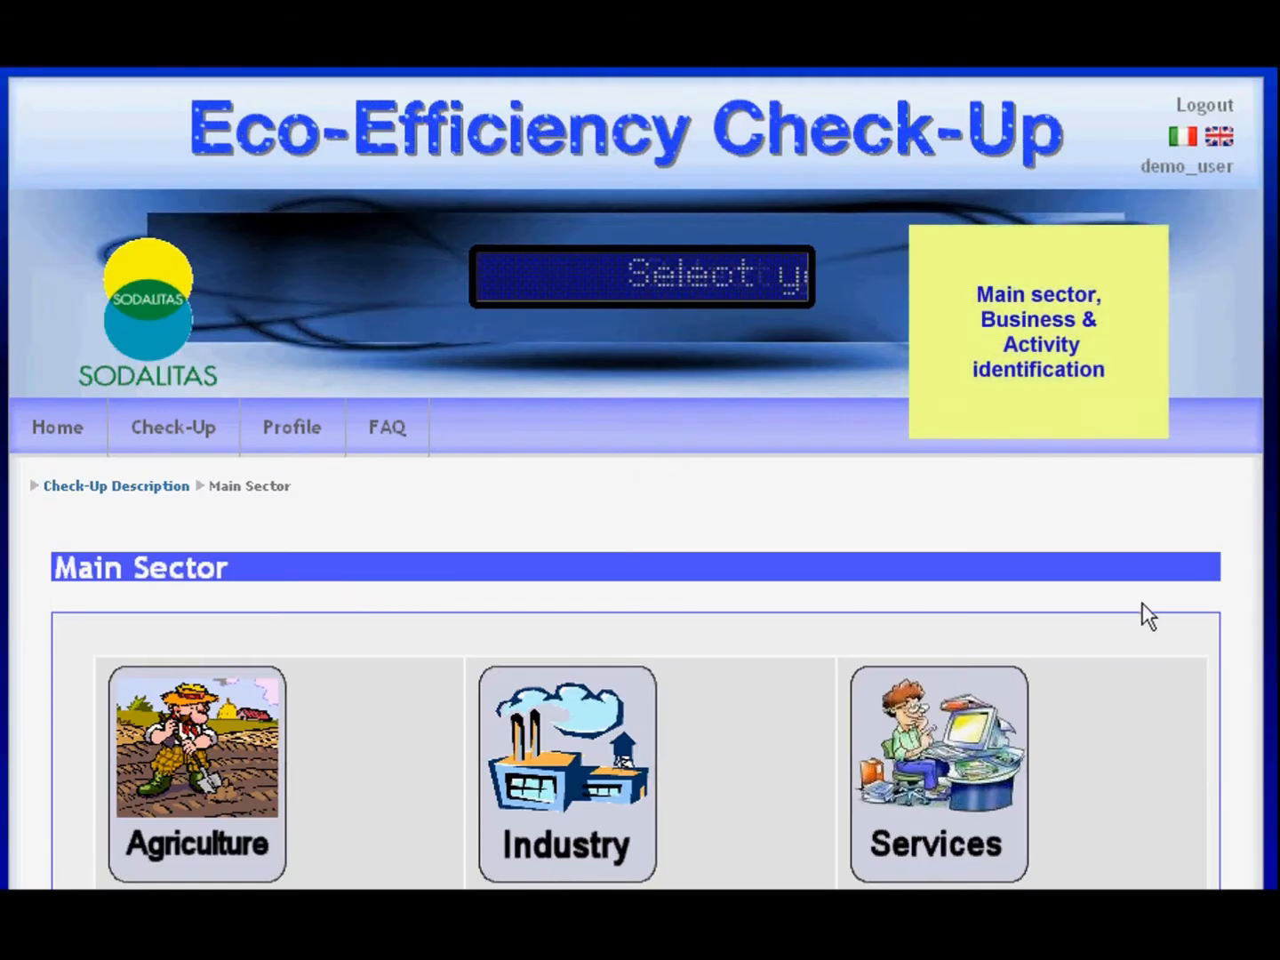
{"action": "scroll", "scroll_direction": "down", "scroll_amount": 3}
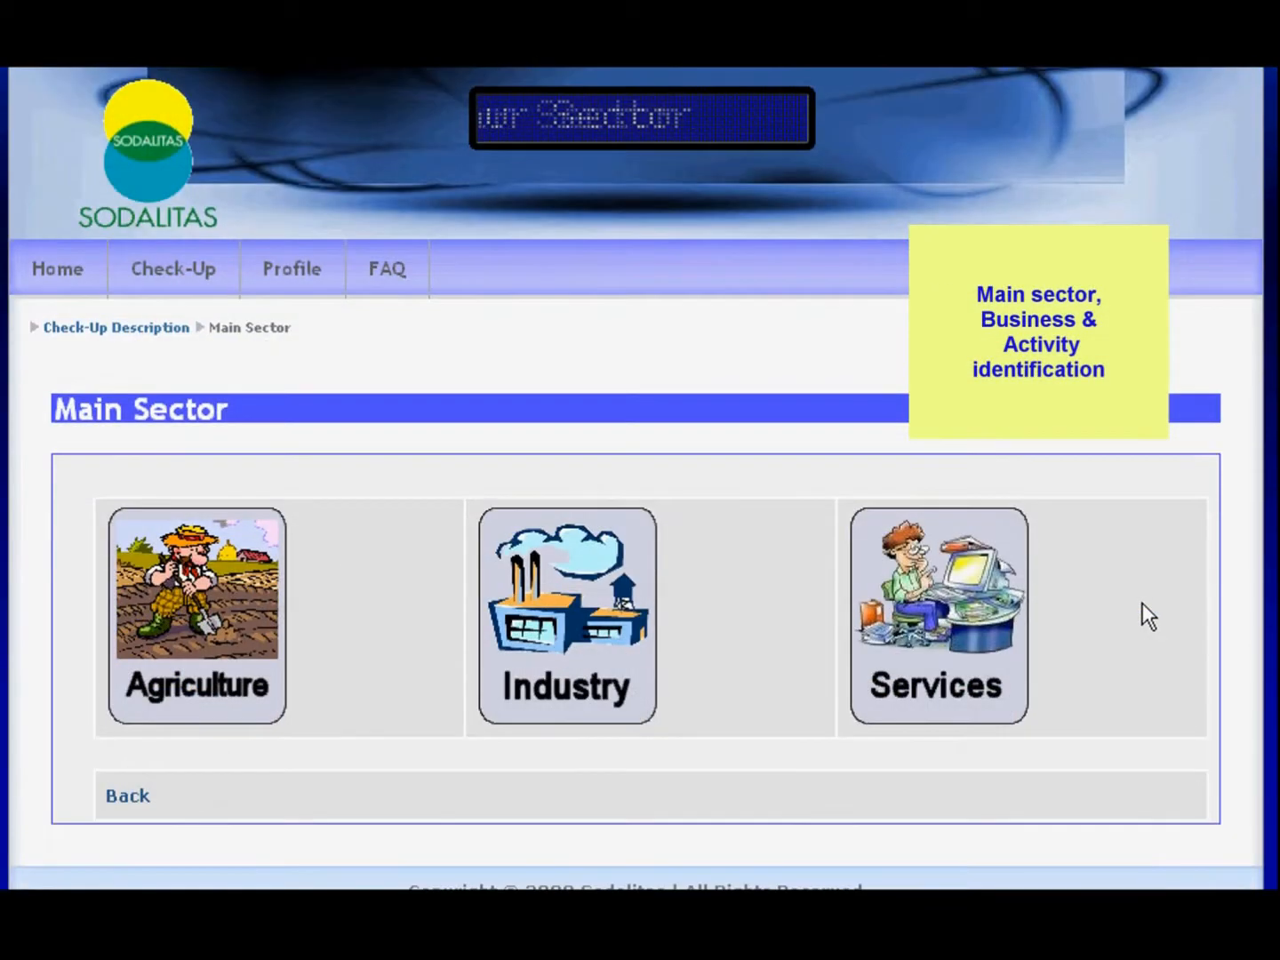
{"action": "scroll", "scroll_direction": "down", "scroll_amount": 3}
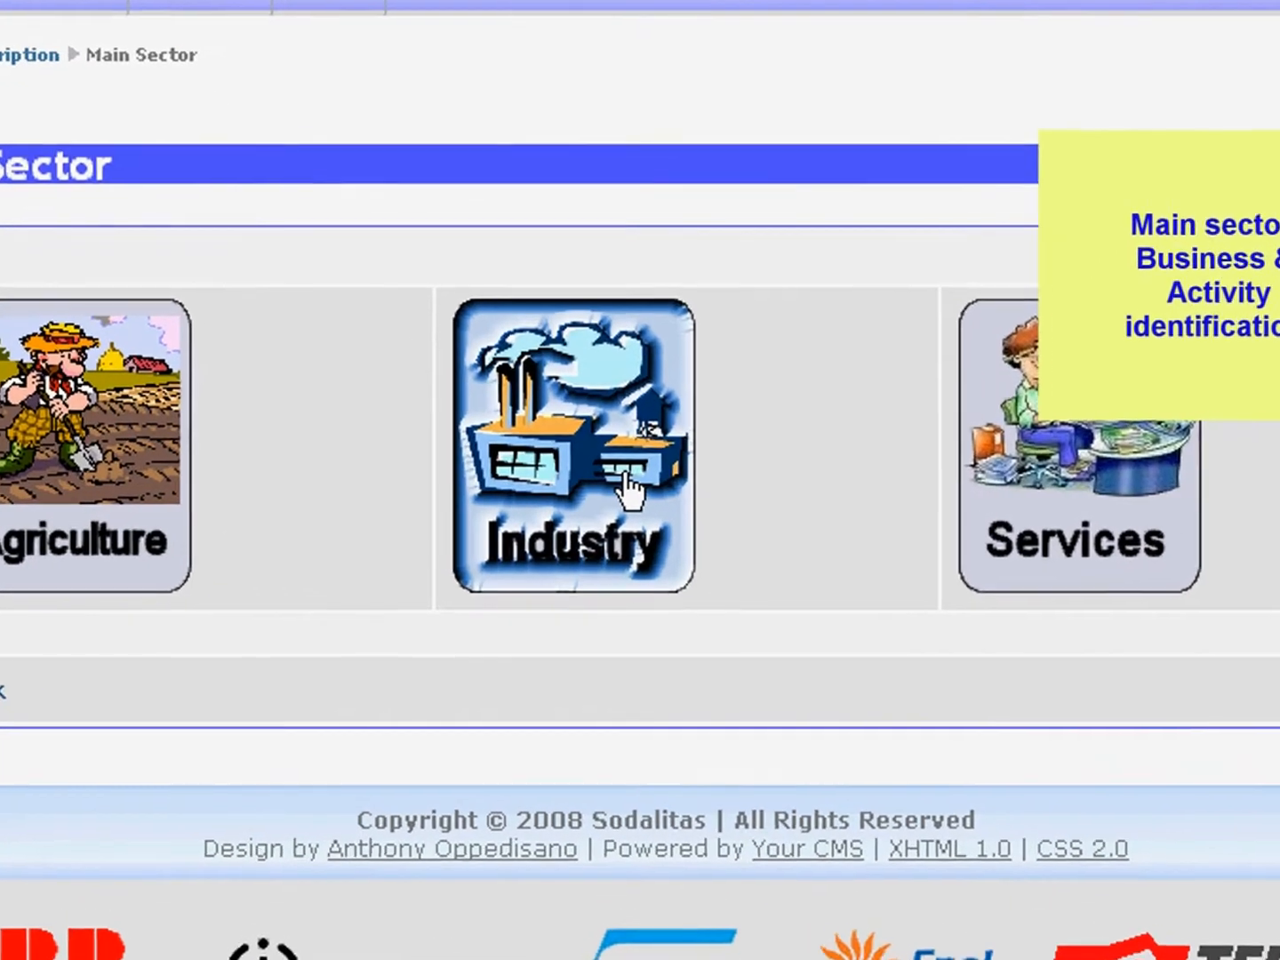
- Classify the business as Industry, Textile industry activity, located in the Toscana region
{"action": "left_click", "coordinate": [573, 441]}
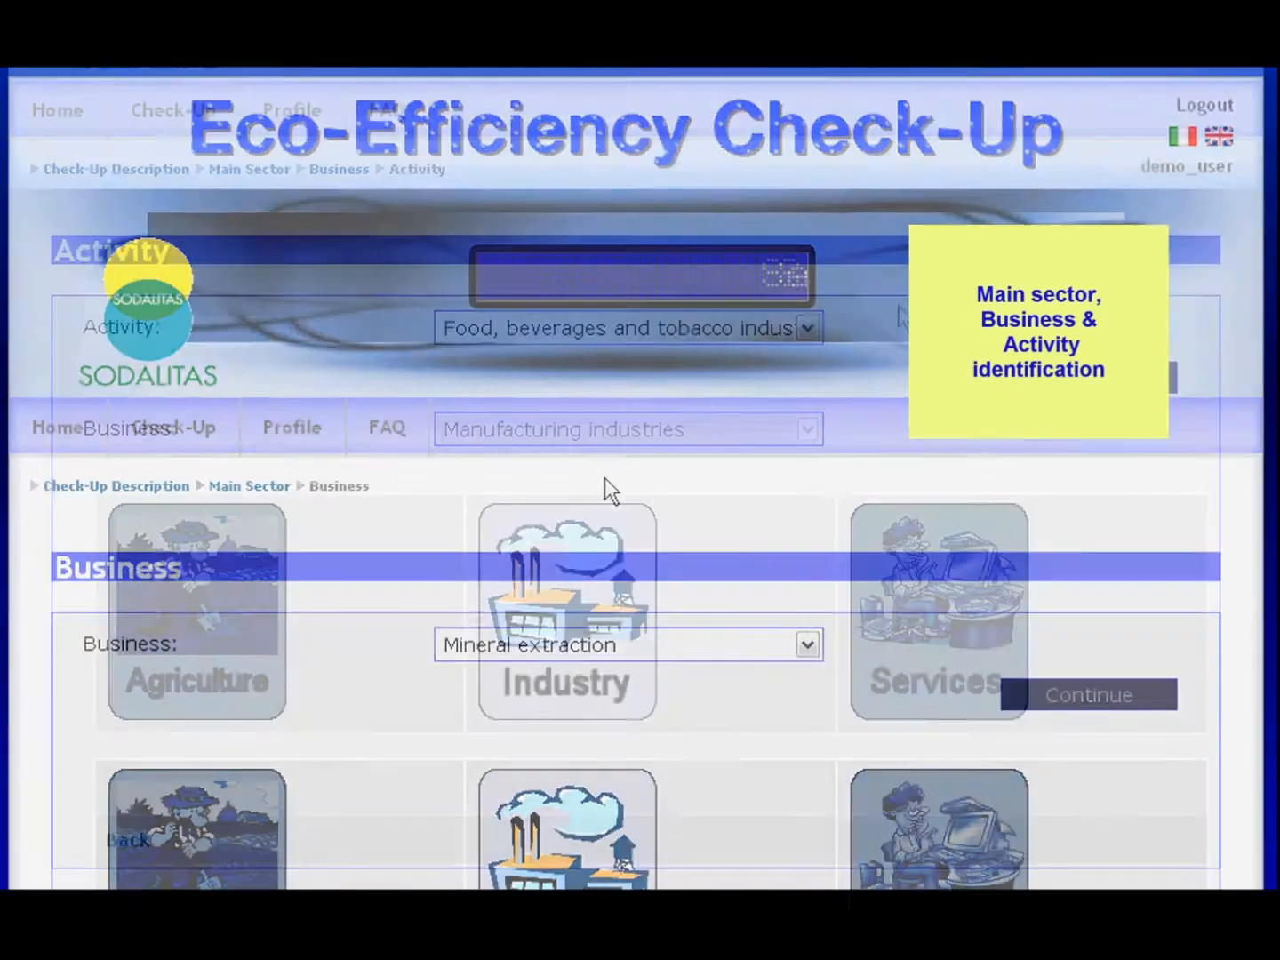
{"action": "left_click", "coordinate": [805, 327]}
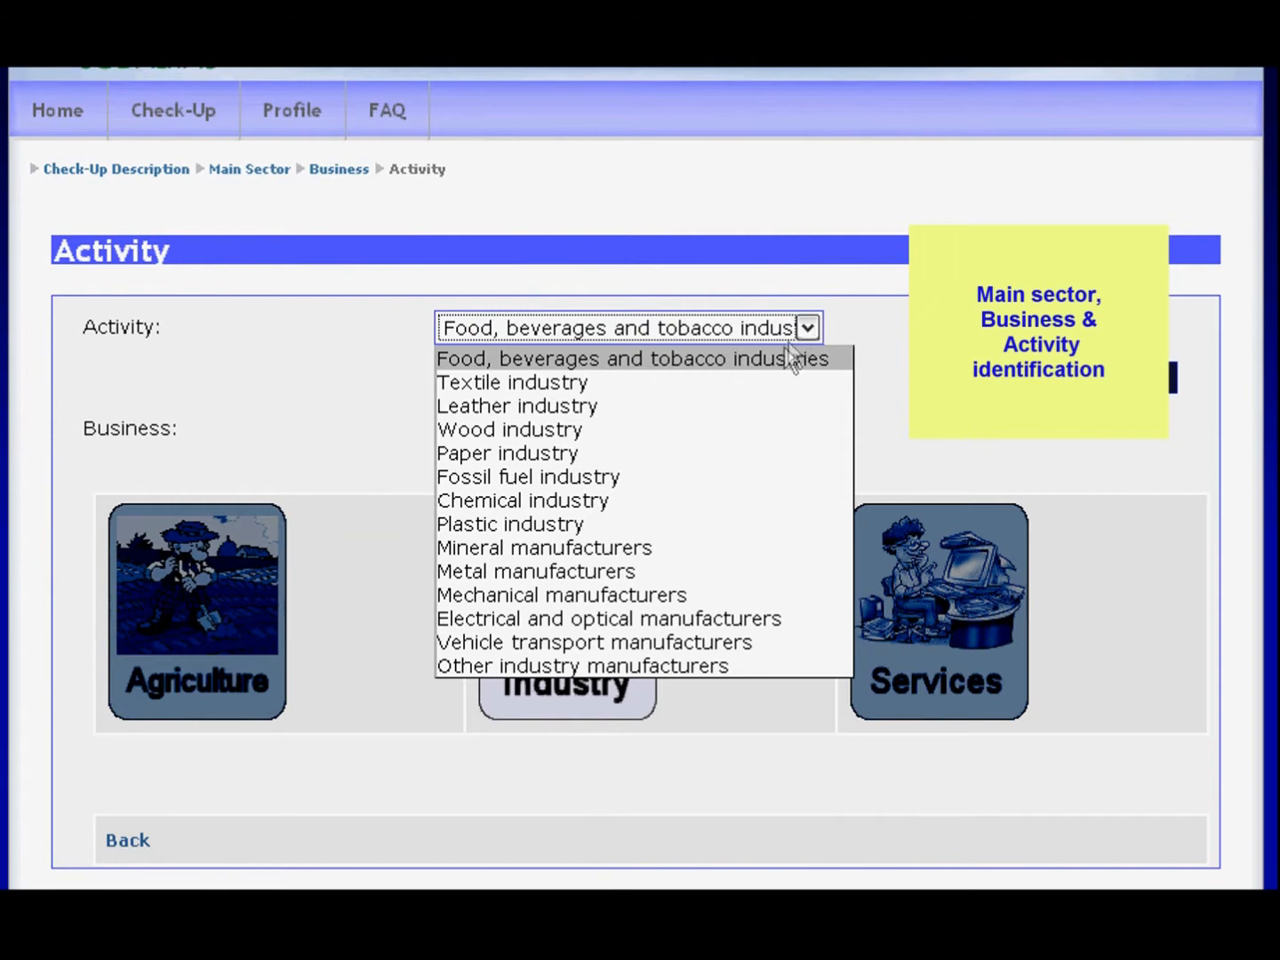
{"action": "left_click", "coordinate": [513, 381]}
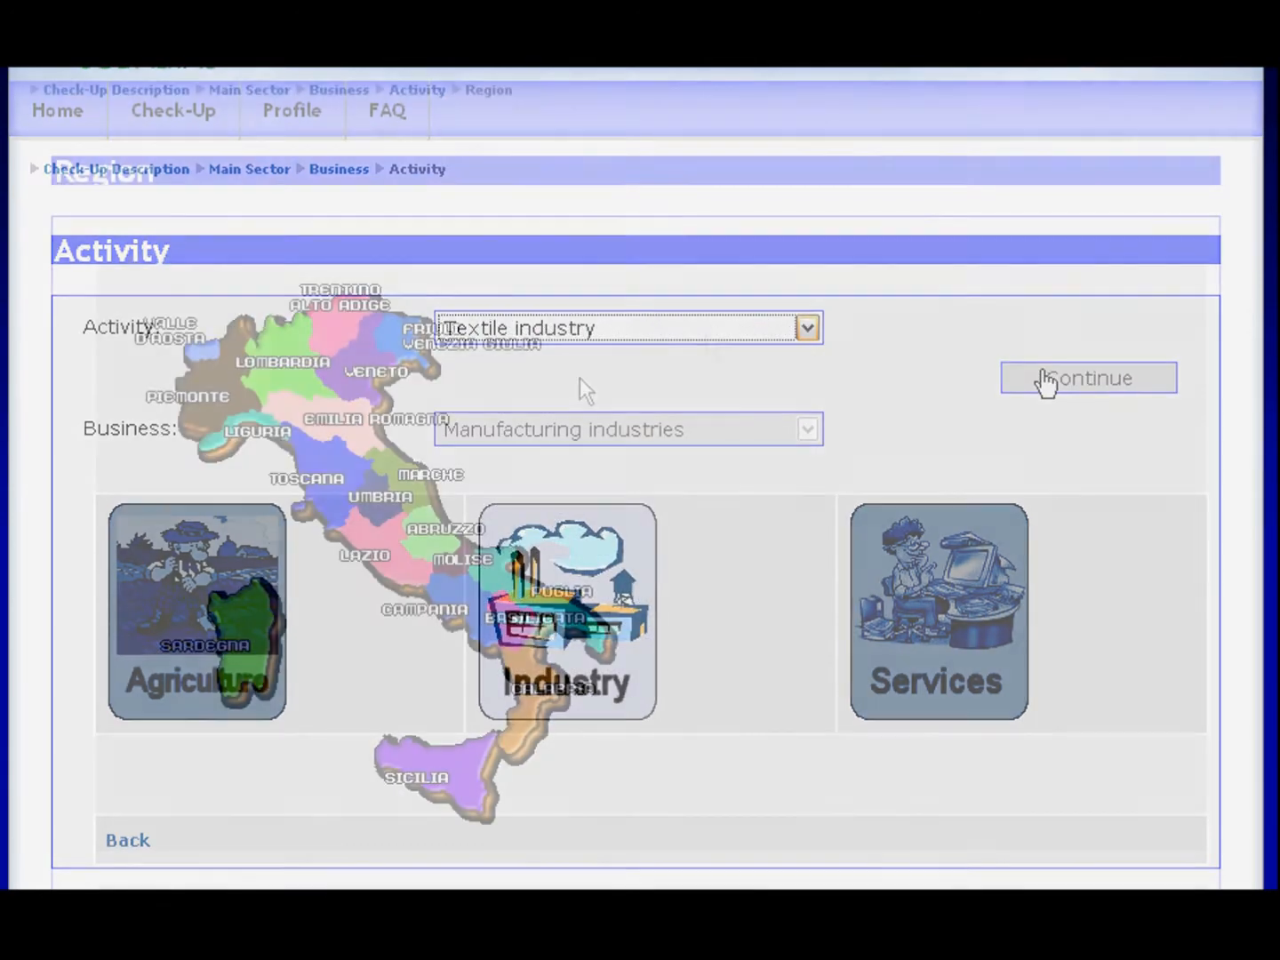
{"action": "left_click", "coordinate": [1088, 378]}
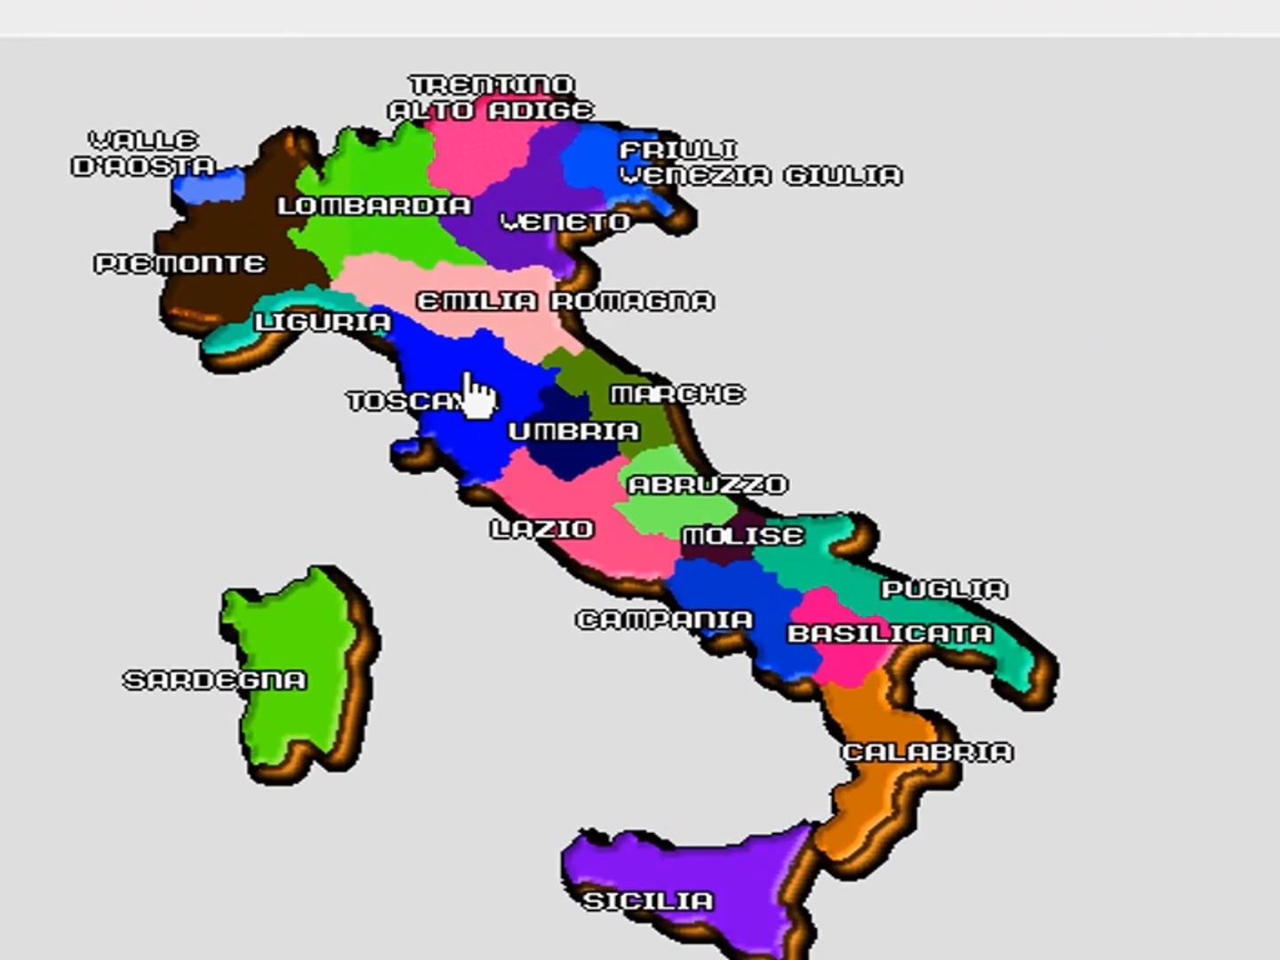
{"action": "left_click", "coordinate": [477, 391]}
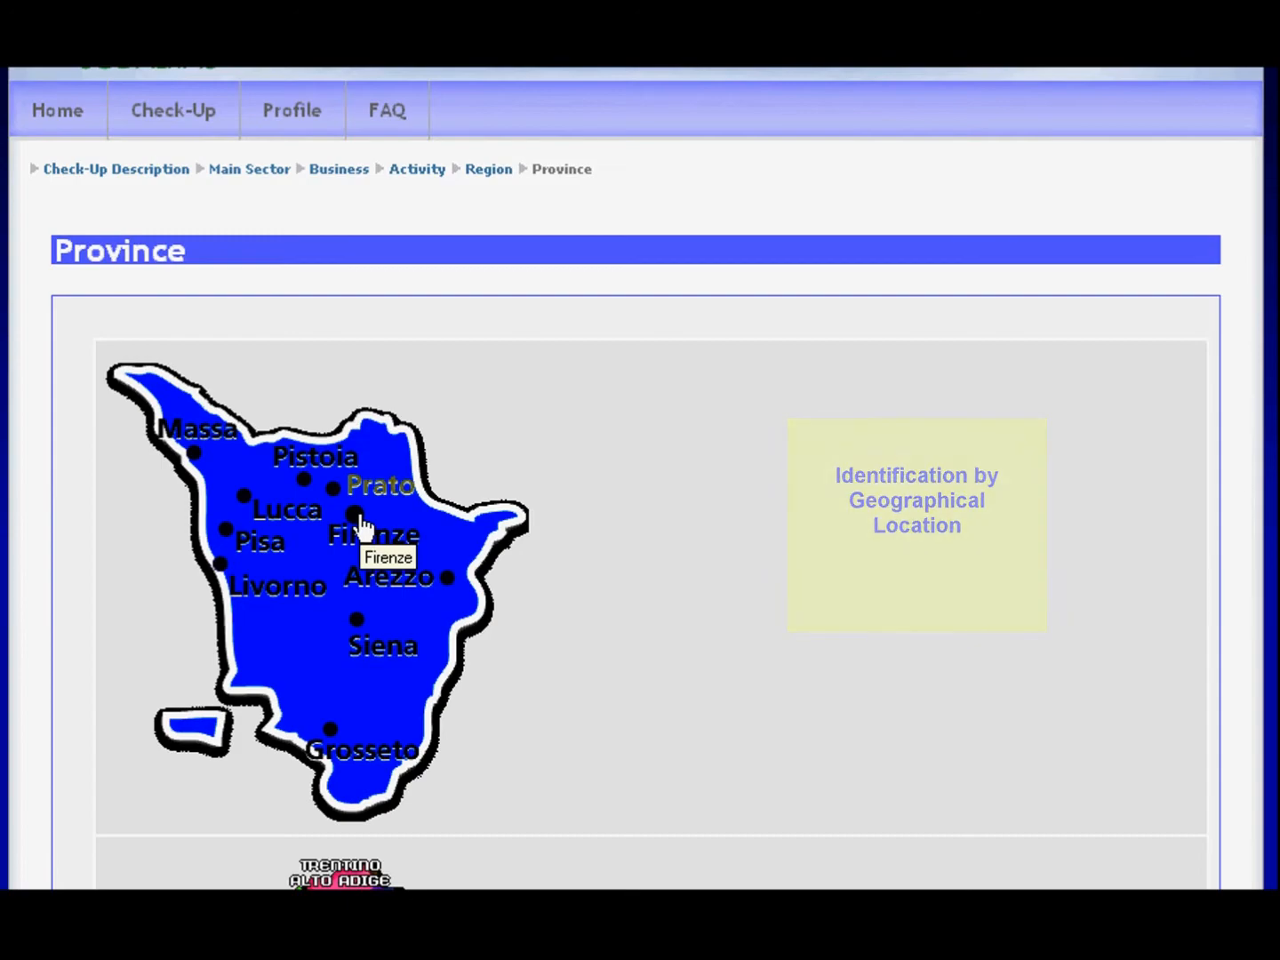
- Choose Firenze province and record yearly electricity consumption as 861 MWh
{"action": "left_click", "coordinate": [360, 513]}
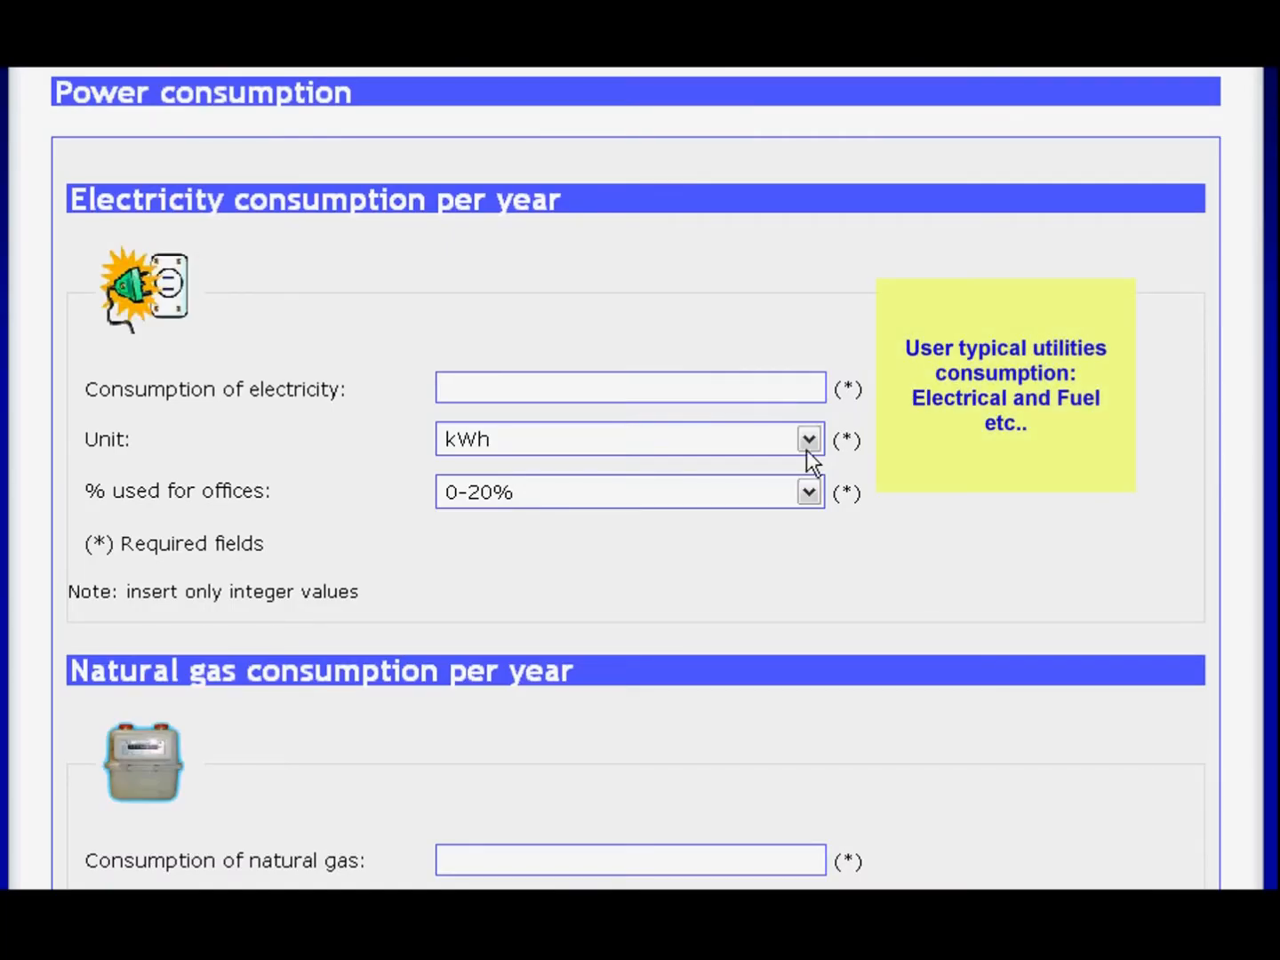
{"action": "left_click", "coordinate": [807, 437]}
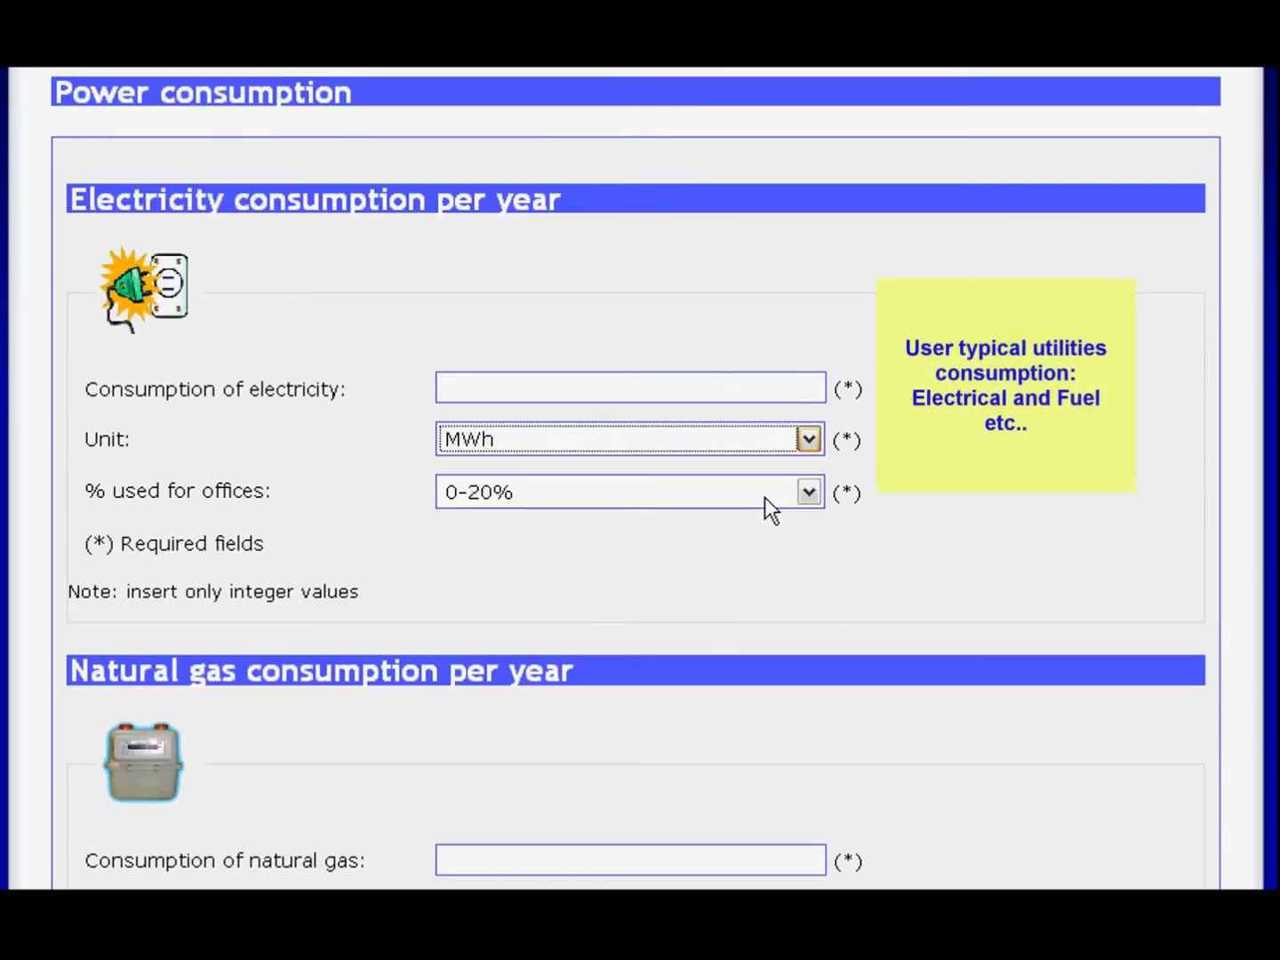
{"action": "left_click", "coordinate": [630, 388]}
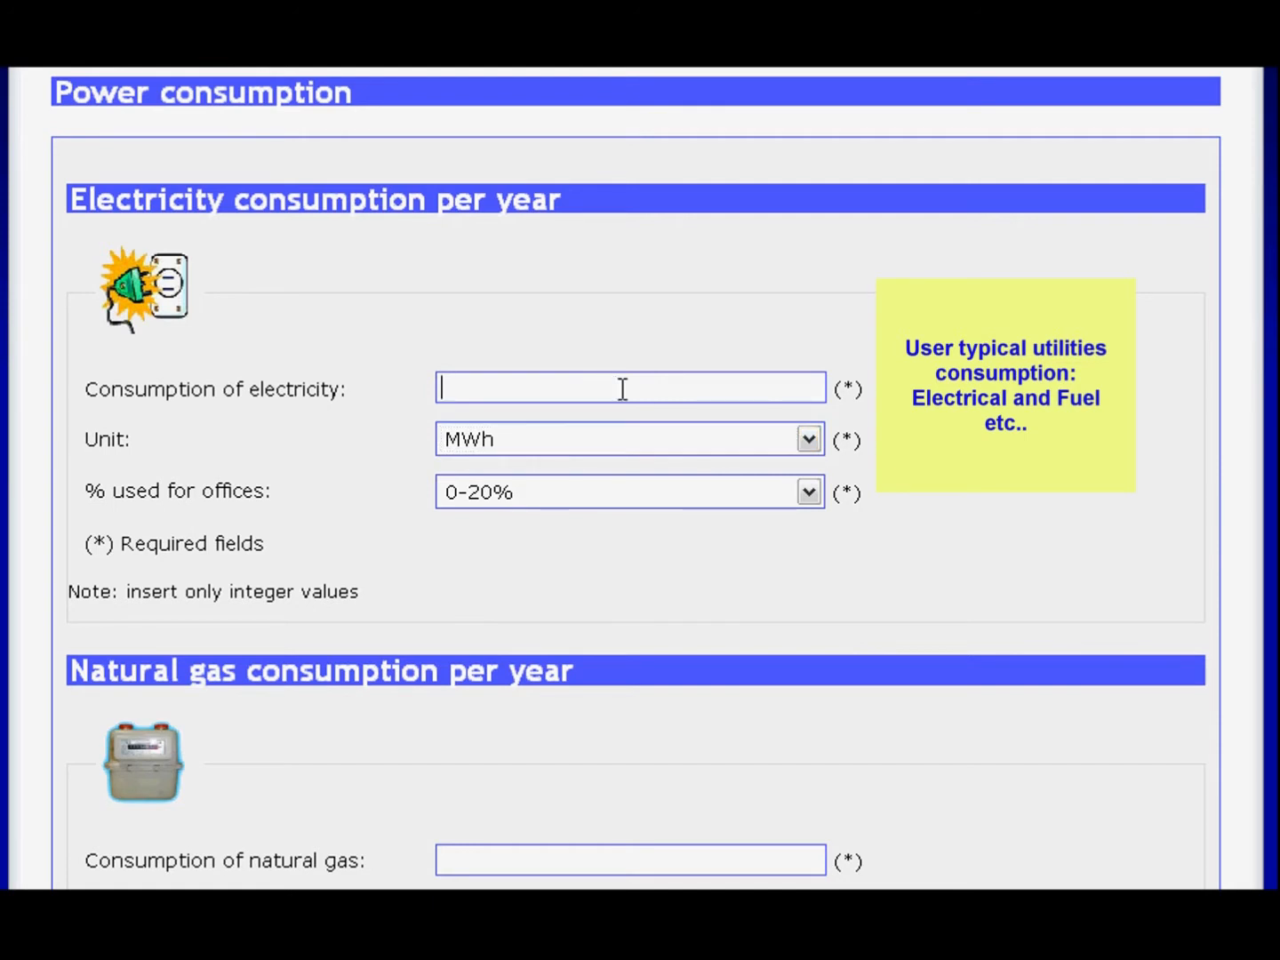
{"action": "type", "text": "8"}
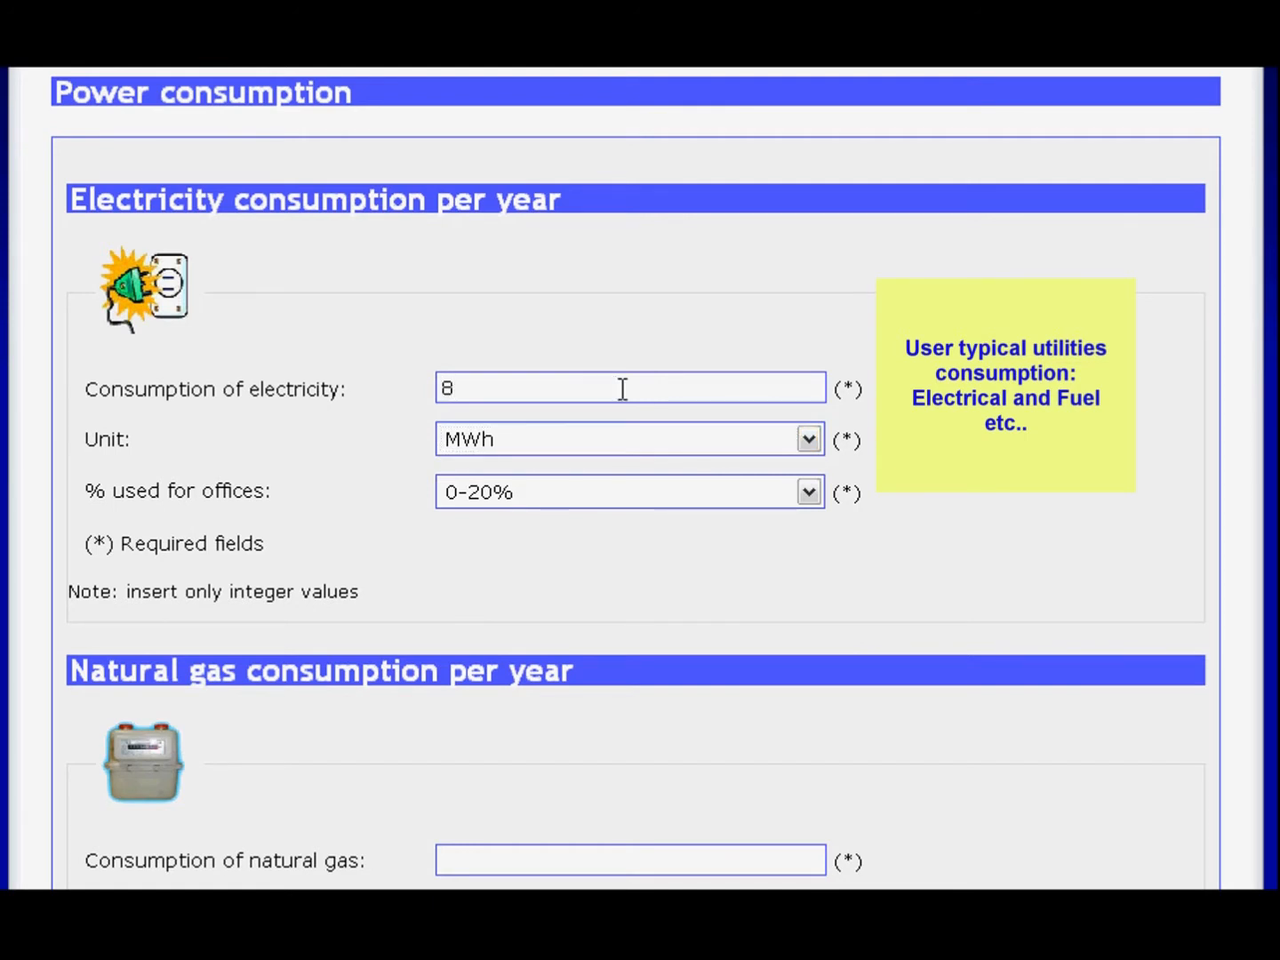
{"action": "type", "text": "61"}
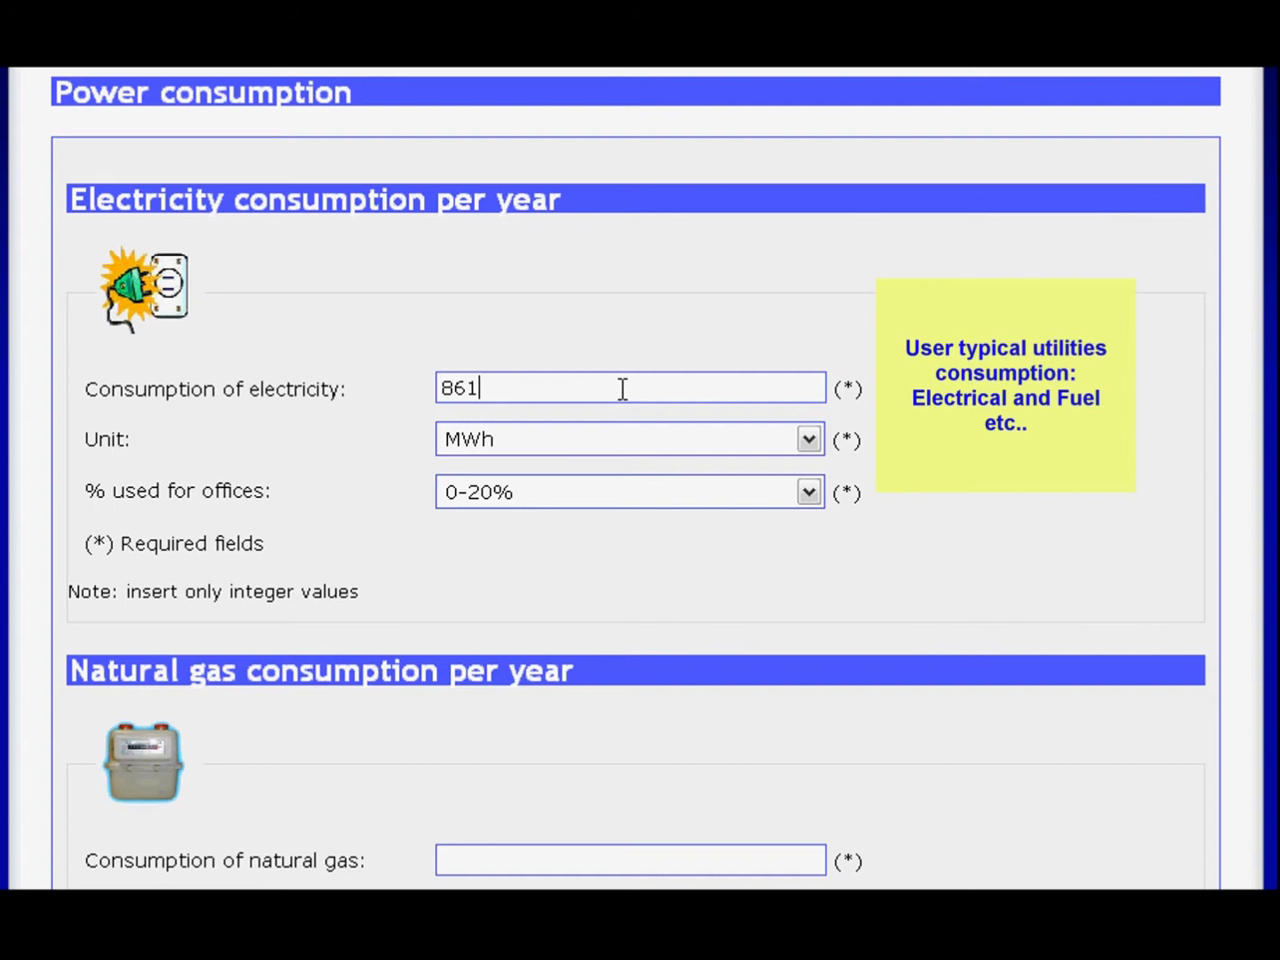
{"action": "mouse_move", "coordinate": [902, 677]}
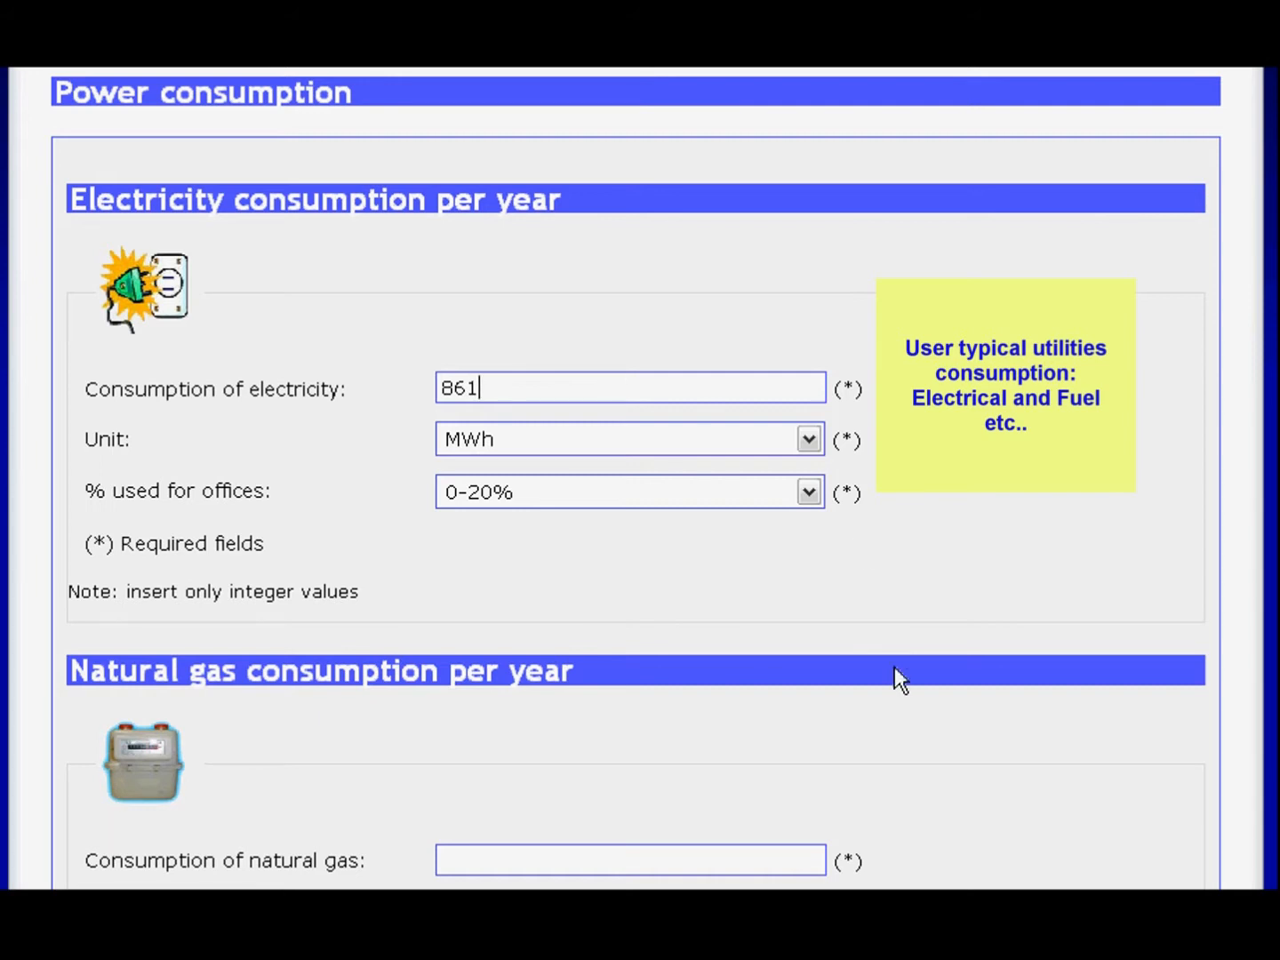
- Record yearly natural gas consumption as 1500
{"action": "scroll", "scroll_direction": "down", "scroll_amount": 3}
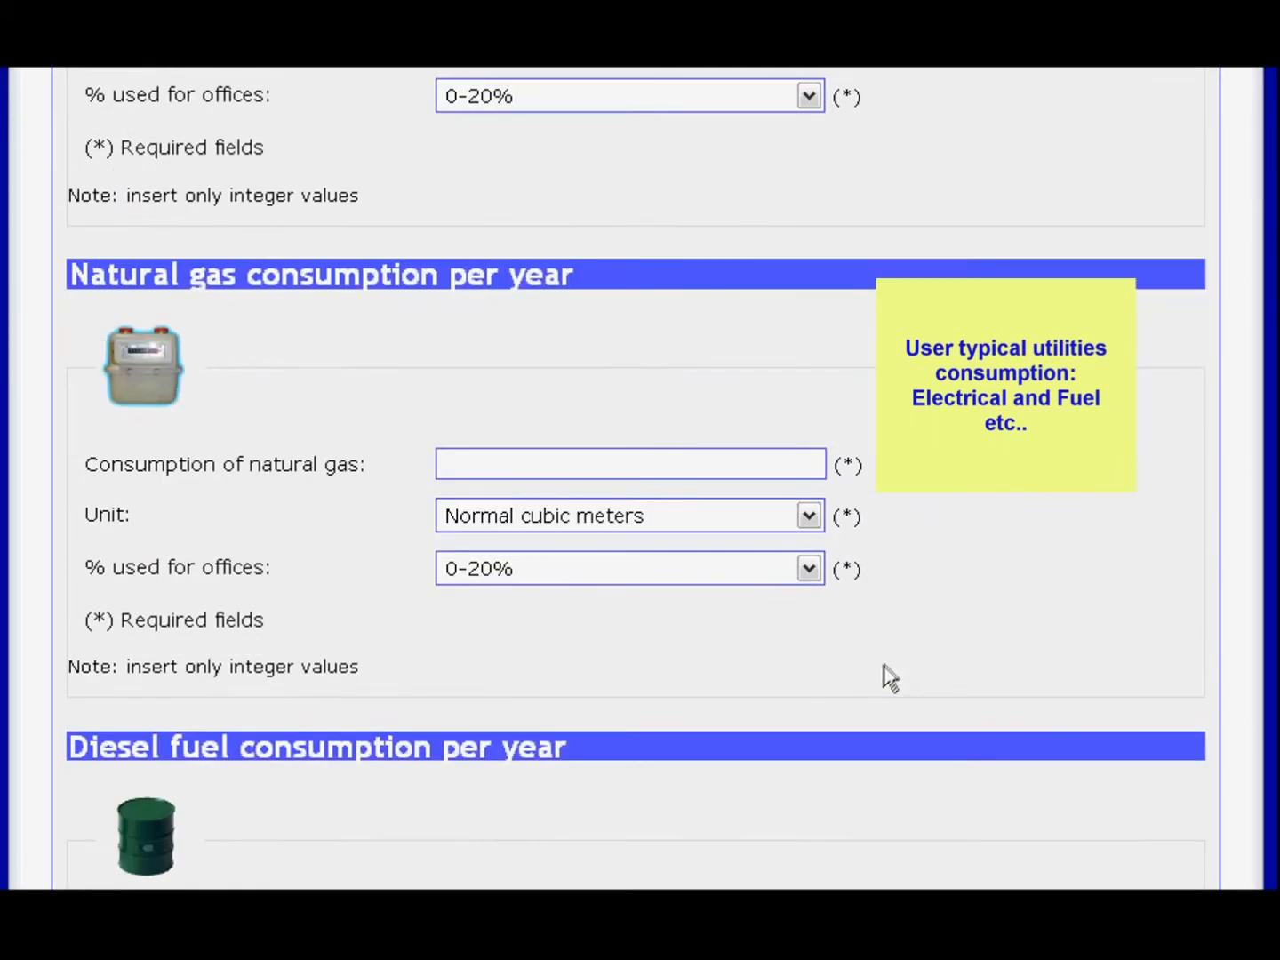
{"action": "left_click", "coordinate": [629, 463]}
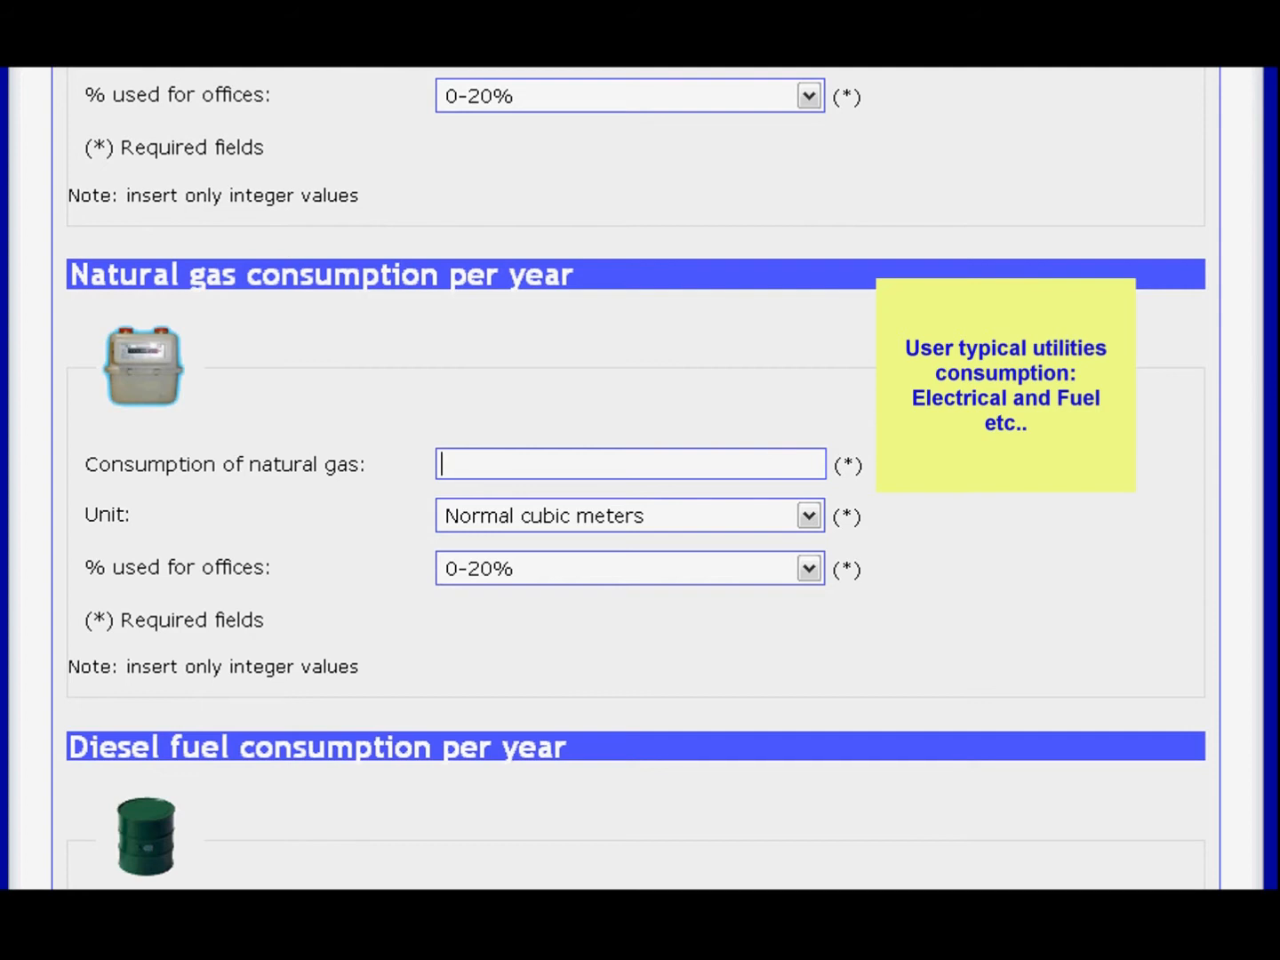
{"action": "type", "text": "1500"}
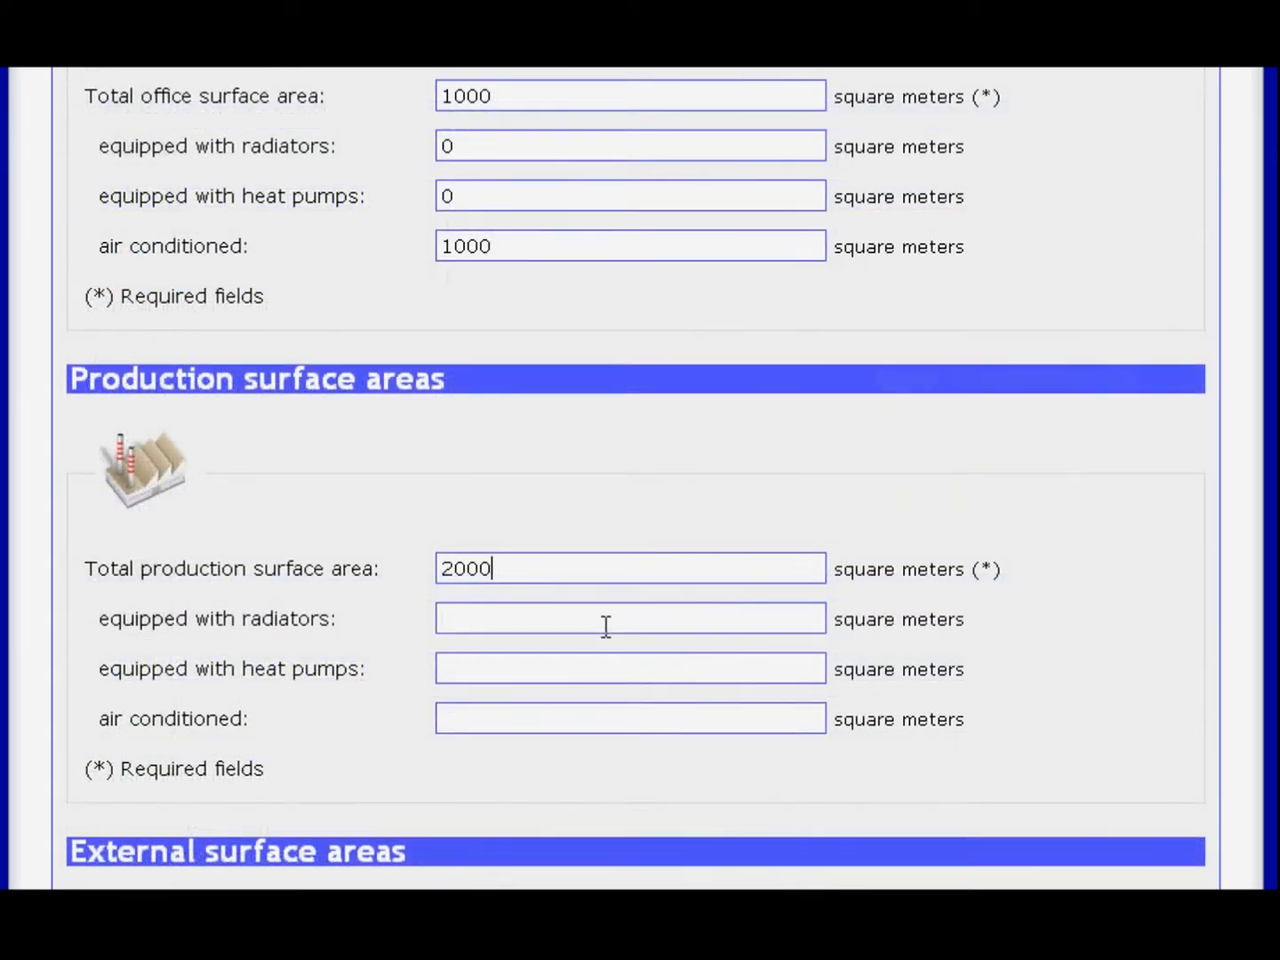
- Record 2000 m² production area equipped with heat pumps and fill the air-conditioned area
{"action": "type", "text": "0"}
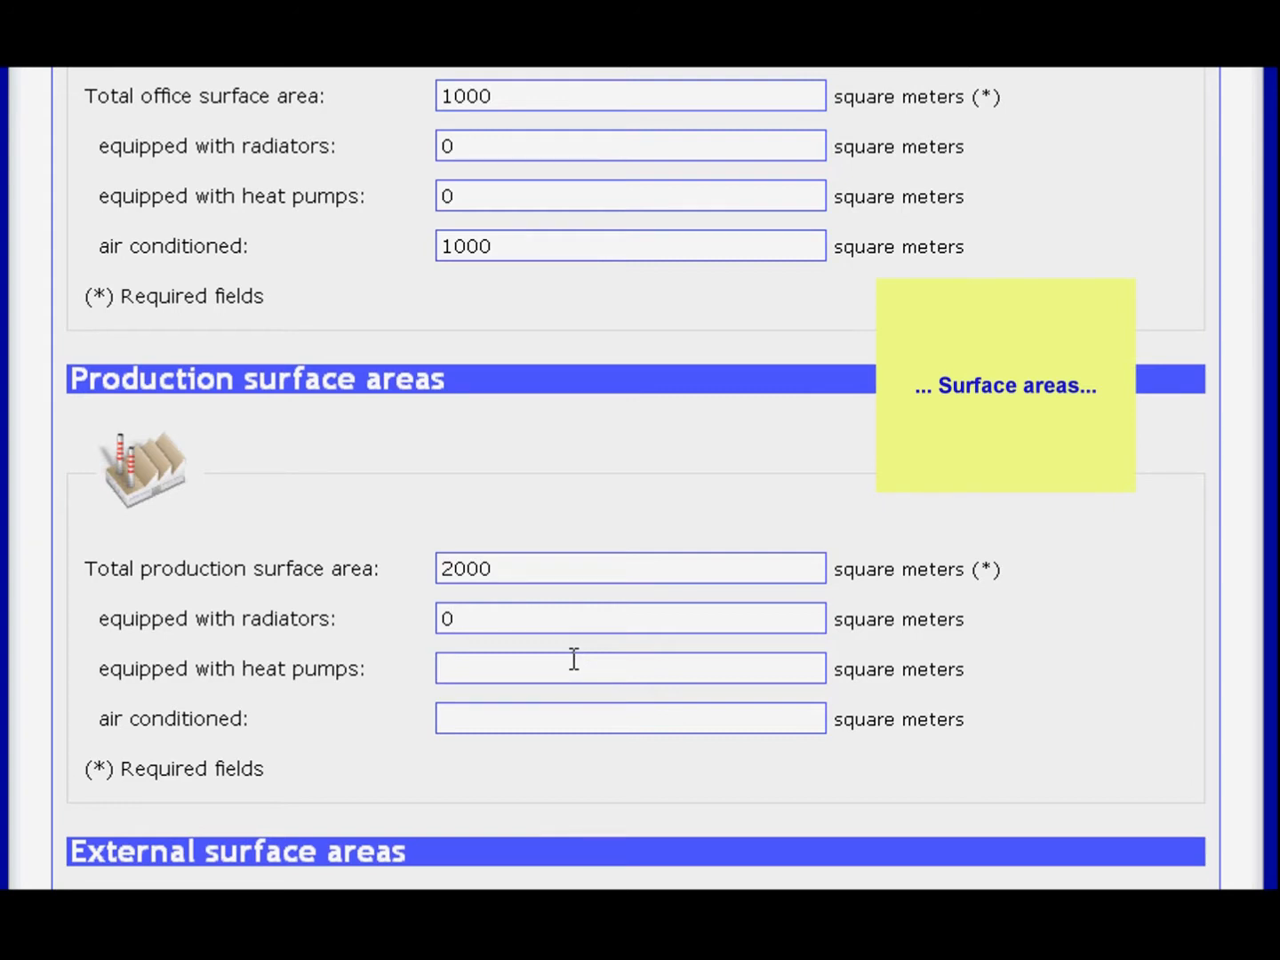
{"action": "type", "text": "2"}
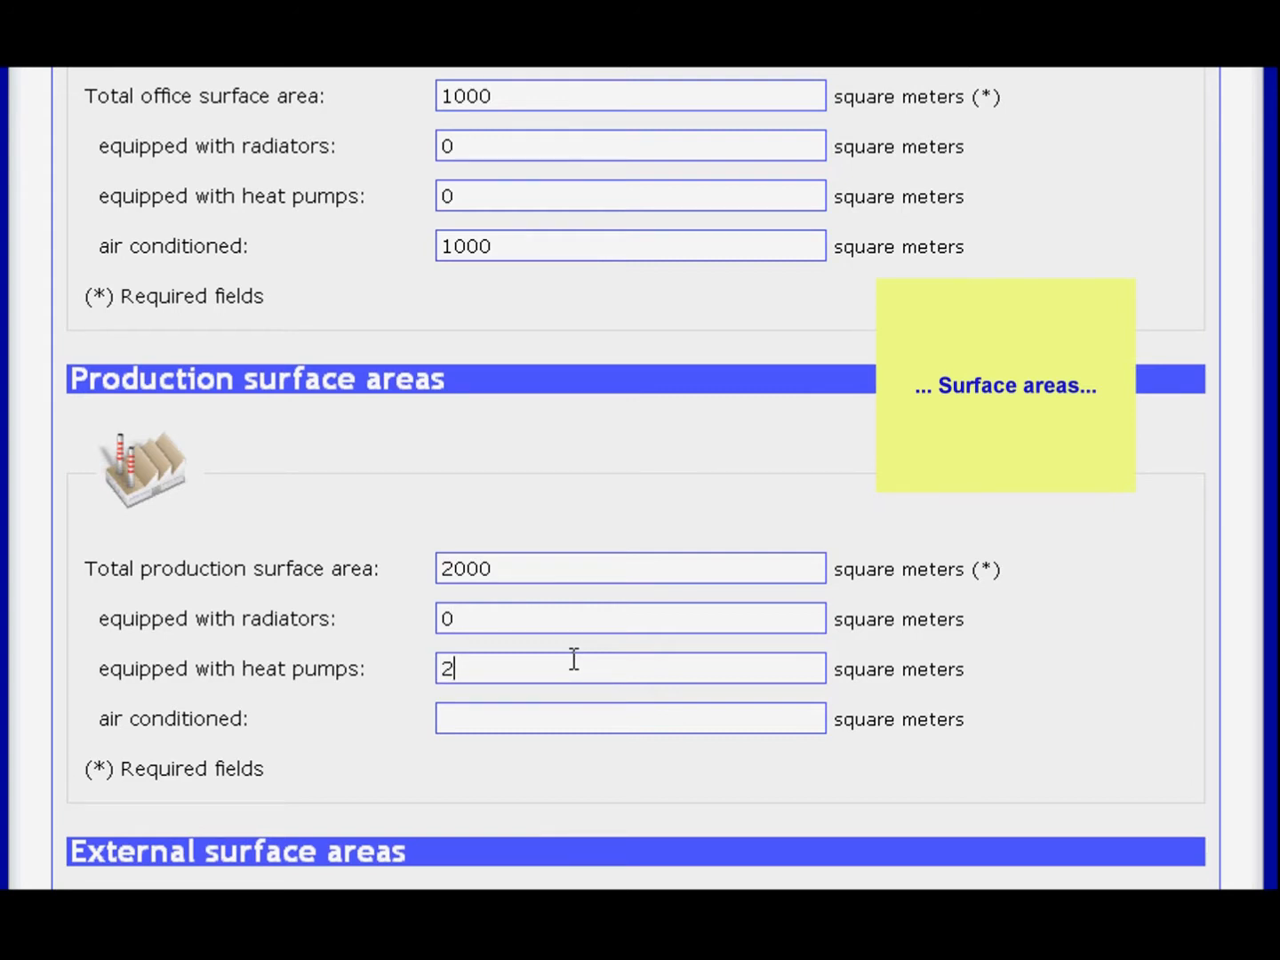
{"action": "type", "text": "000"}
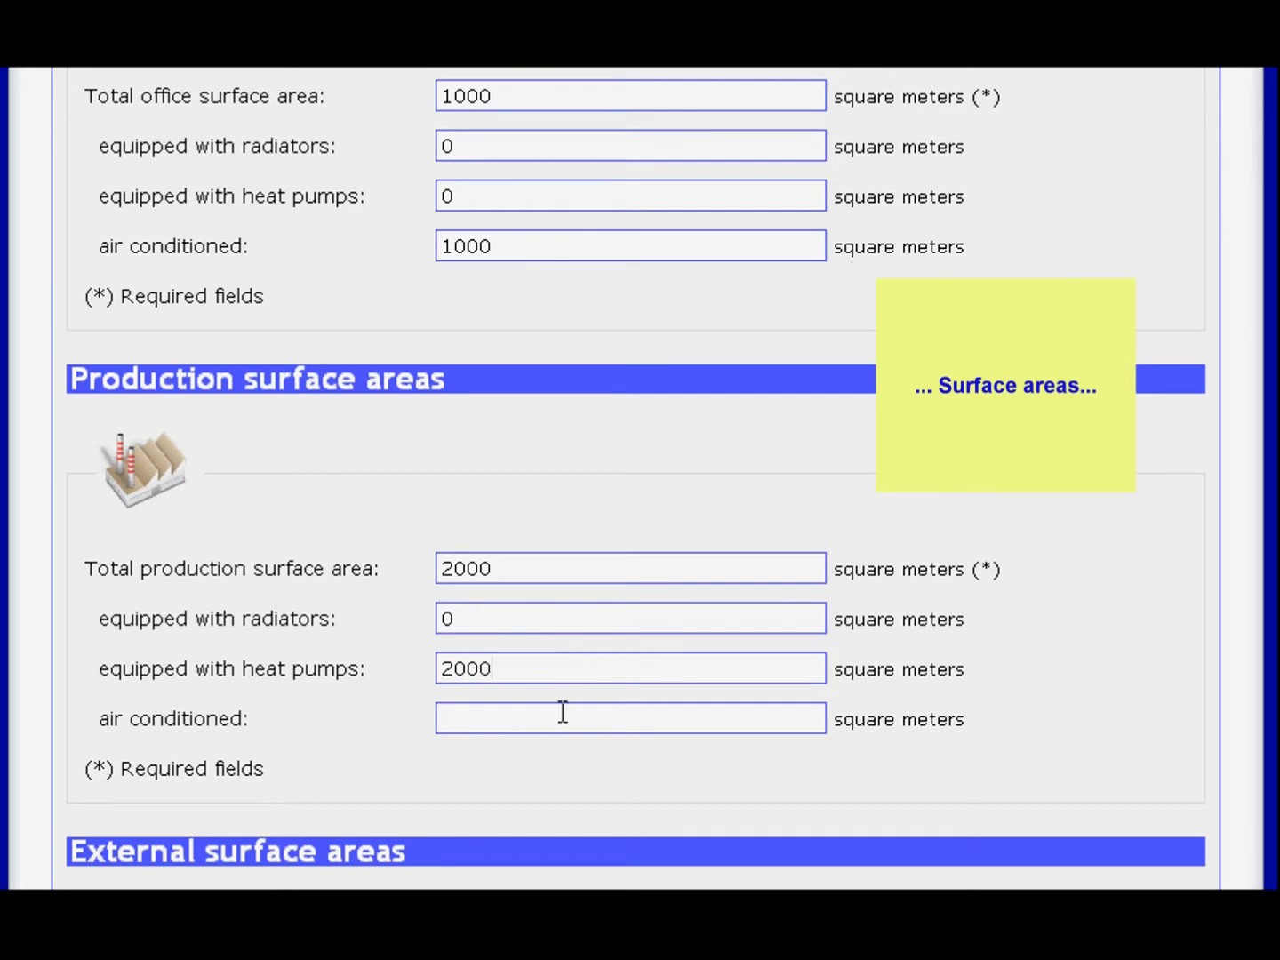
{"action": "type", "text": "2"}
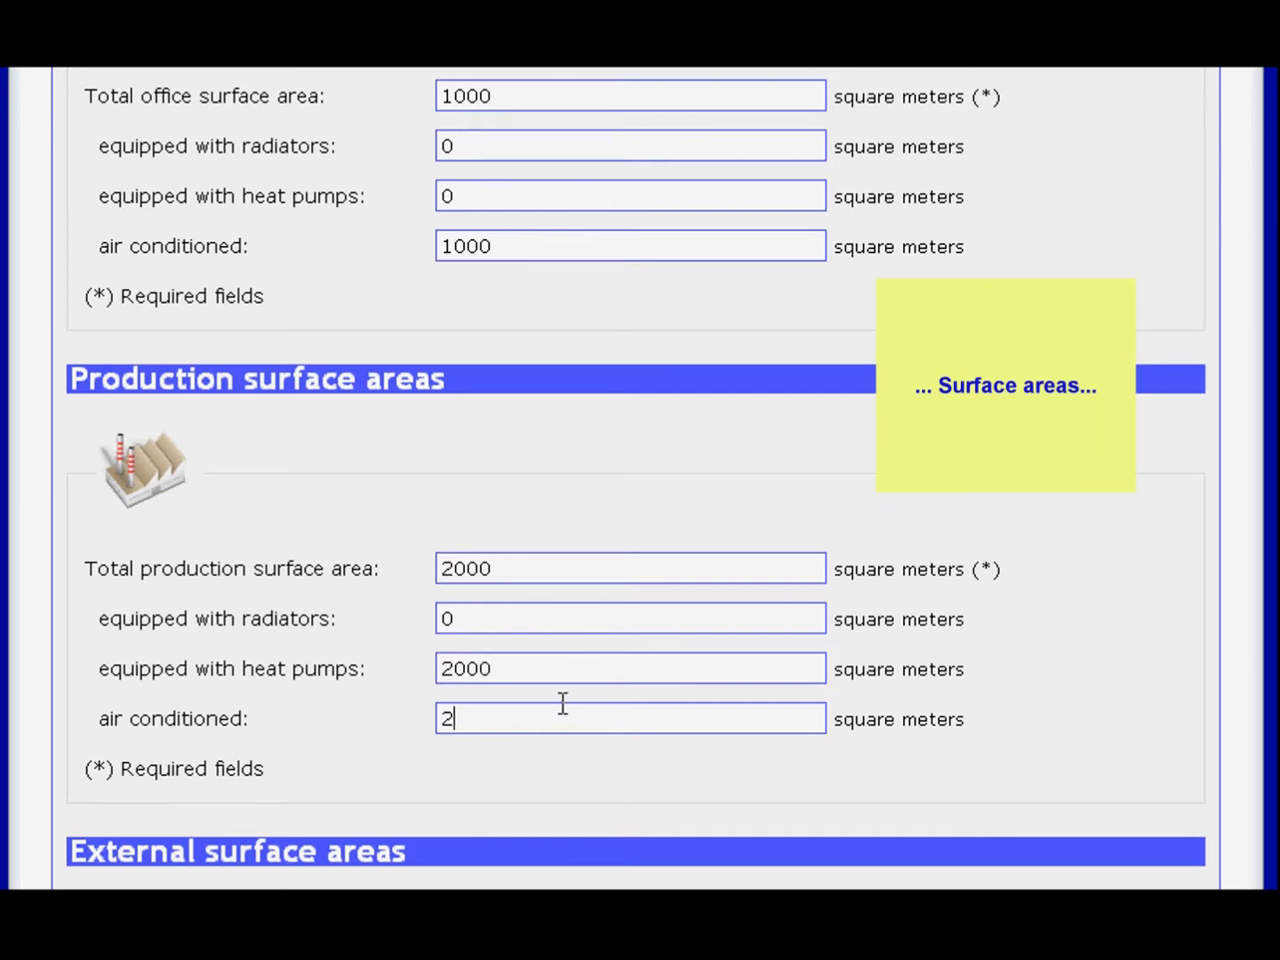
{"action": "type", "text": "00"}
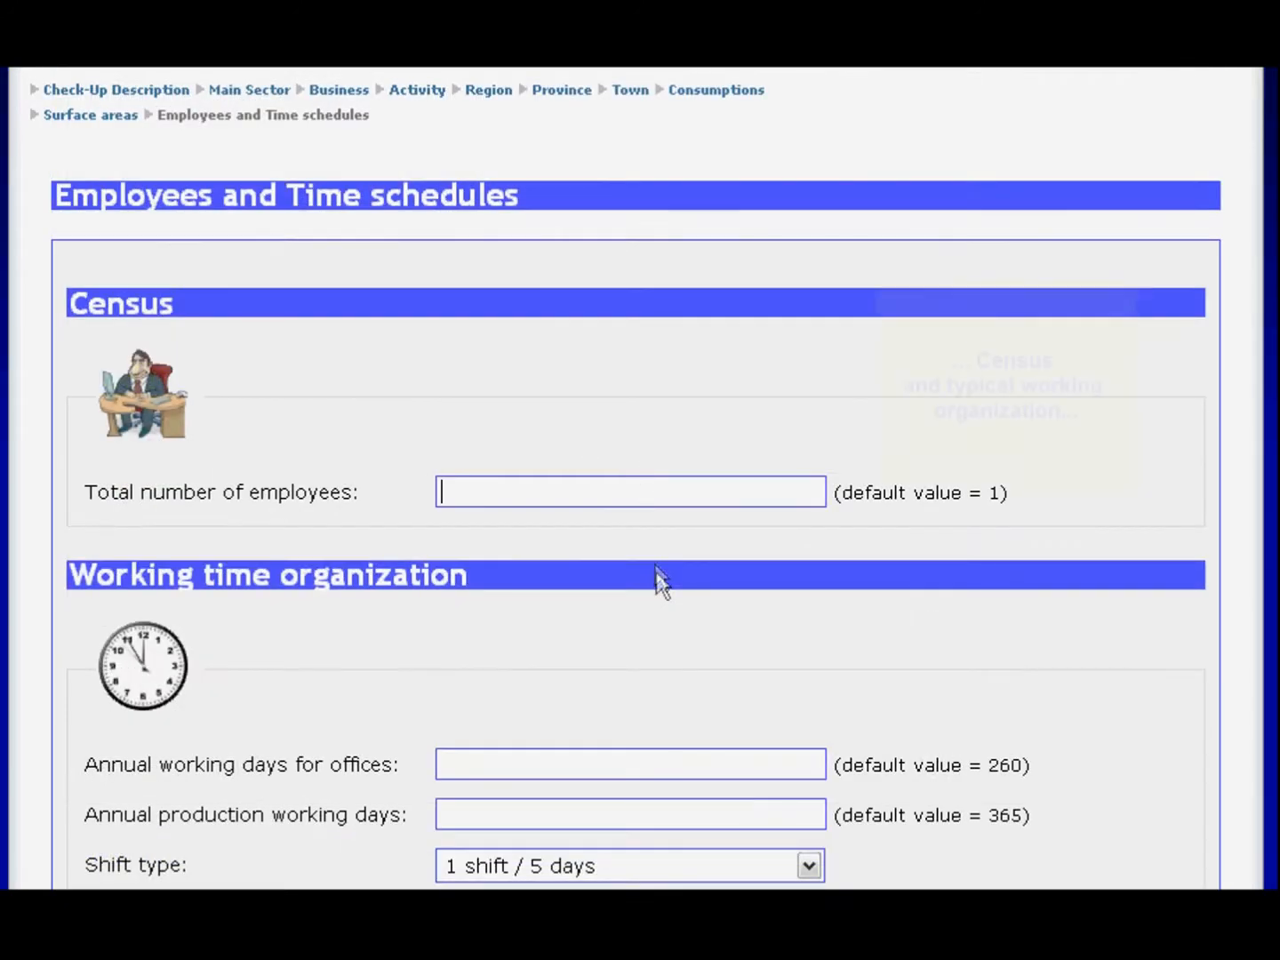
- Record a total of 22 employees on the Employees and Time schedules page
{"action": "type", "text": "2"}
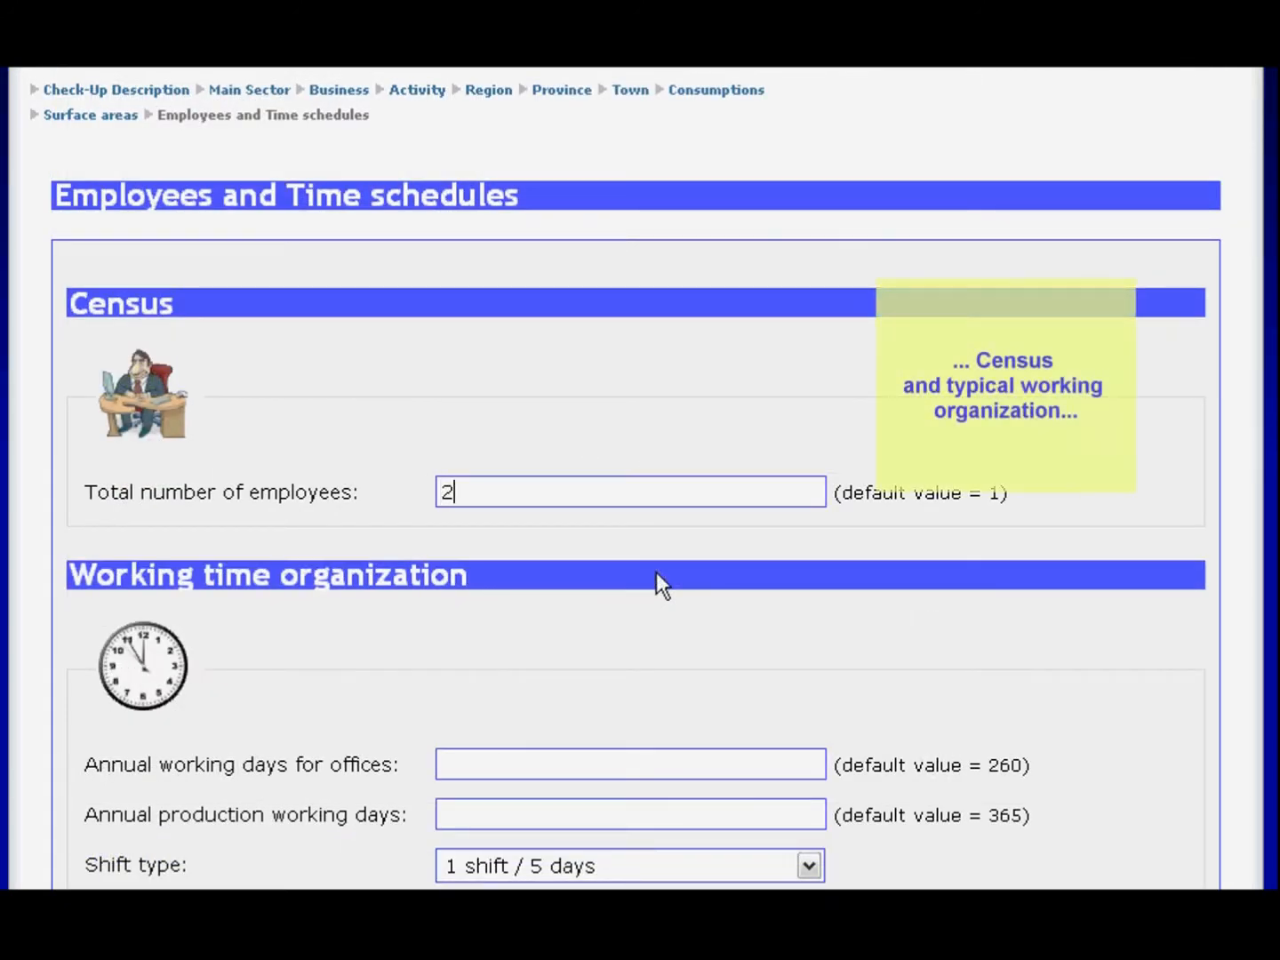
{"action": "type", "text": "2"}
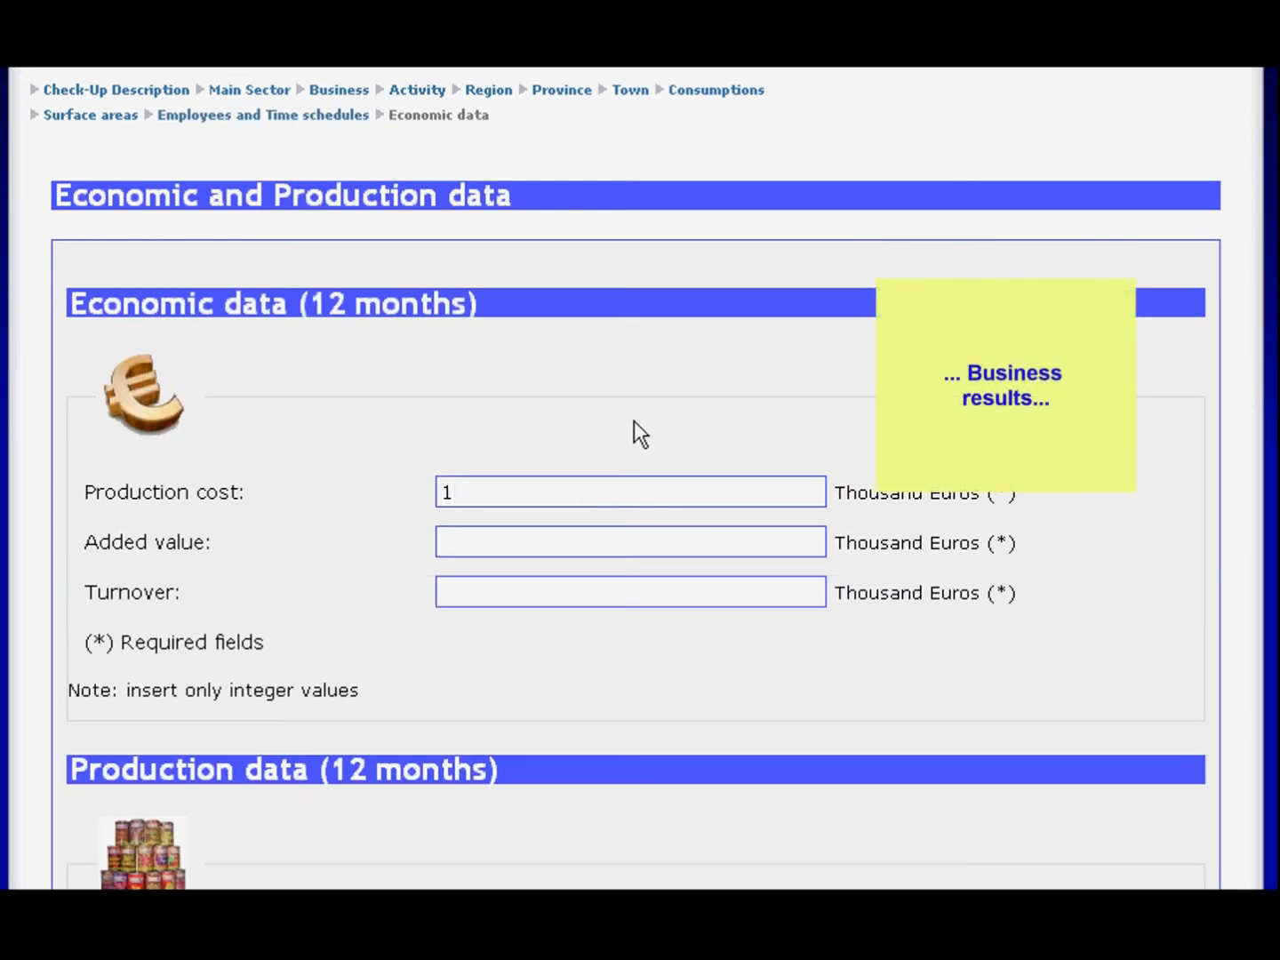
- Enter production cost 1500, added value 900 and turnover 2200 thousand euros
{"action": "type", "text": "500"}
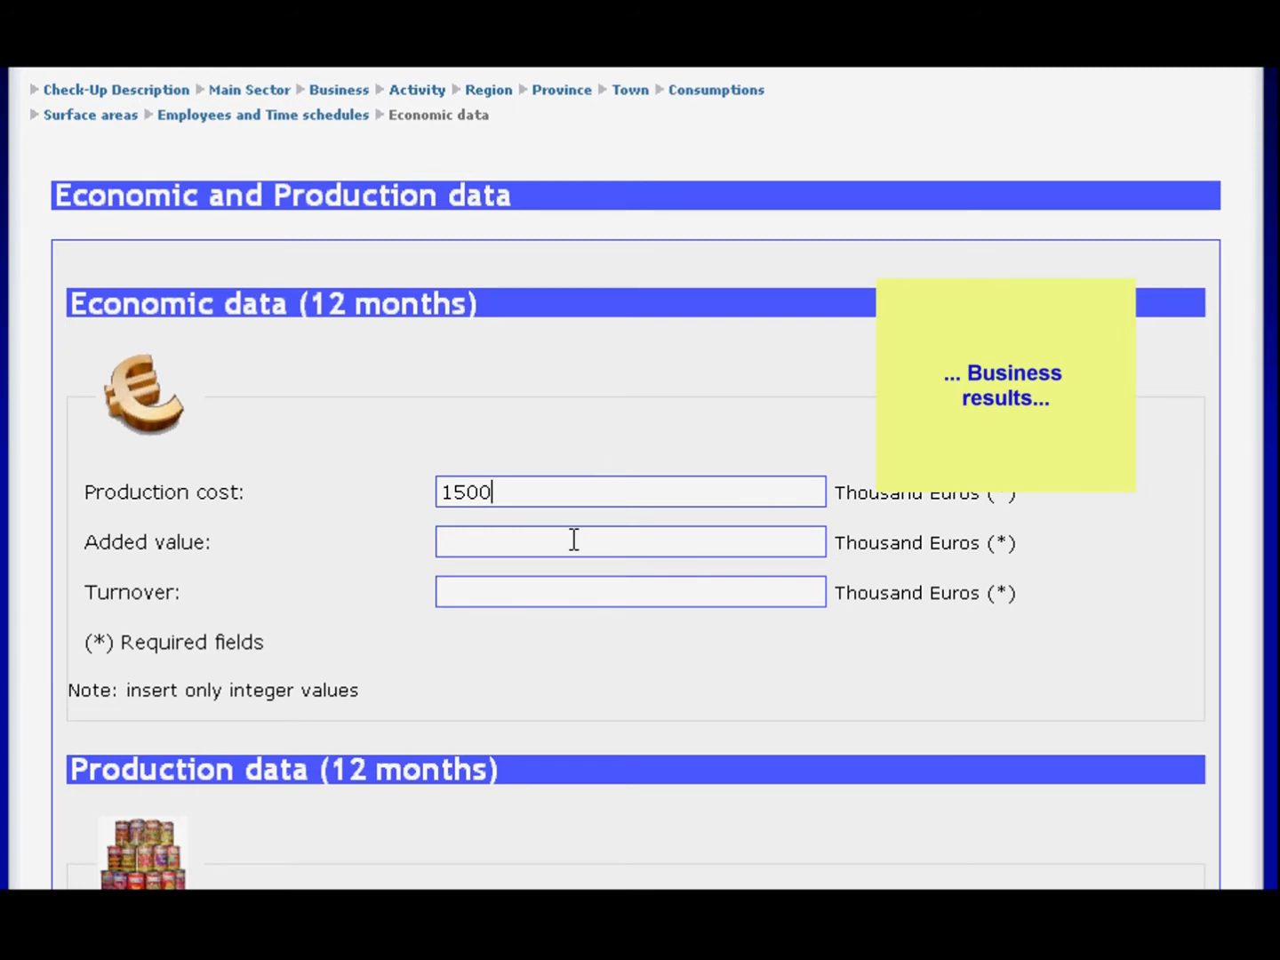
{"action": "type", "text": "900"}
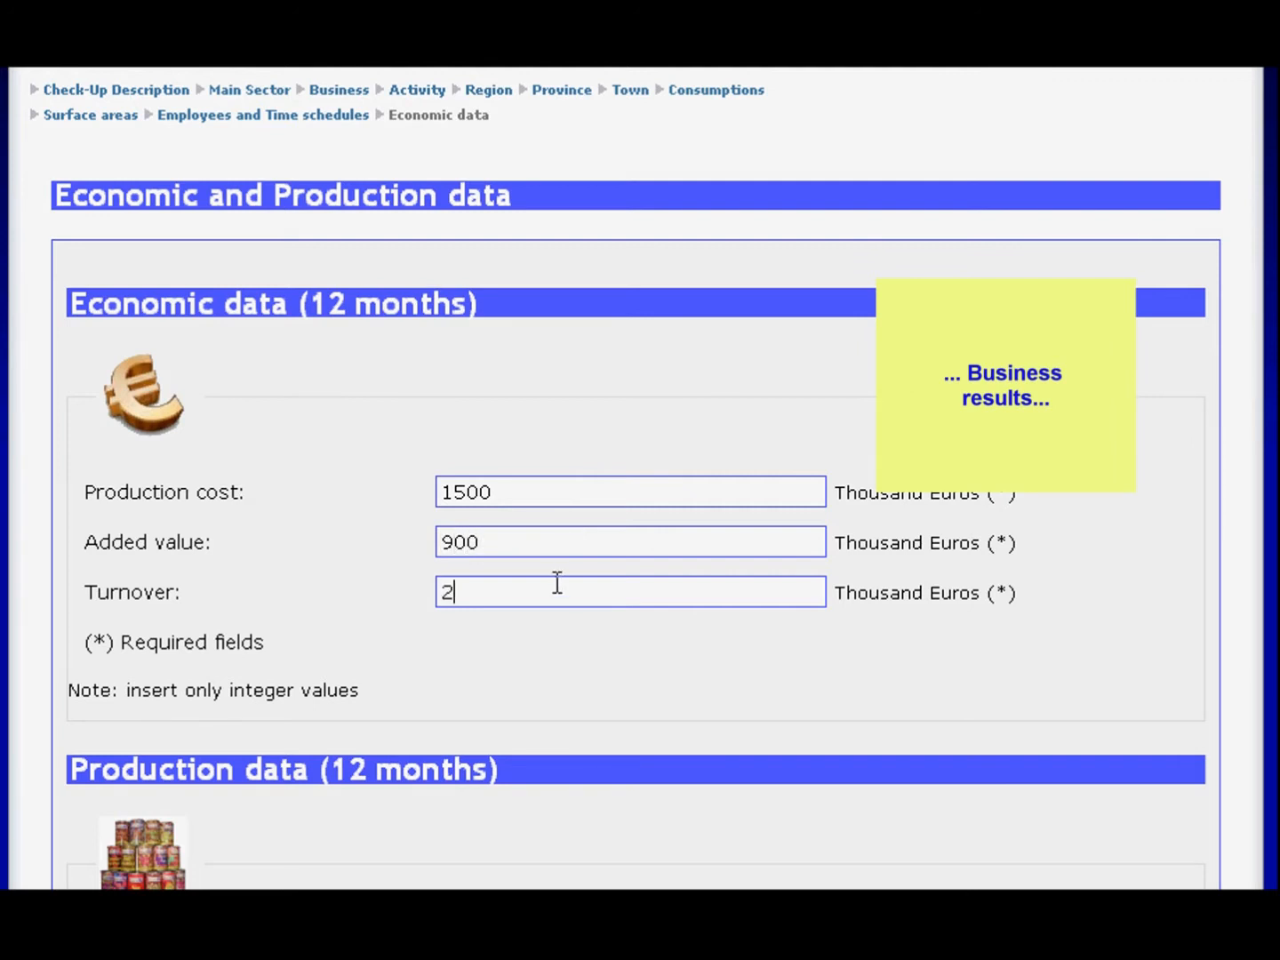
{"action": "type", "text": "200"}
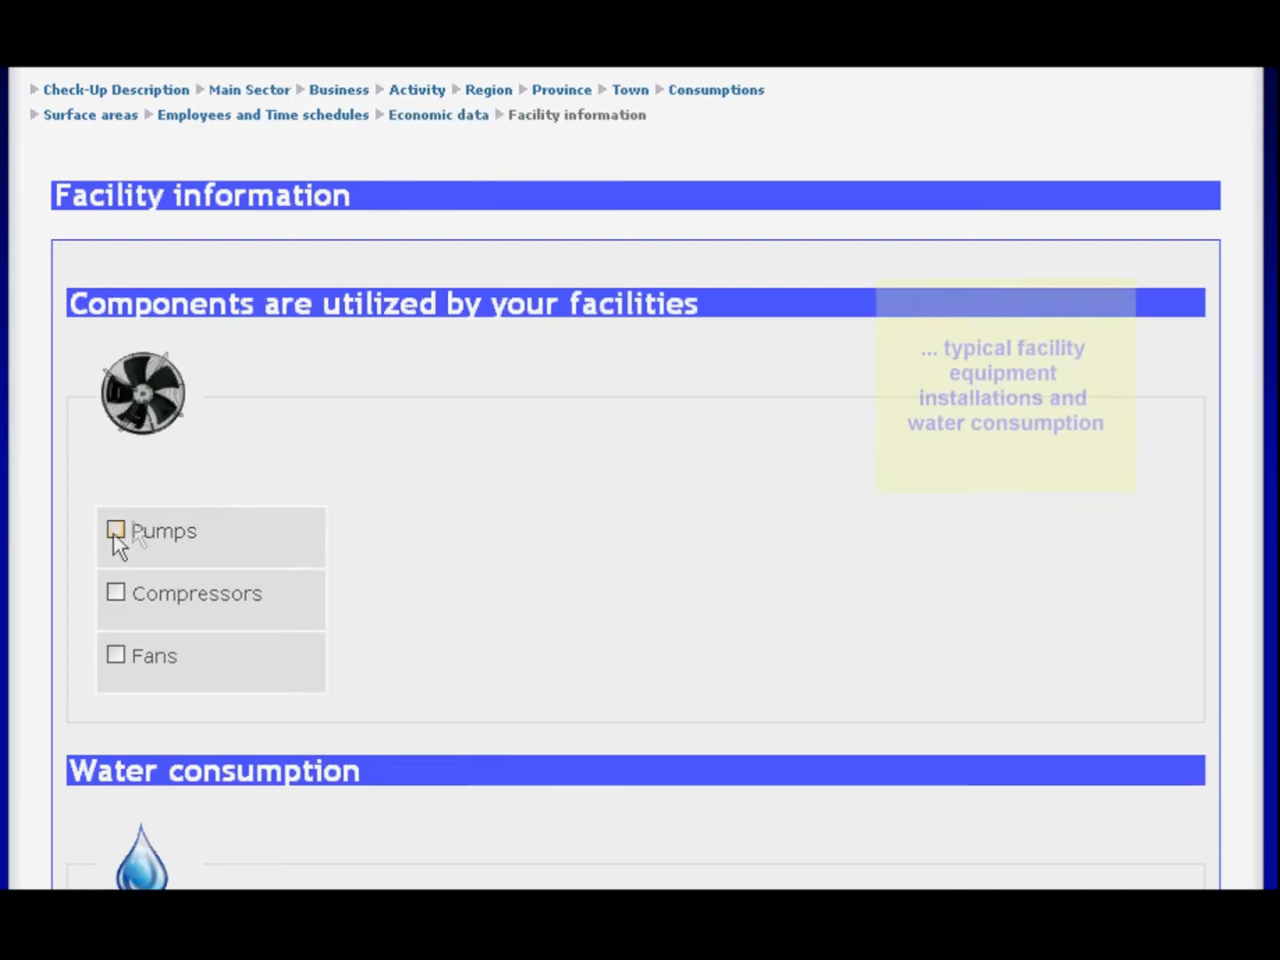
- Mark pumps and fans as facility components, leaving compressors unmarked
{"action": "left_click", "coordinate": [116, 530]}
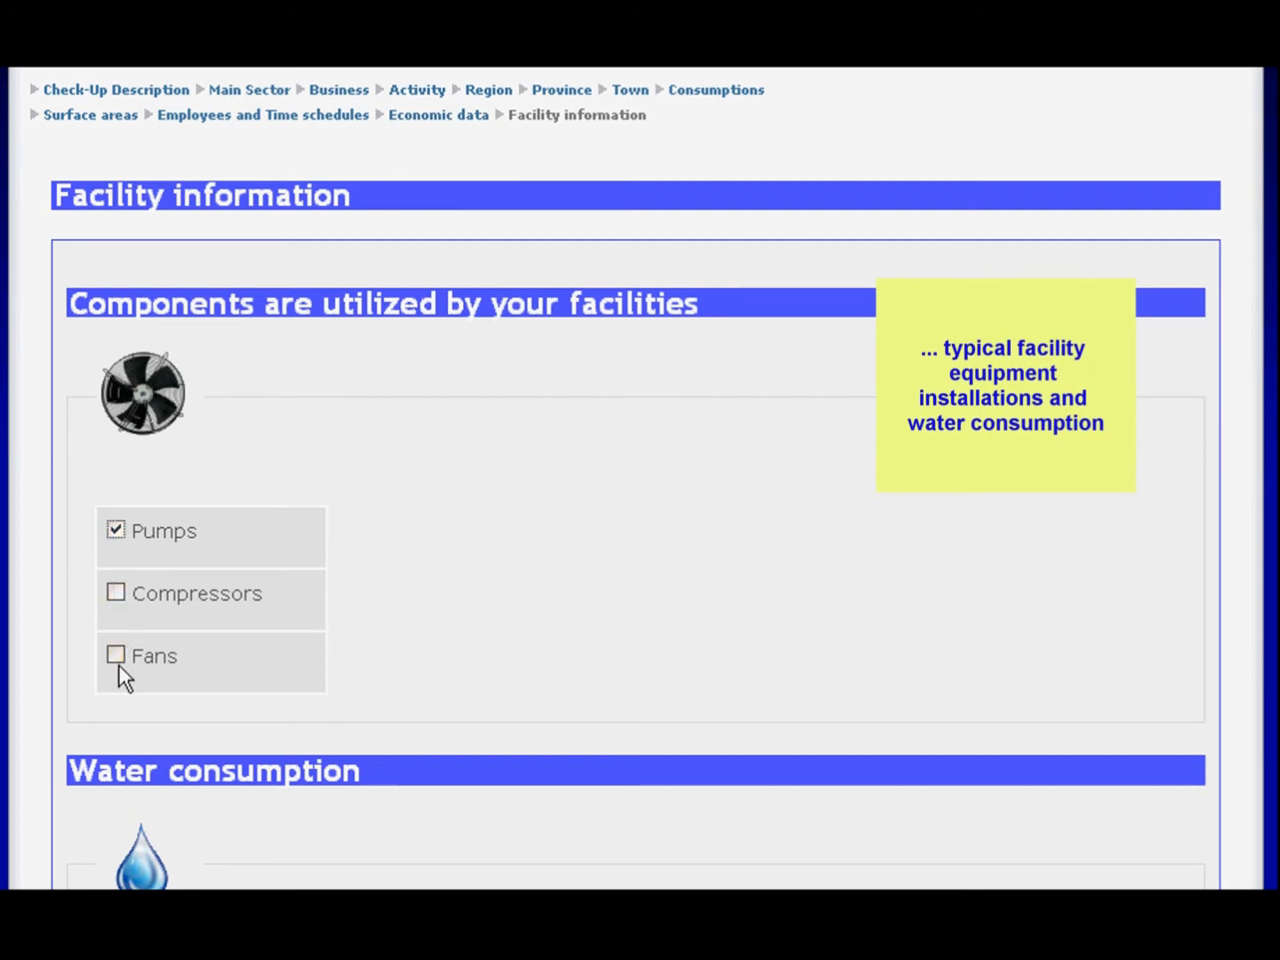
{"action": "left_click", "coordinate": [115, 656]}
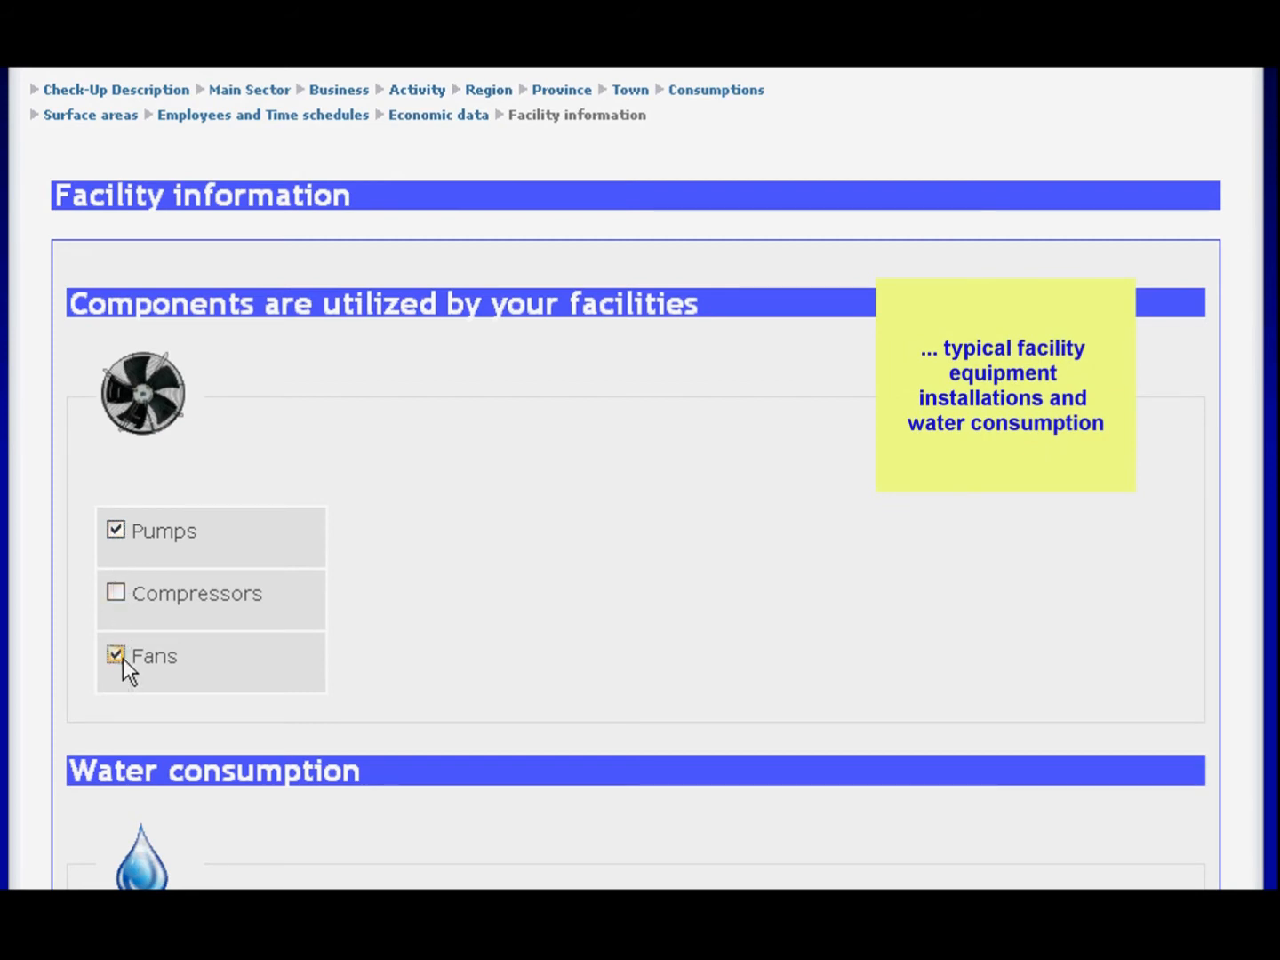
{"action": "mouse_move", "coordinate": [569, 692]}
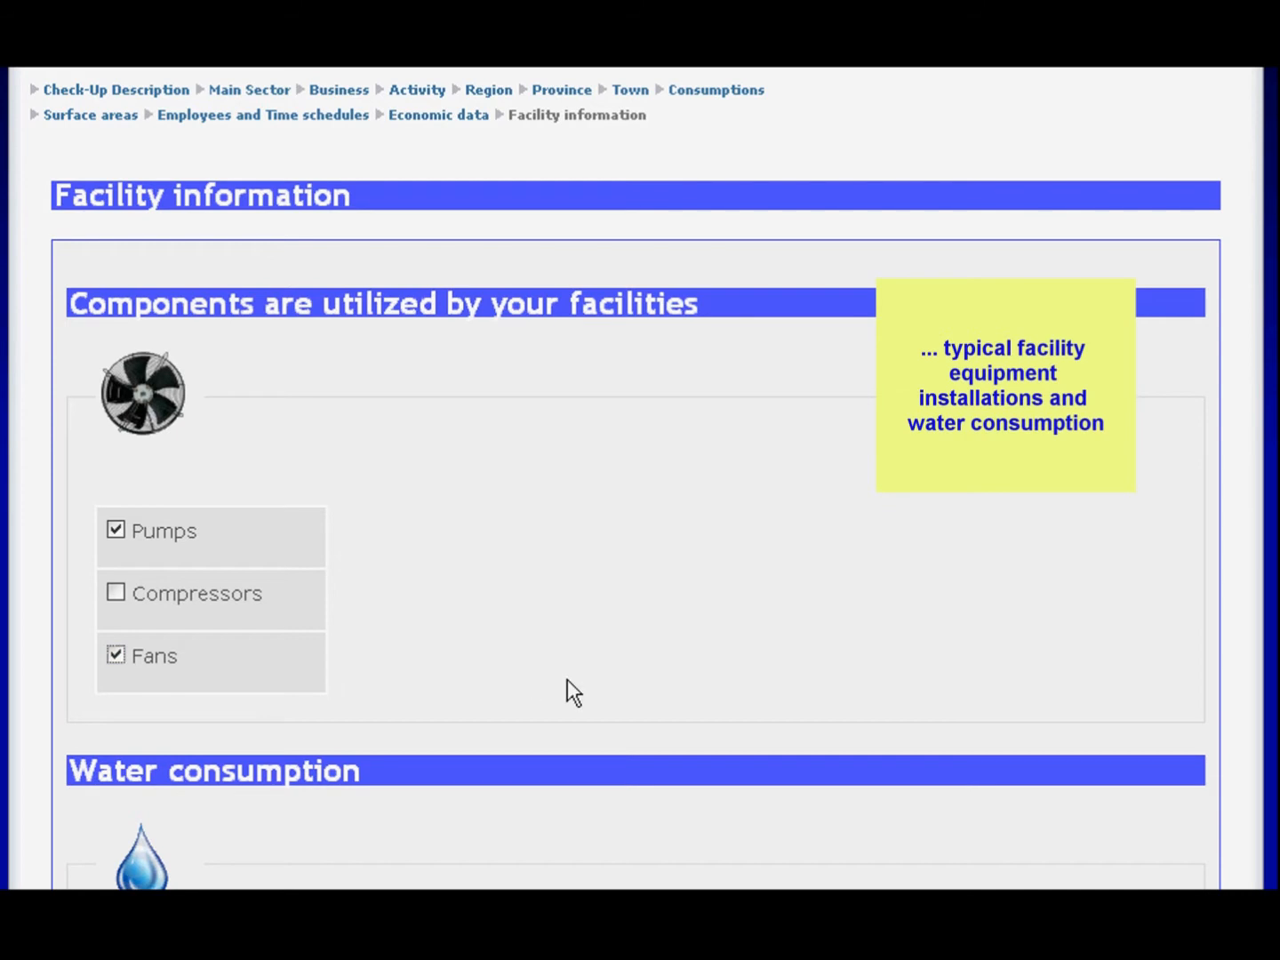
{"action": "scroll", "scroll_direction": "down", "scroll_amount": 3}
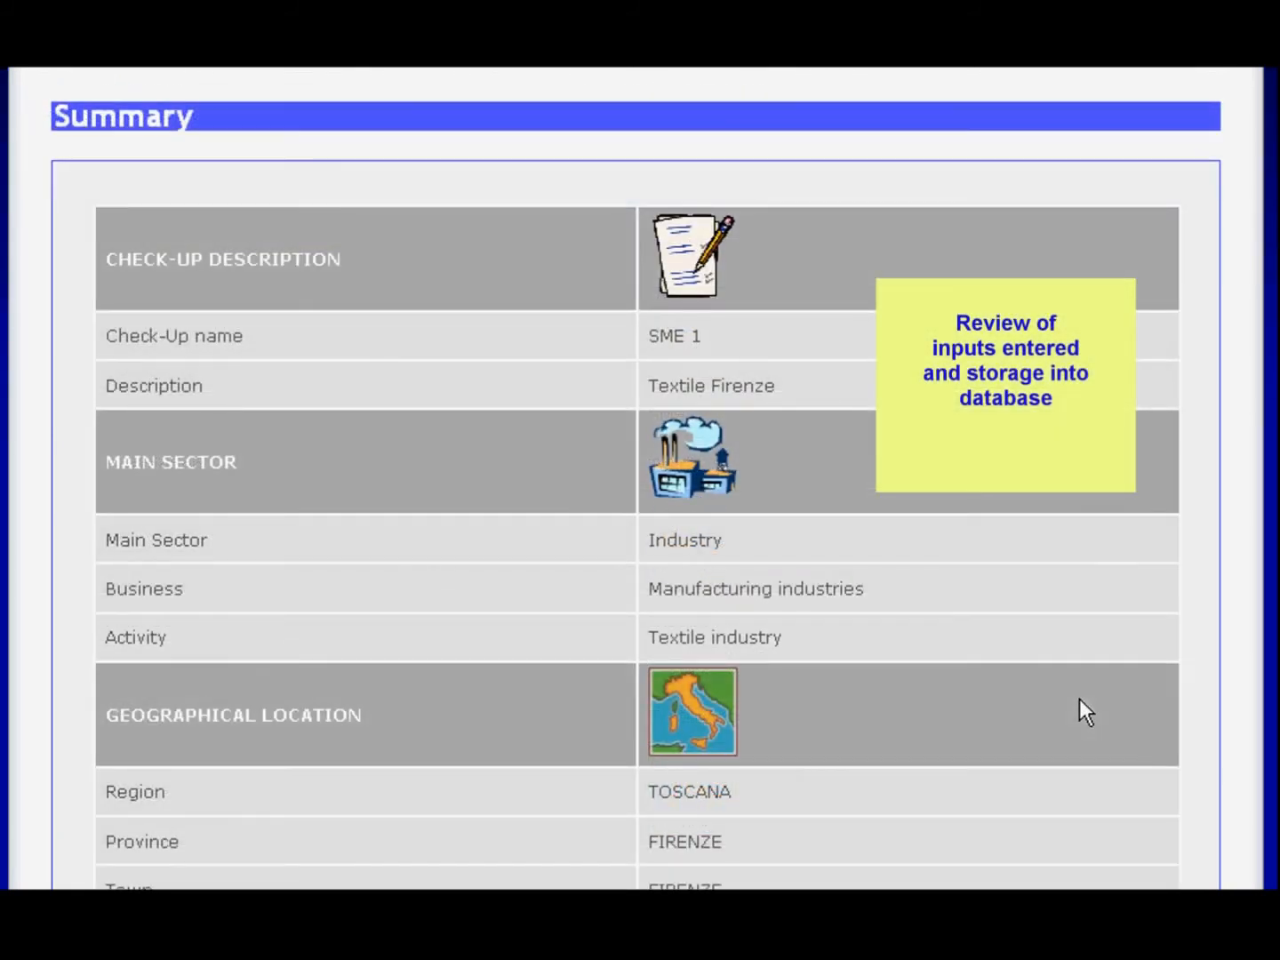
- Review the full data summary, accept the terms of use and save to reach the results
{"action": "scroll", "scroll_direction": "down", "scroll_amount": 3}
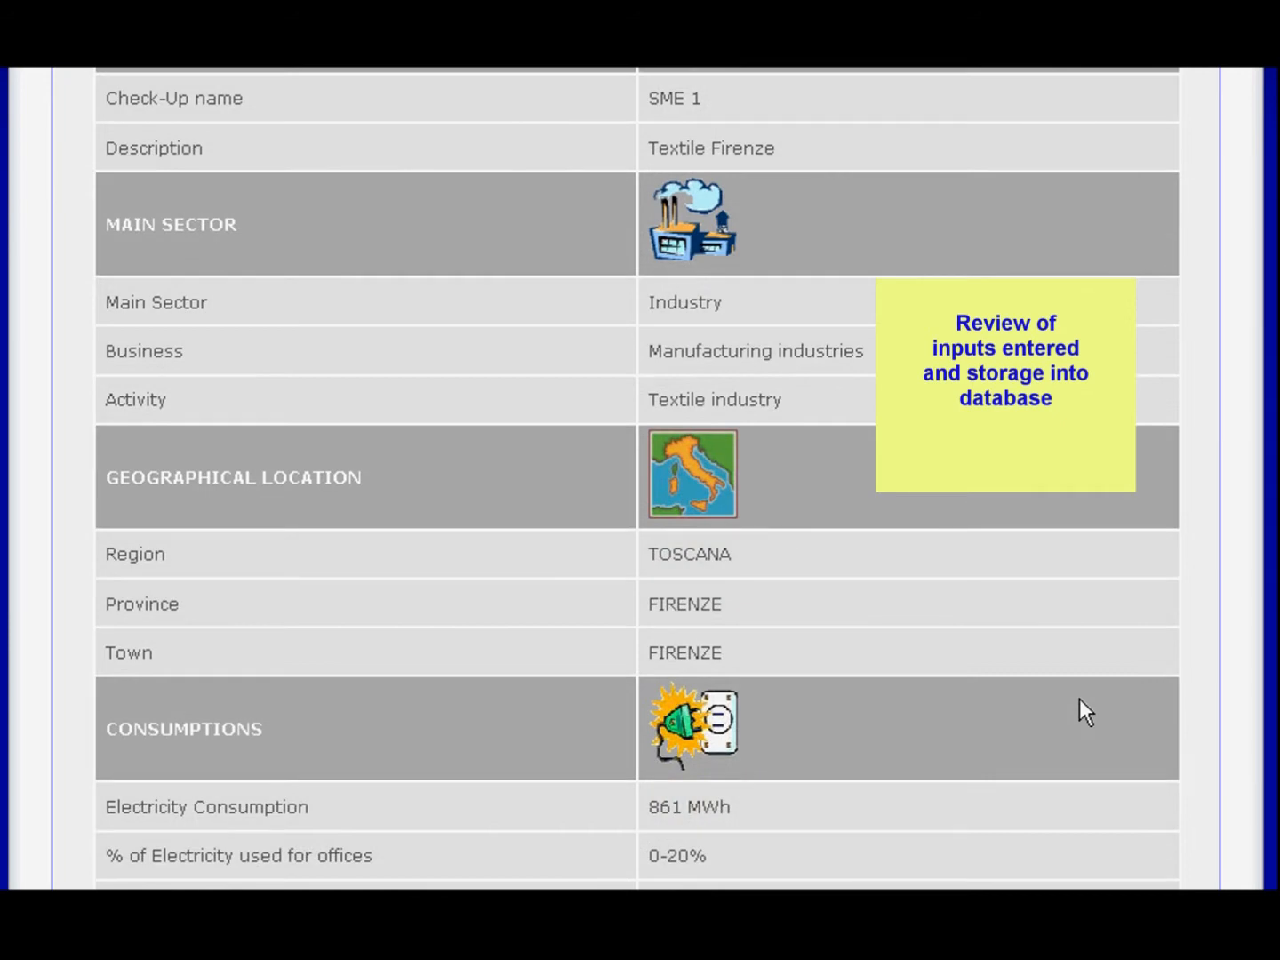
{"action": "scroll", "scroll_direction": "down", "scroll_amount": 3}
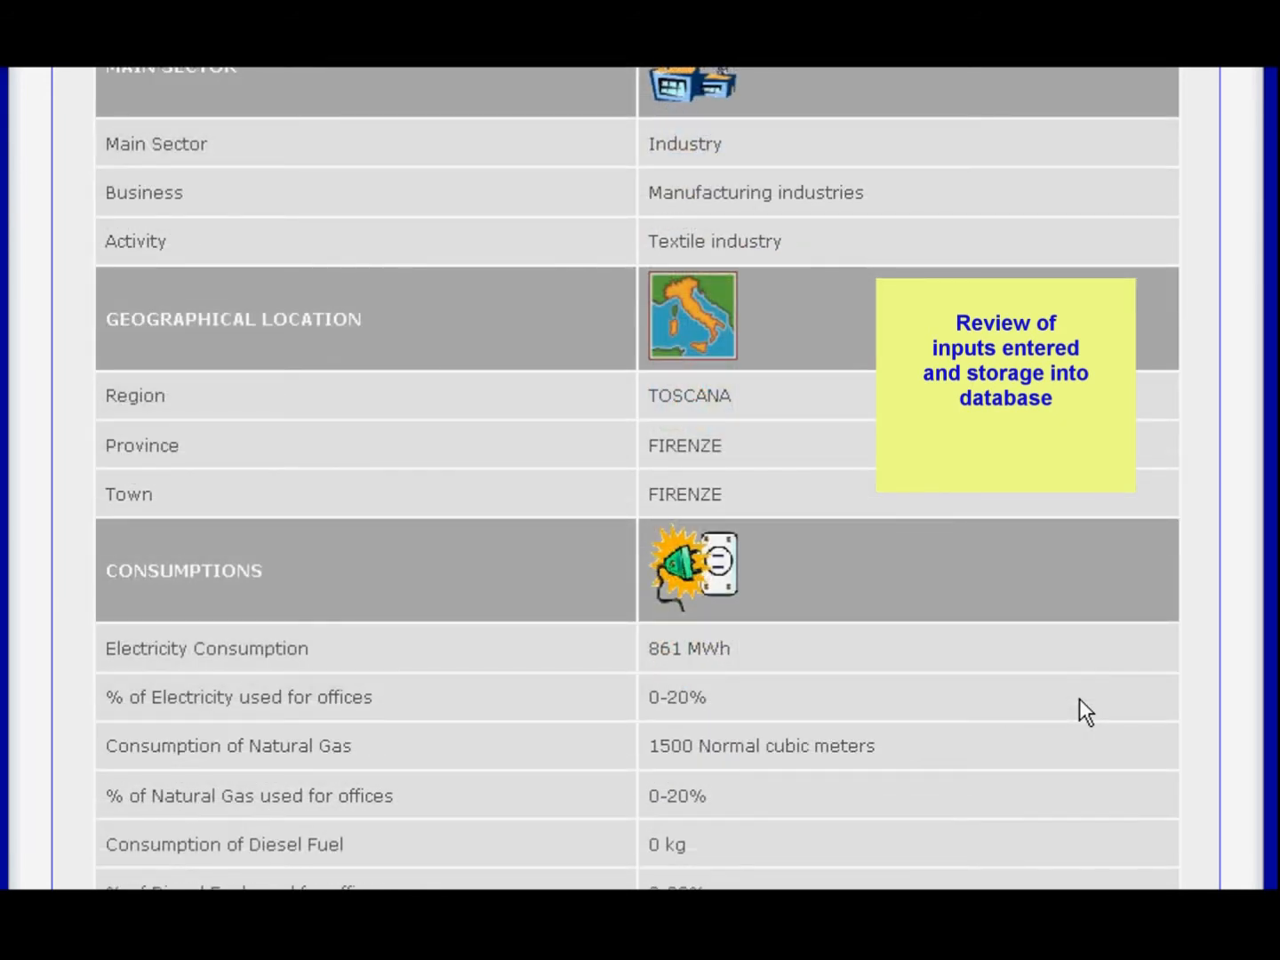
{"action": "scroll", "scroll_direction": "down", "scroll_amount": 3}
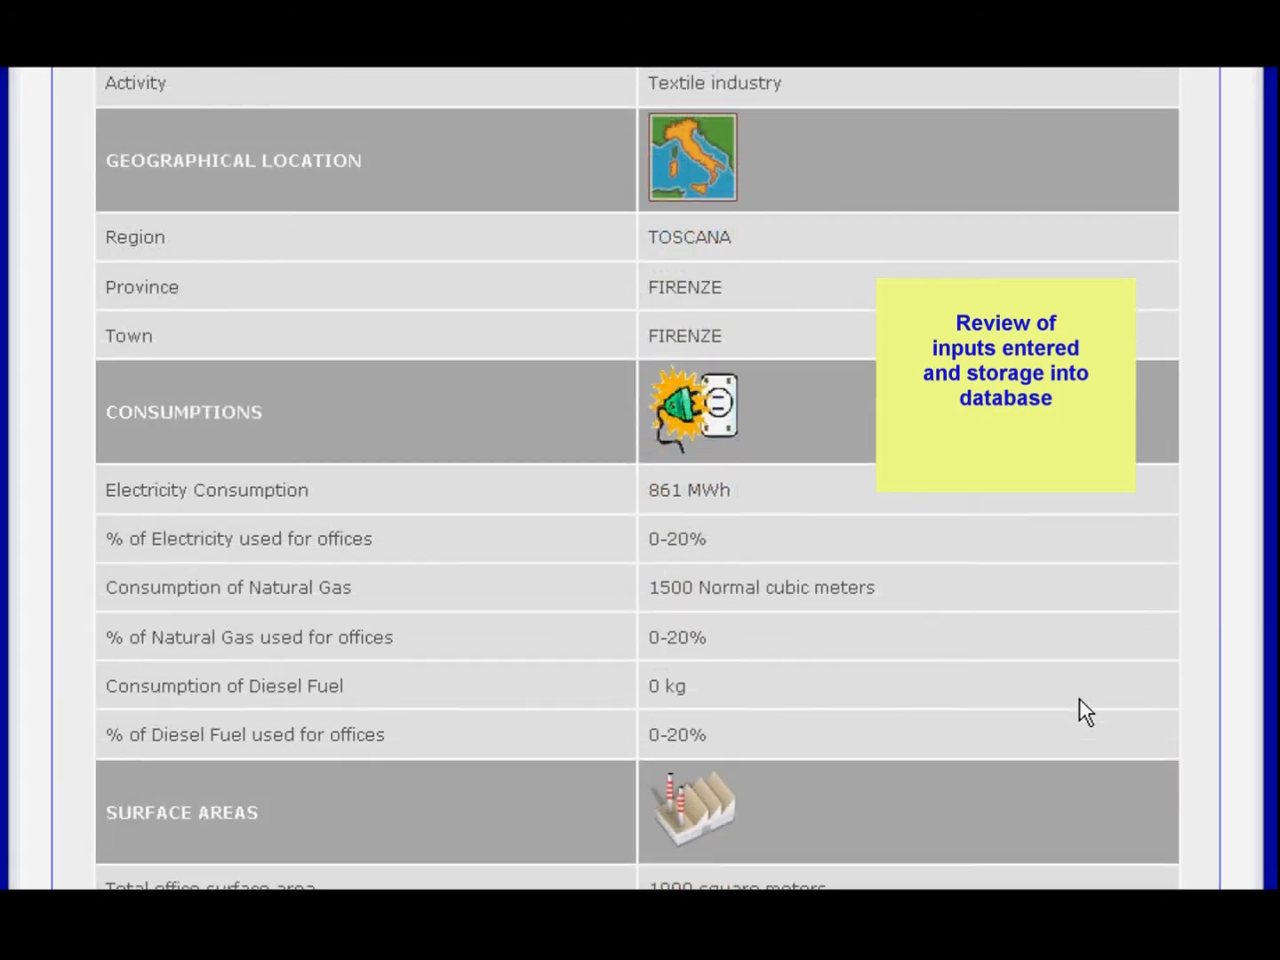
{"action": "scroll", "scroll_direction": "down", "scroll_amount": 3}
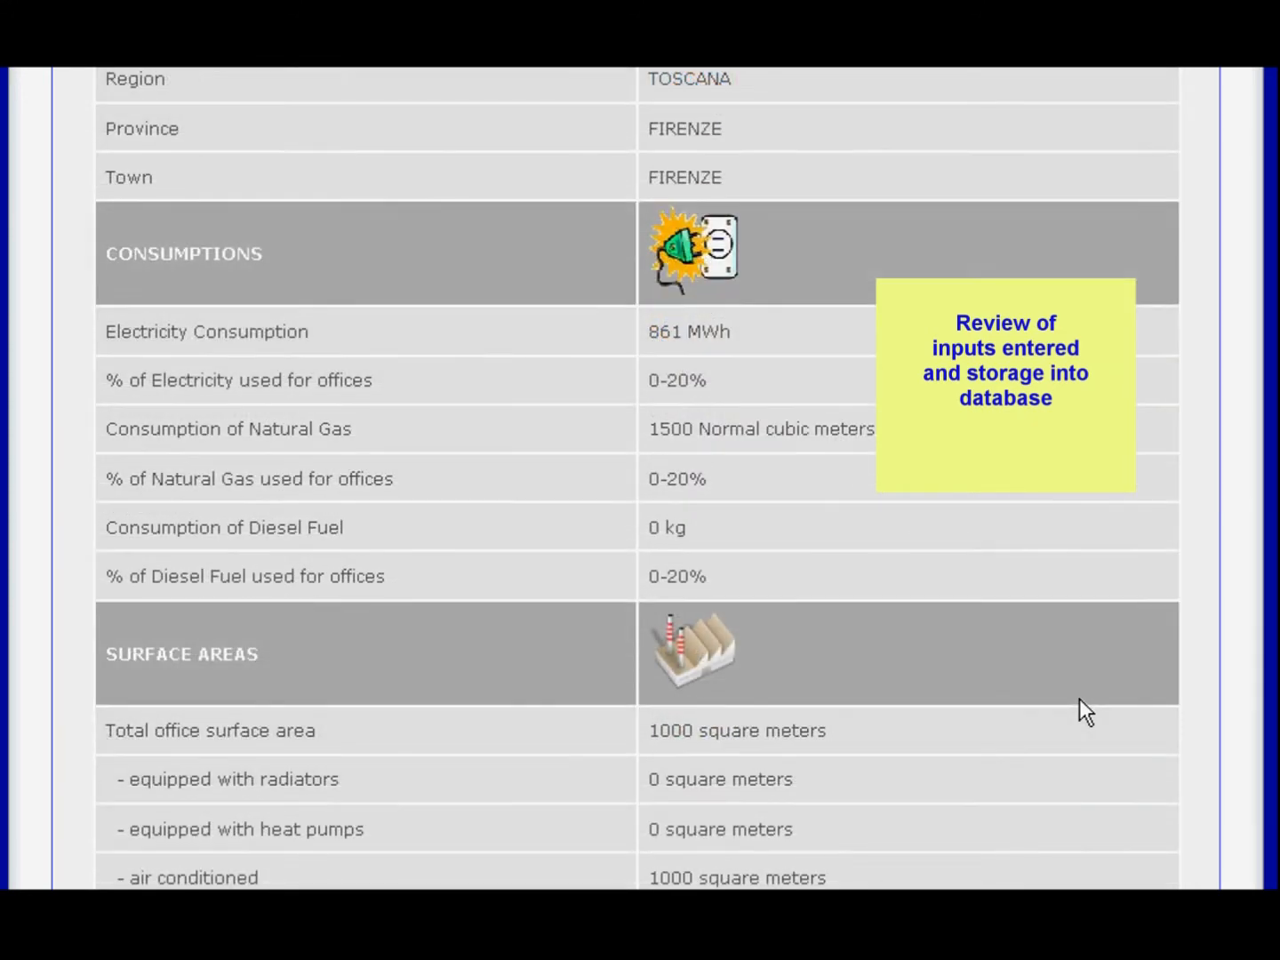
{"action": "scroll", "scroll_direction": "down", "scroll_amount": 3}
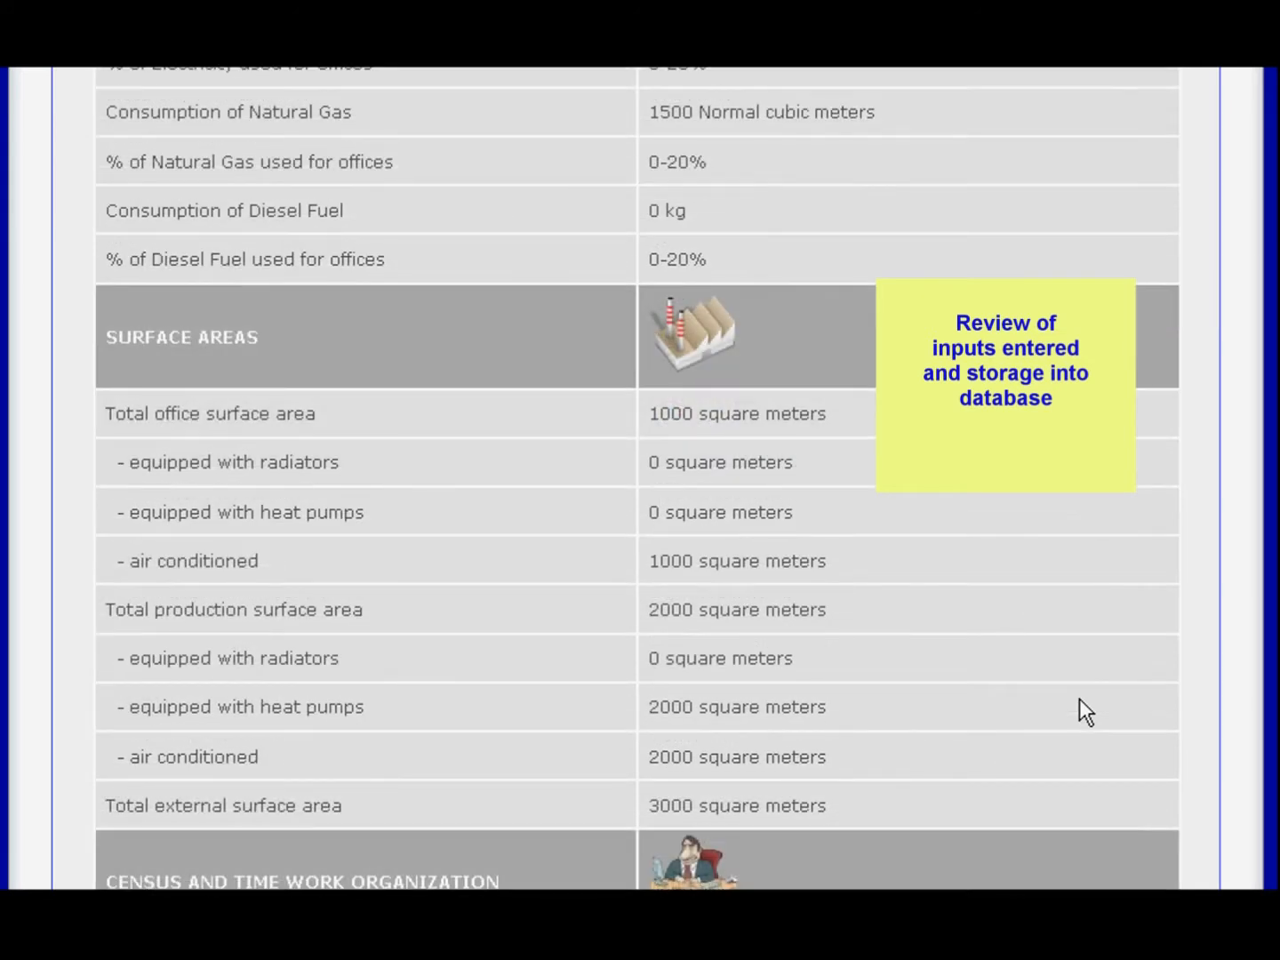
{"action": "scroll", "scroll_direction": "down", "scroll_amount": 3}
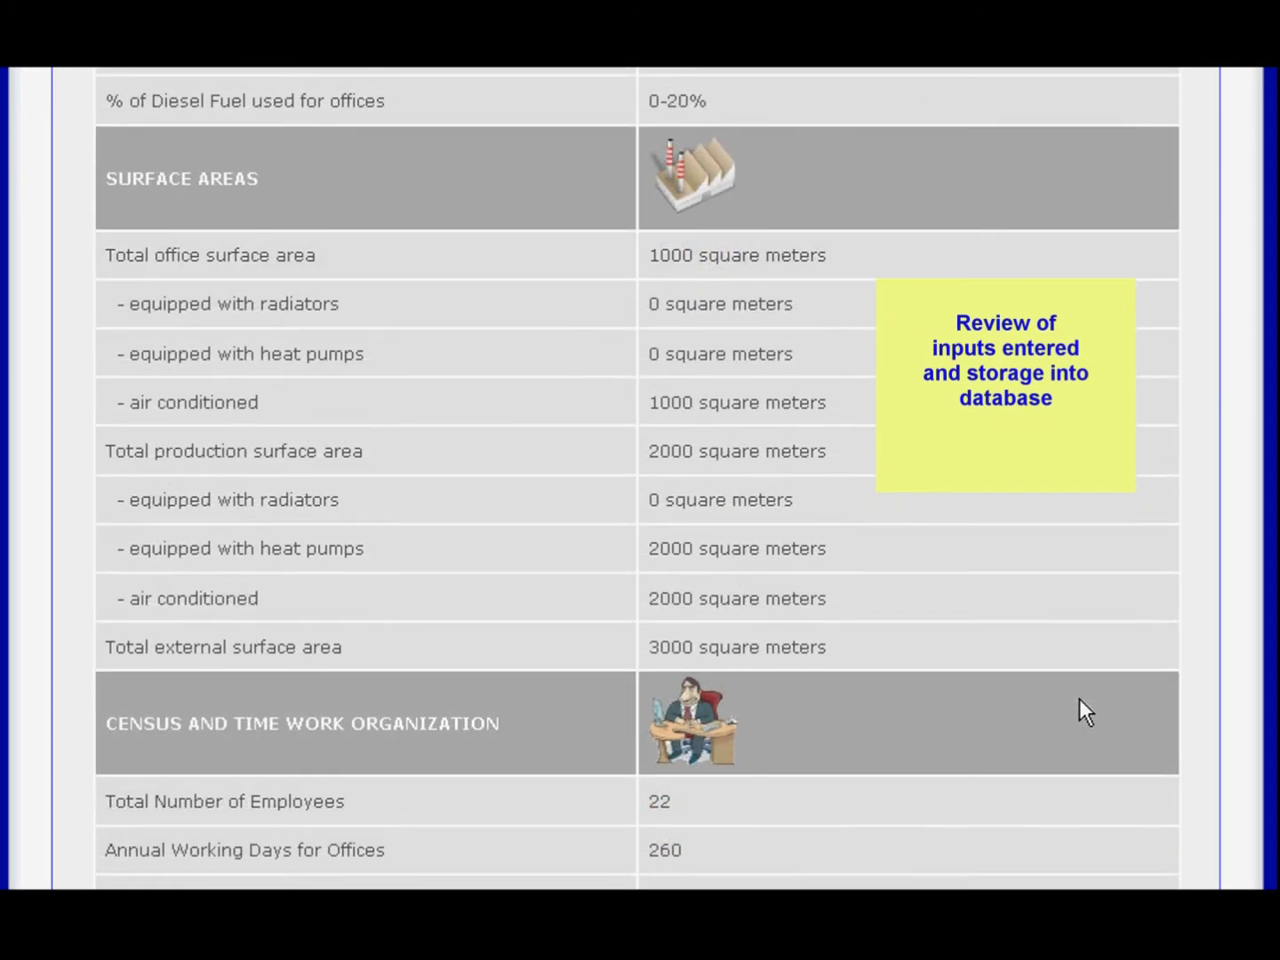
{"action": "scroll", "scroll_direction": "down", "scroll_amount": 3}
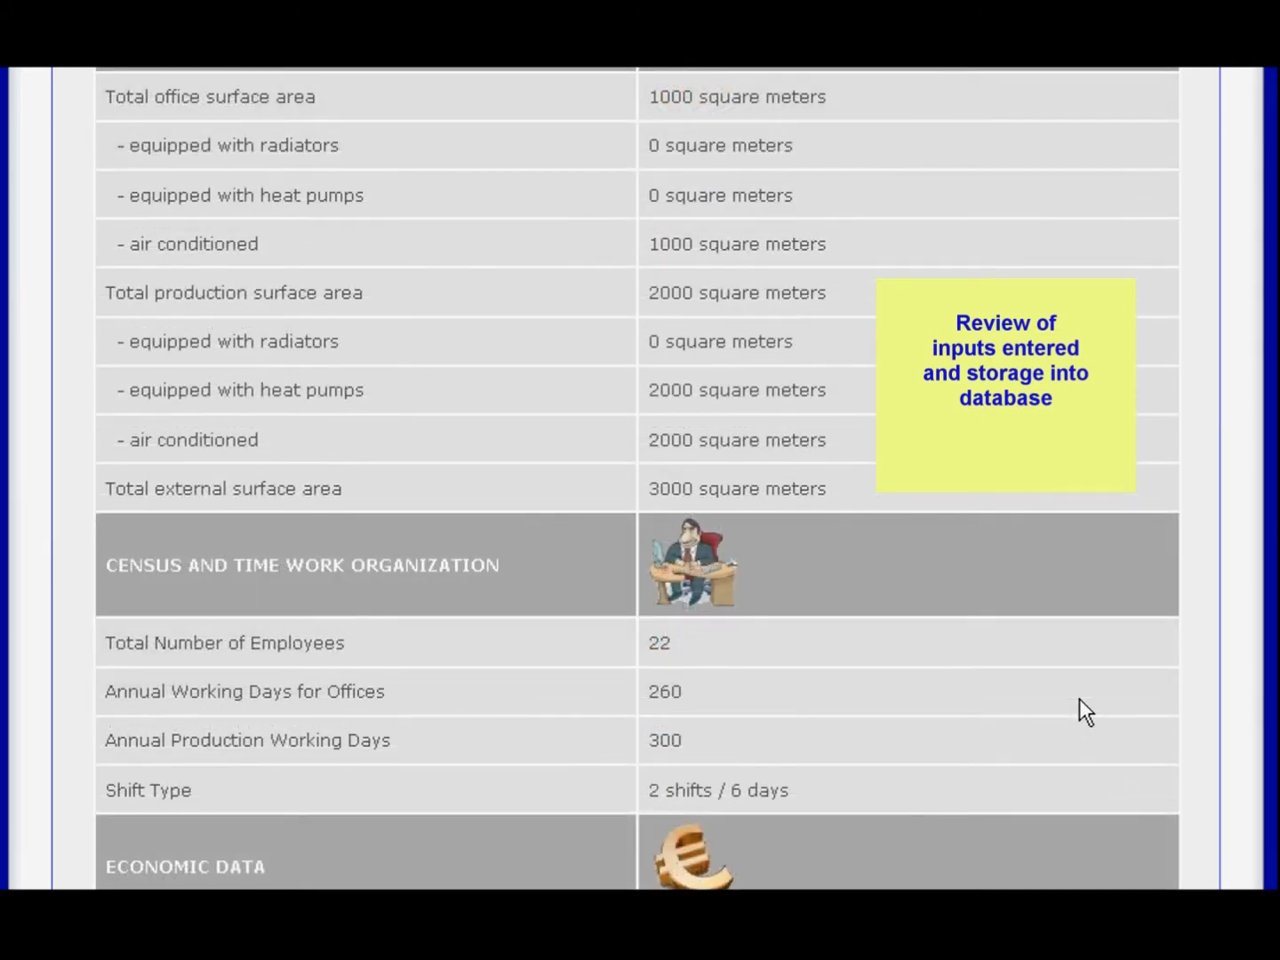
{"action": "scroll", "scroll_direction": "down", "scroll_amount": 3}
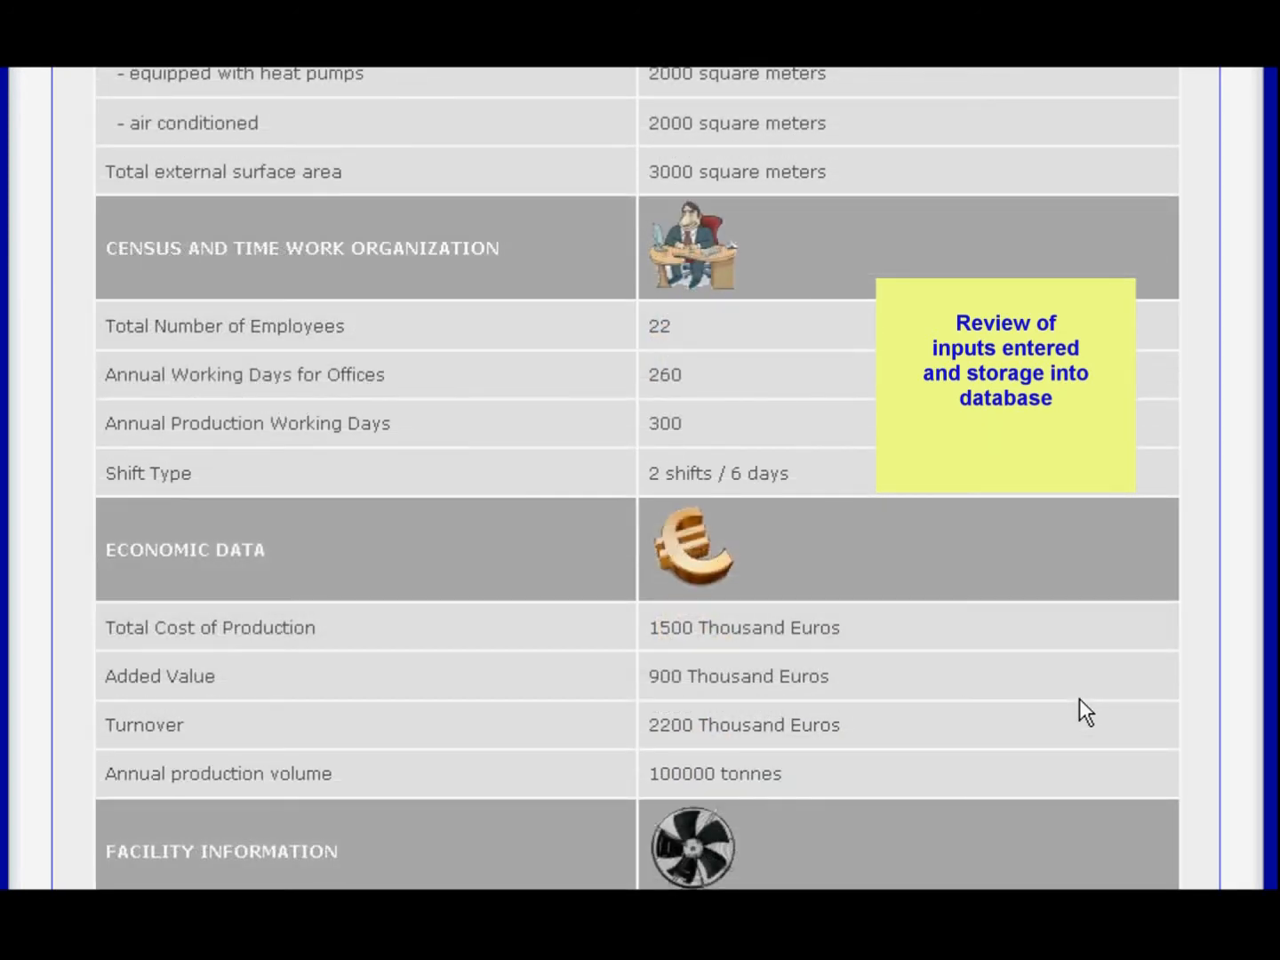
{"action": "scroll", "scroll_direction": "down", "scroll_amount": 3}
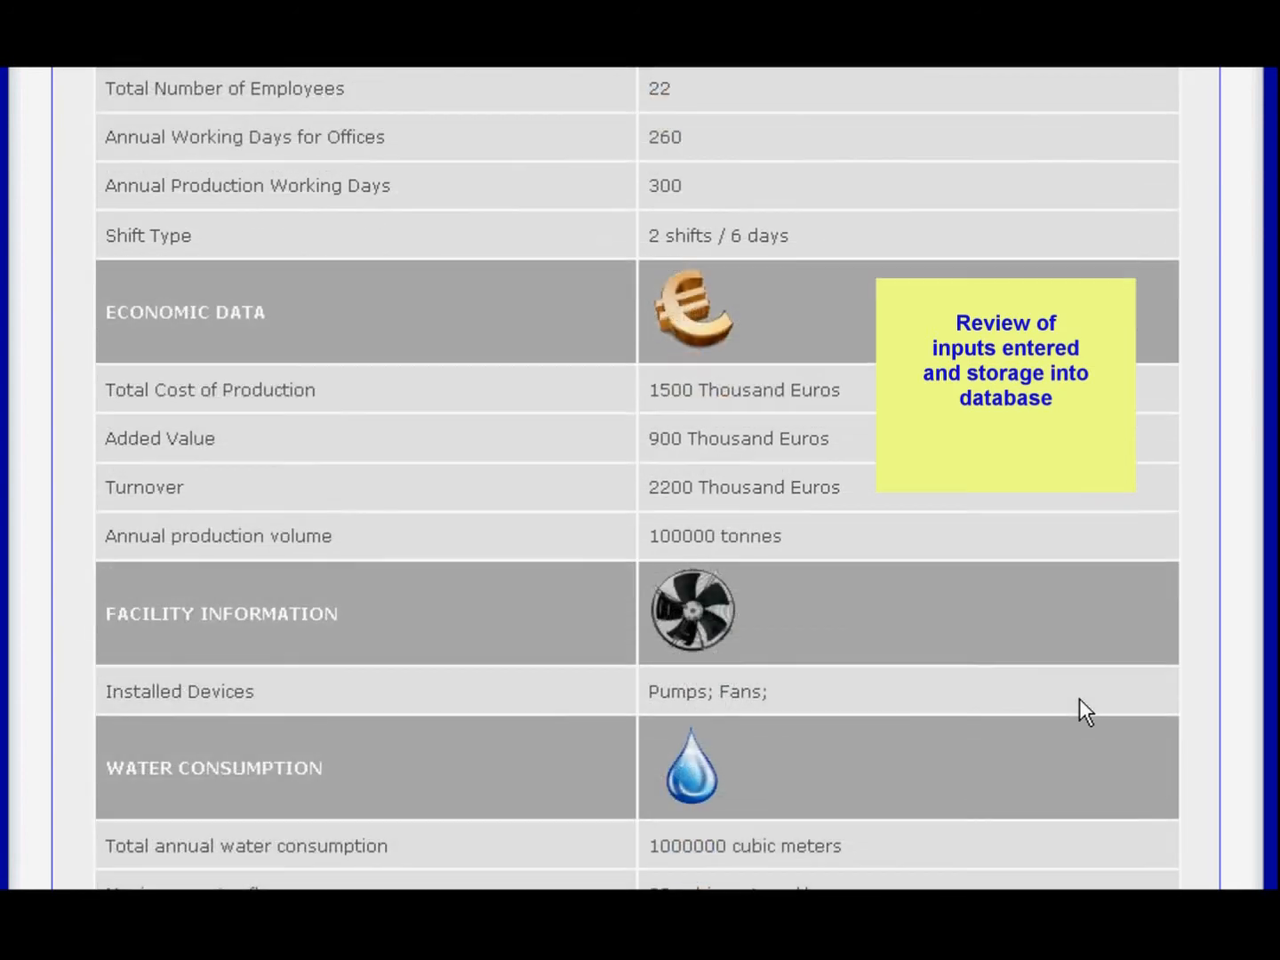
{"action": "scroll", "scroll_direction": "down", "scroll_amount": 3}
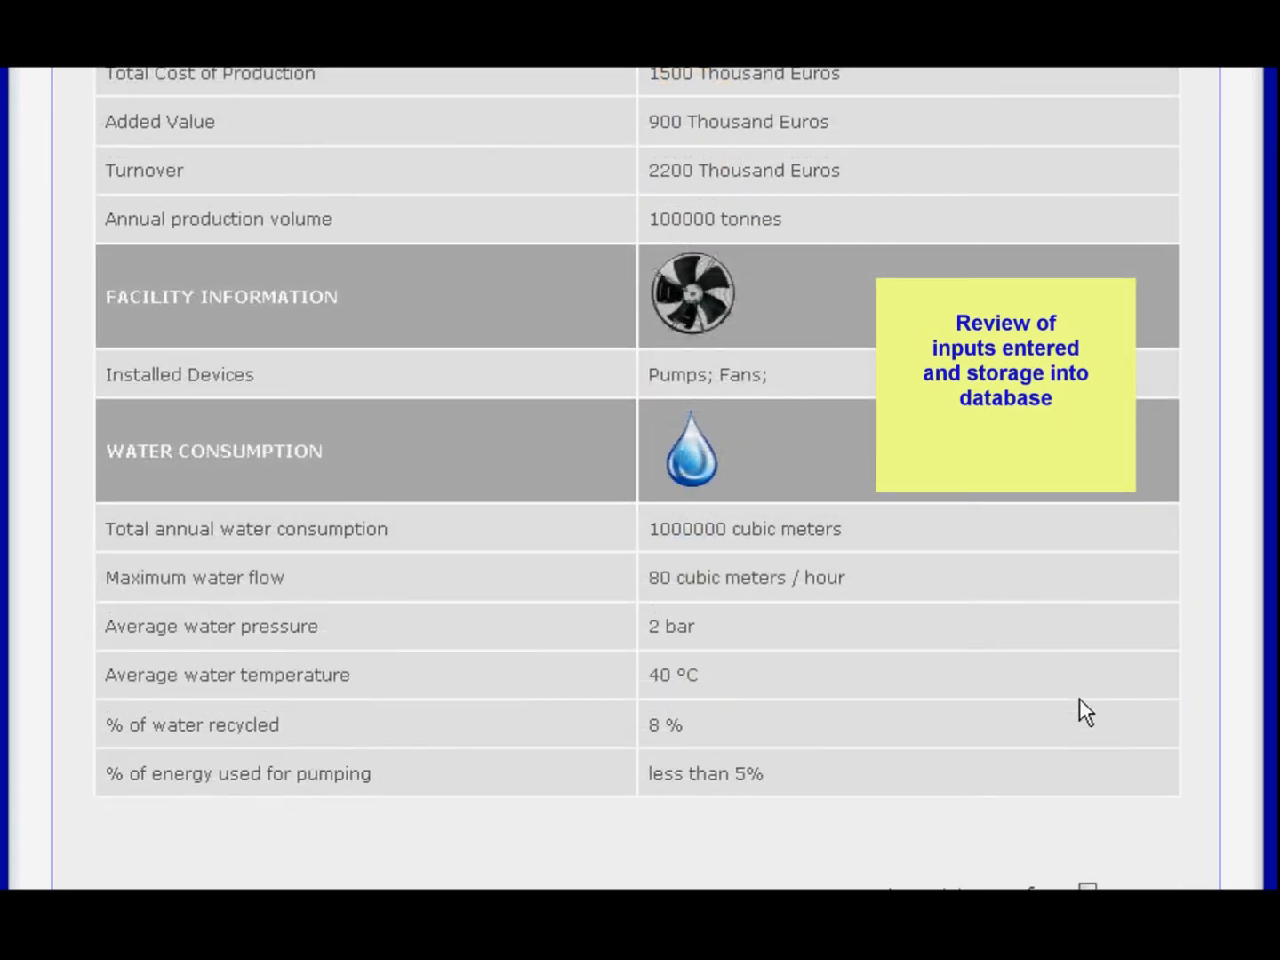
{"action": "scroll", "scroll_direction": "down", "scroll_amount": 3}
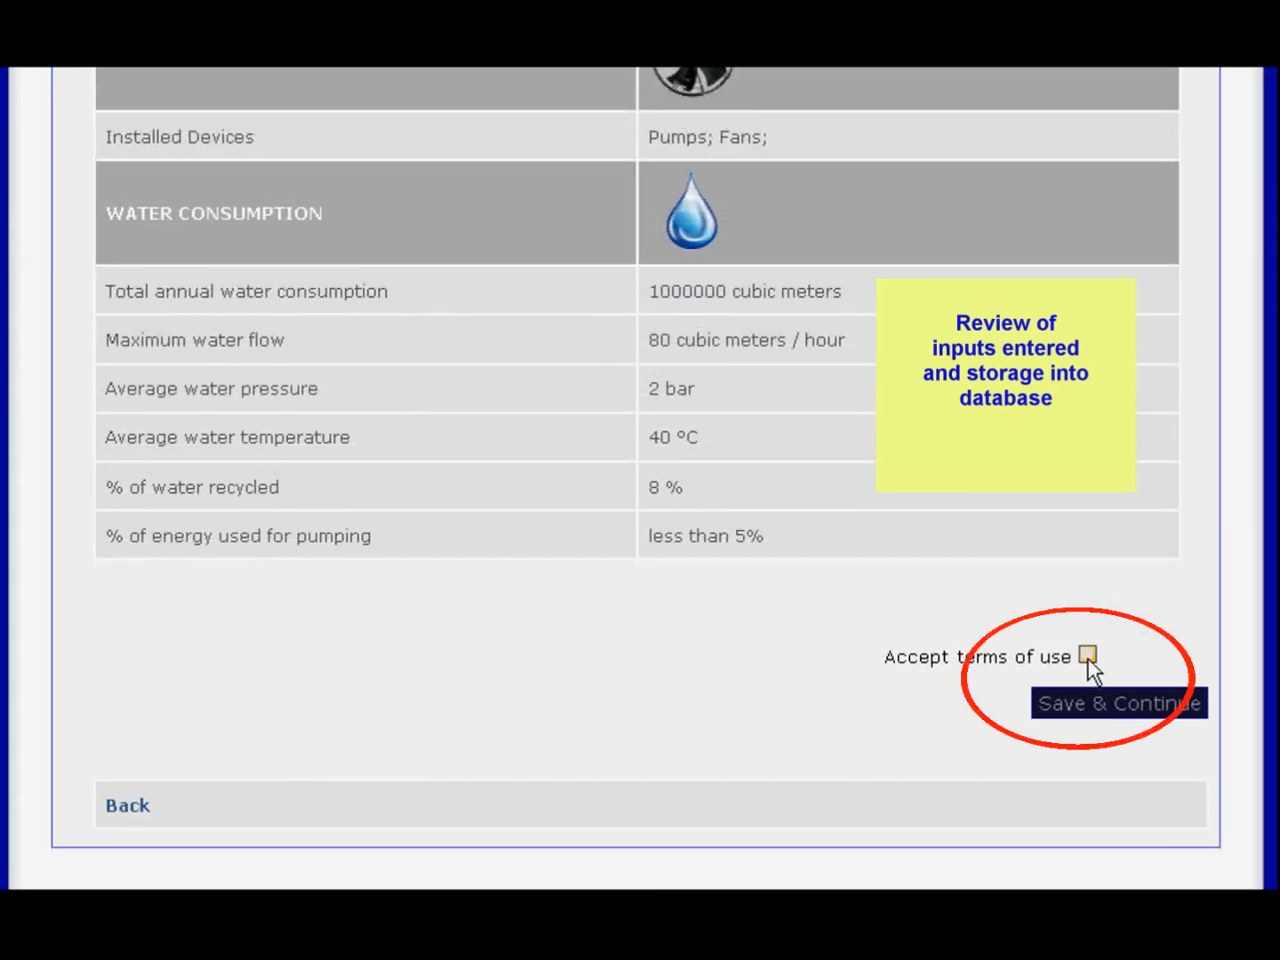
{"action": "left_click", "coordinate": [1088, 656]}
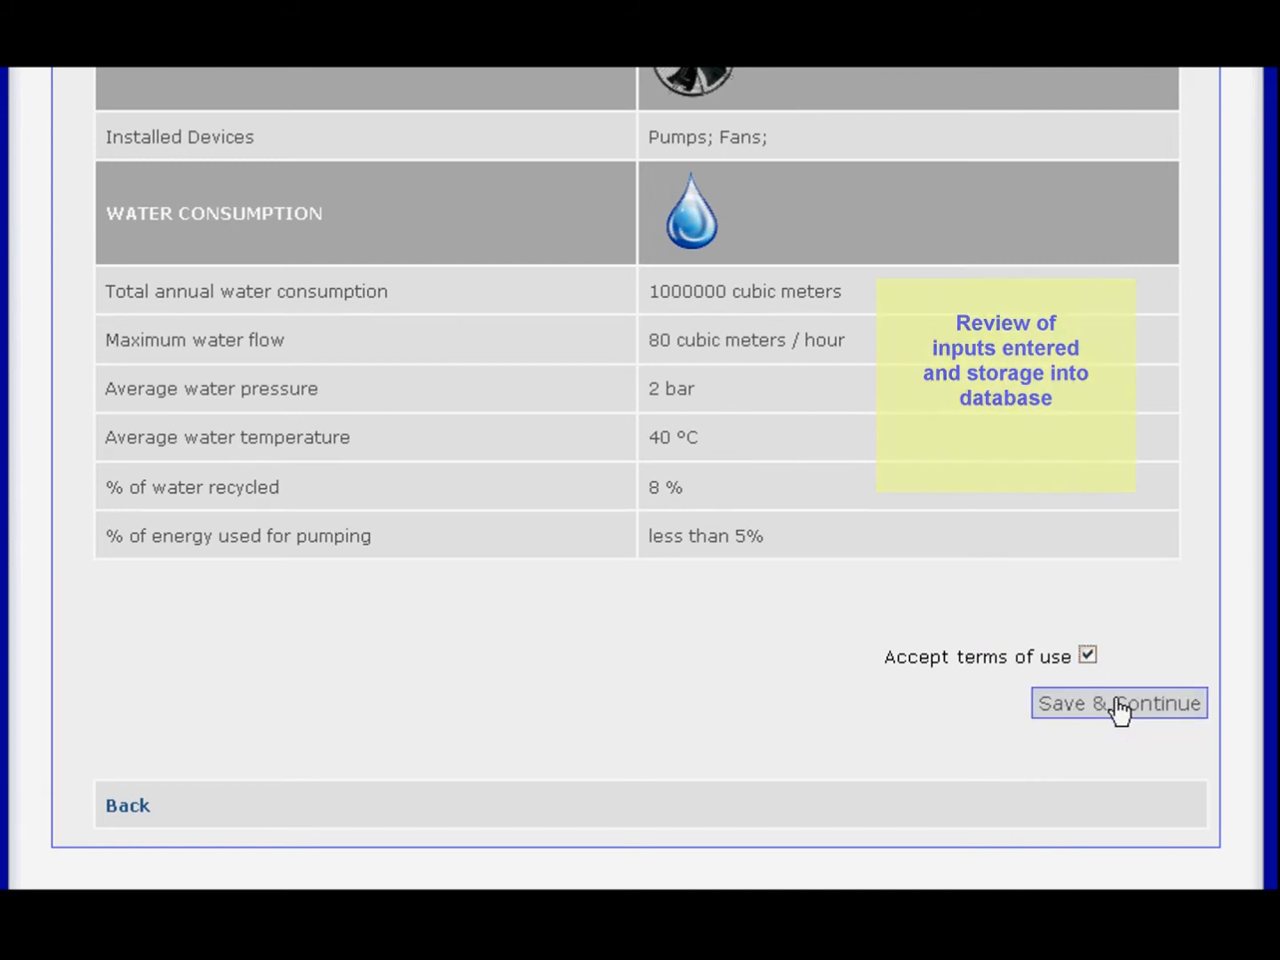
{"action": "left_click", "coordinate": [1118, 704]}
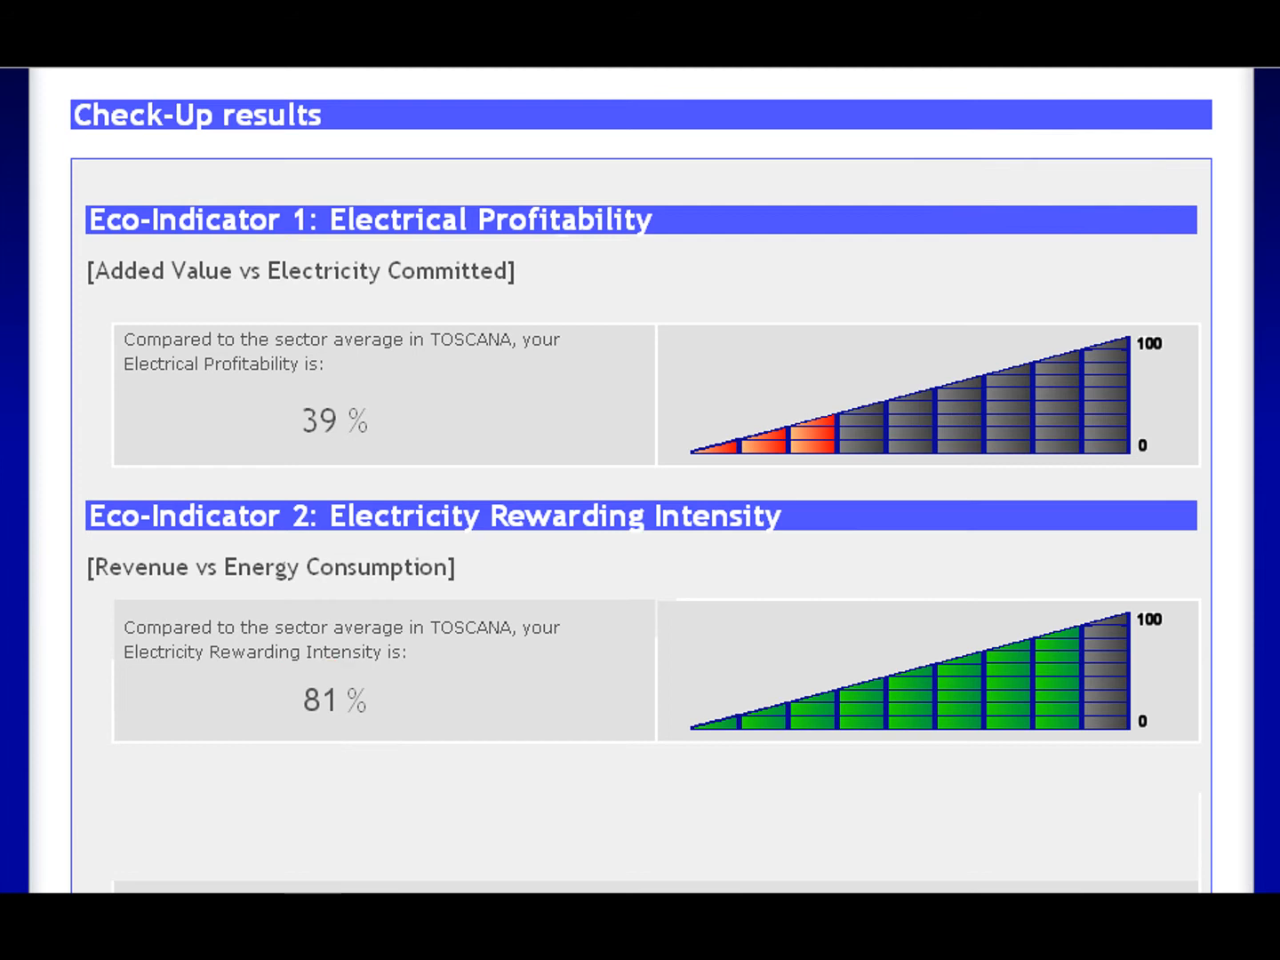
{"action": "scroll", "scroll_direction": "down", "scroll_amount": 3}
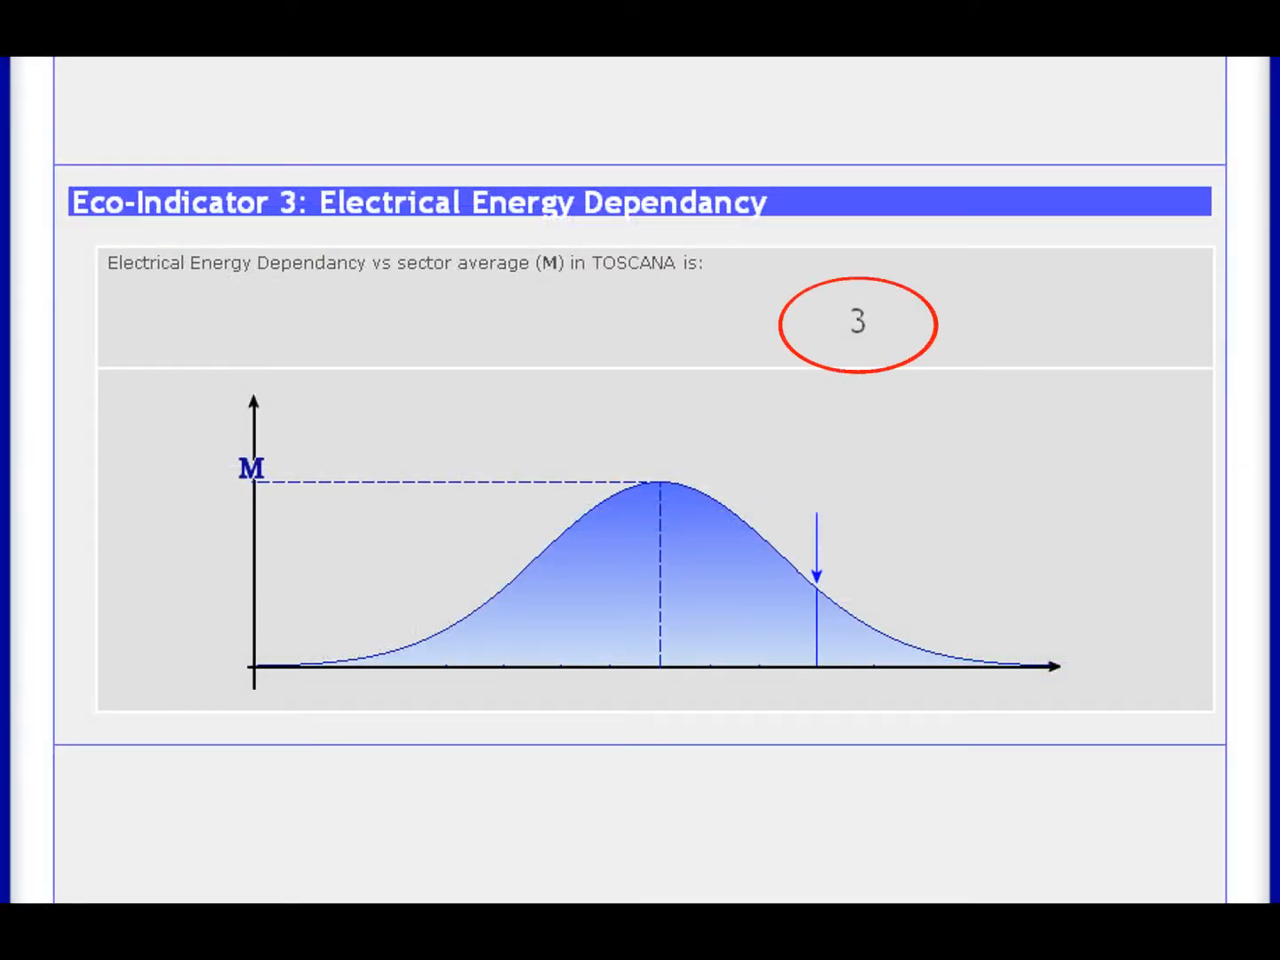
{"action": "scroll", "scroll_direction": "down", "scroll_amount": 3}
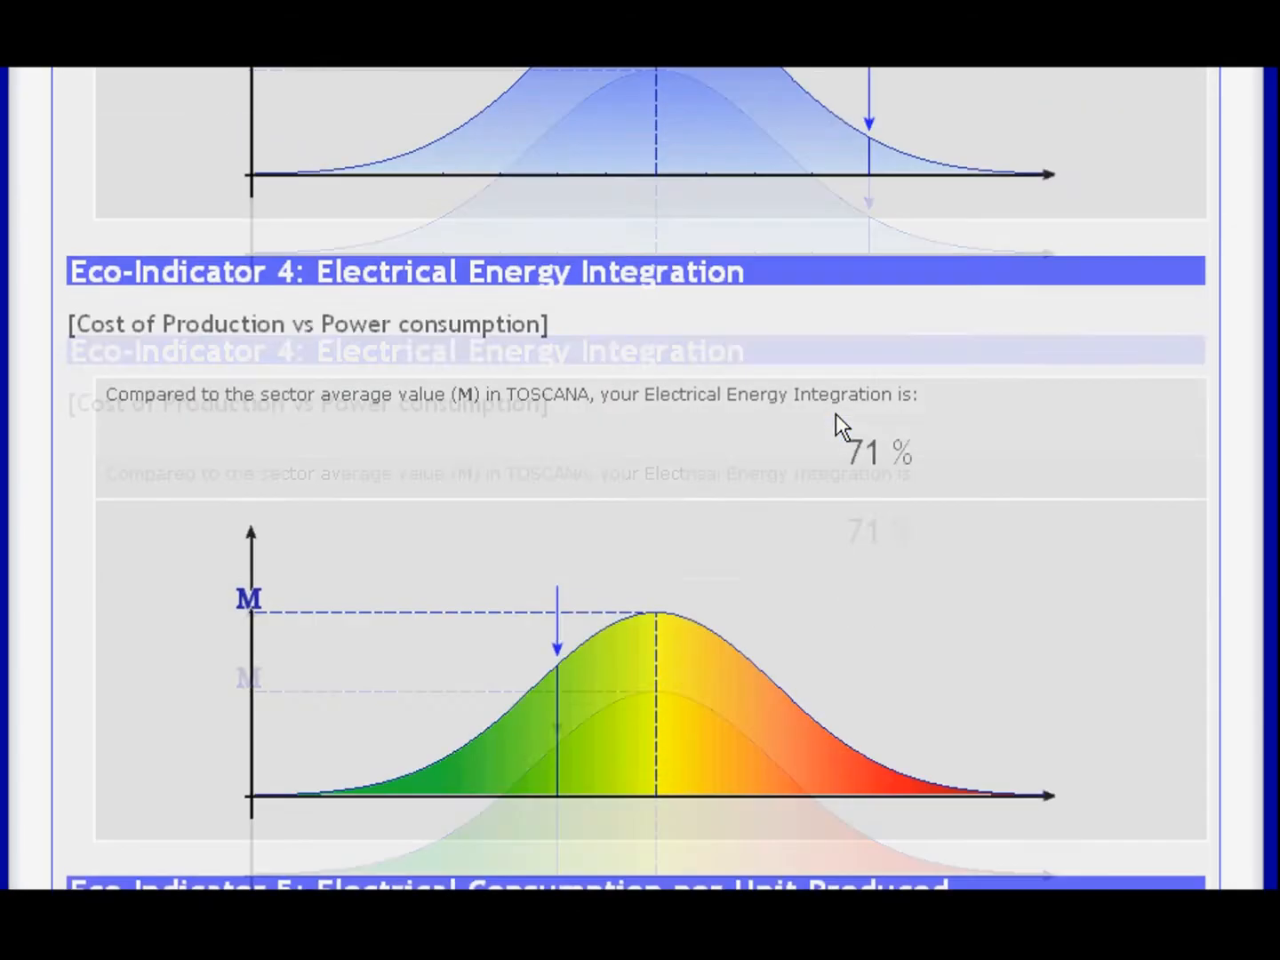
{"action": "scroll", "scroll_direction": "down", "scroll_amount": 3}
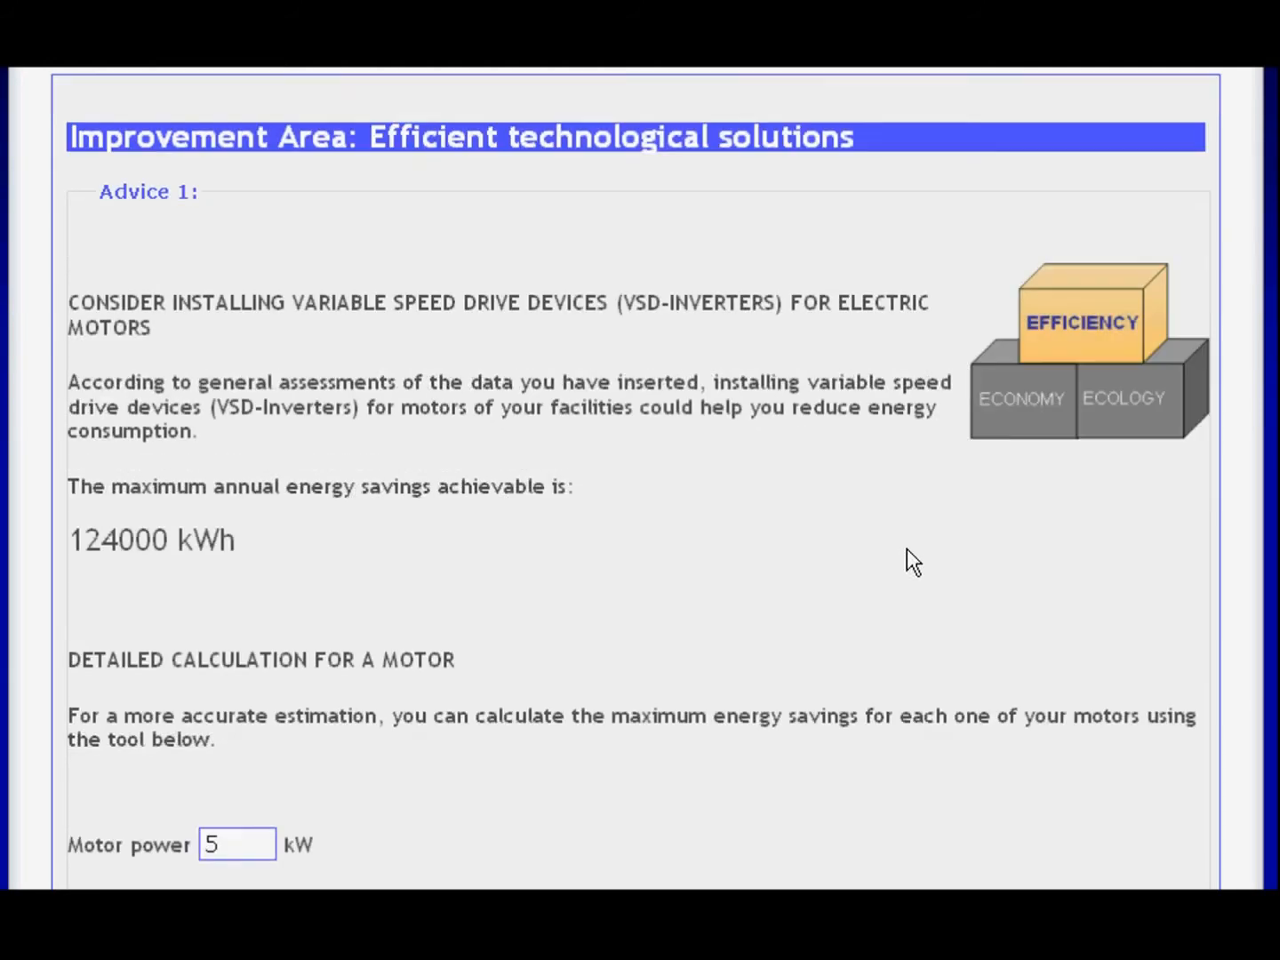
- Recalculate motor savings with 7 kW, 2000 hours and a 40 %/13 % profile, giving 7214 kWh
{"action": "scroll", "scroll_direction": "down", "scroll_amount": 3}
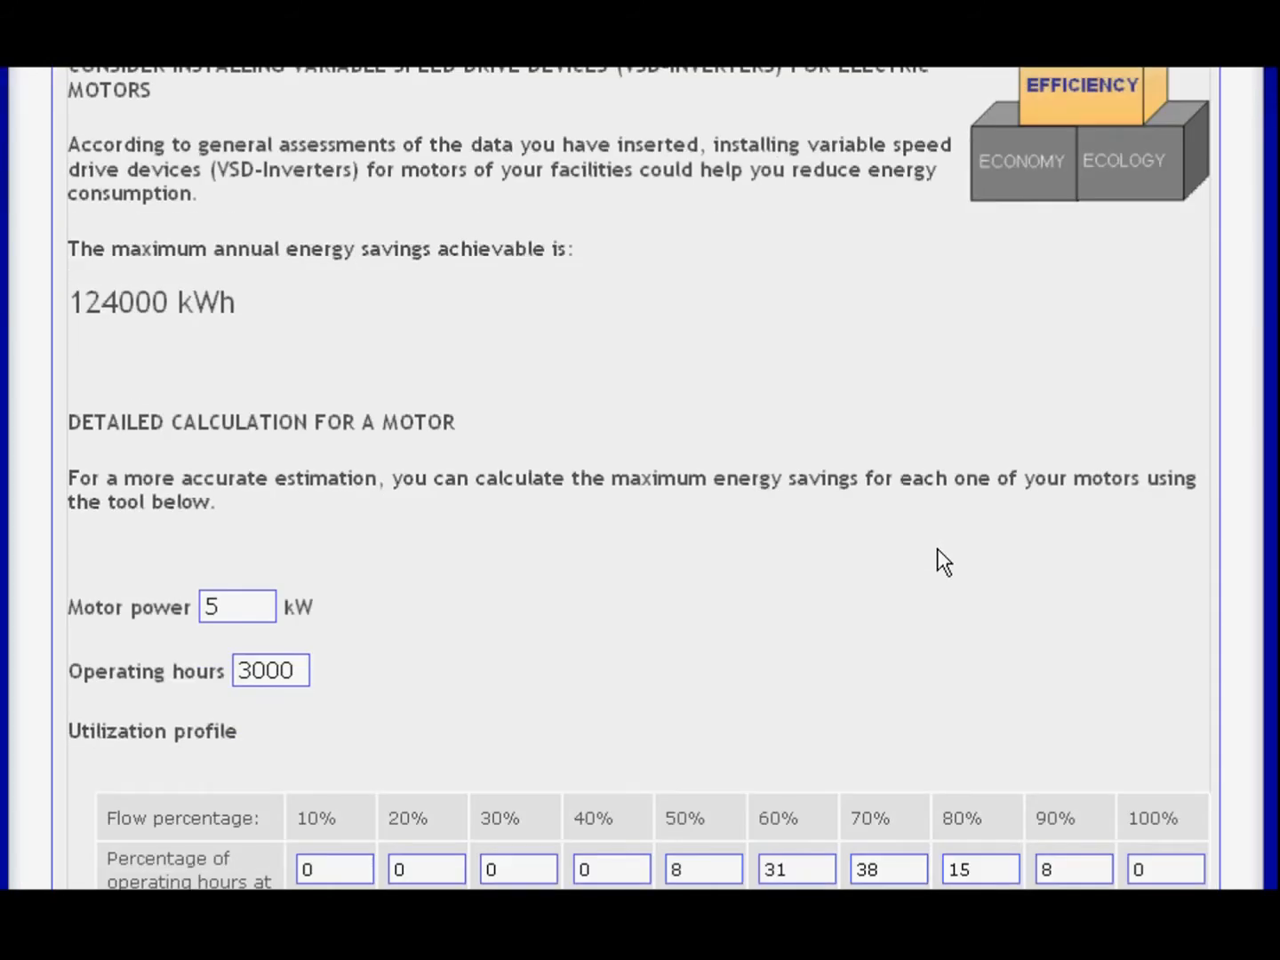
{"action": "scroll", "scroll_direction": "down", "scroll_amount": 3}
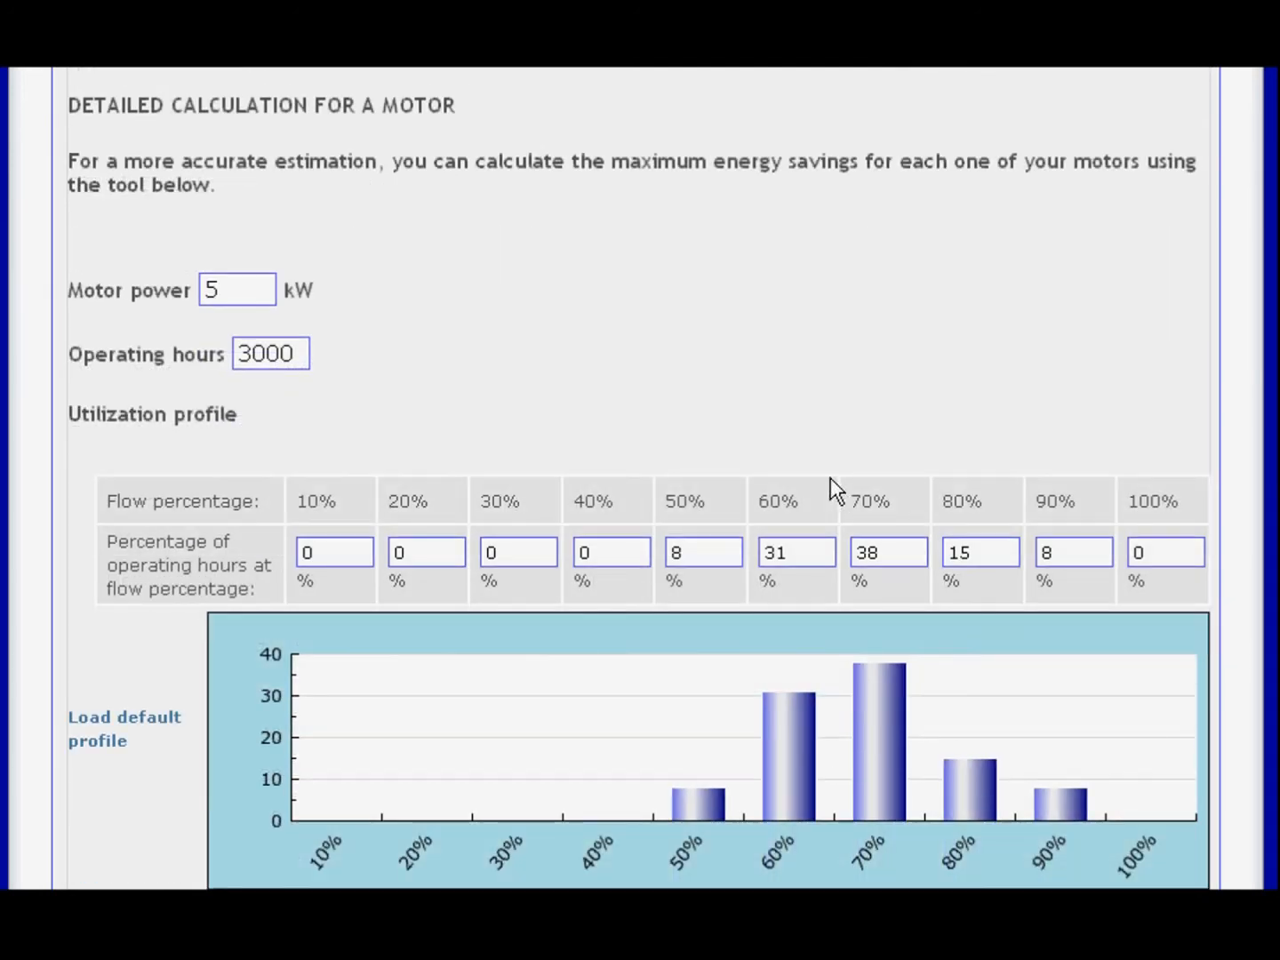
{"action": "mouse_move", "coordinate": [711, 430]}
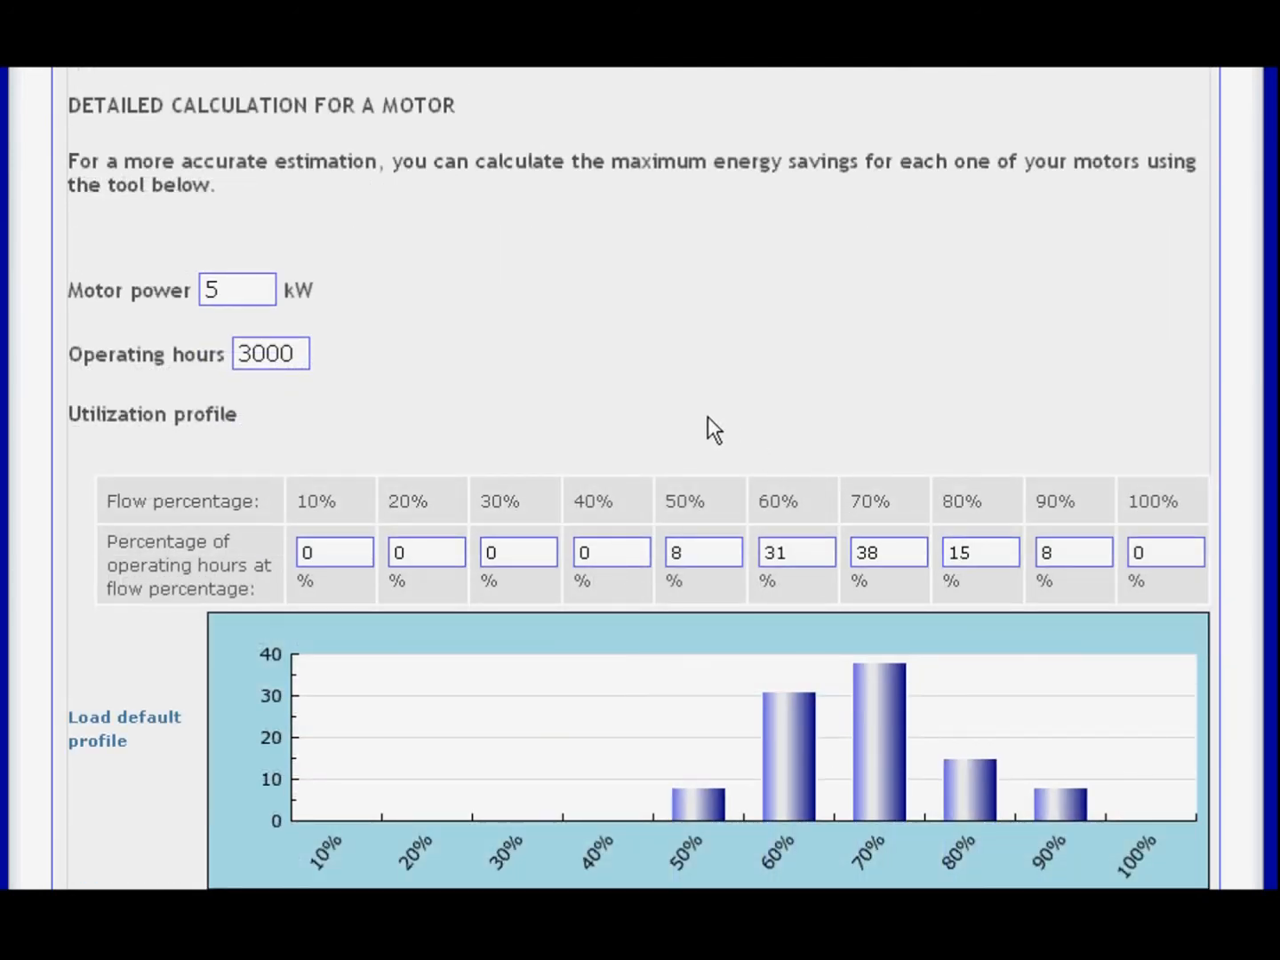
{"action": "left_click", "coordinate": [236, 290]}
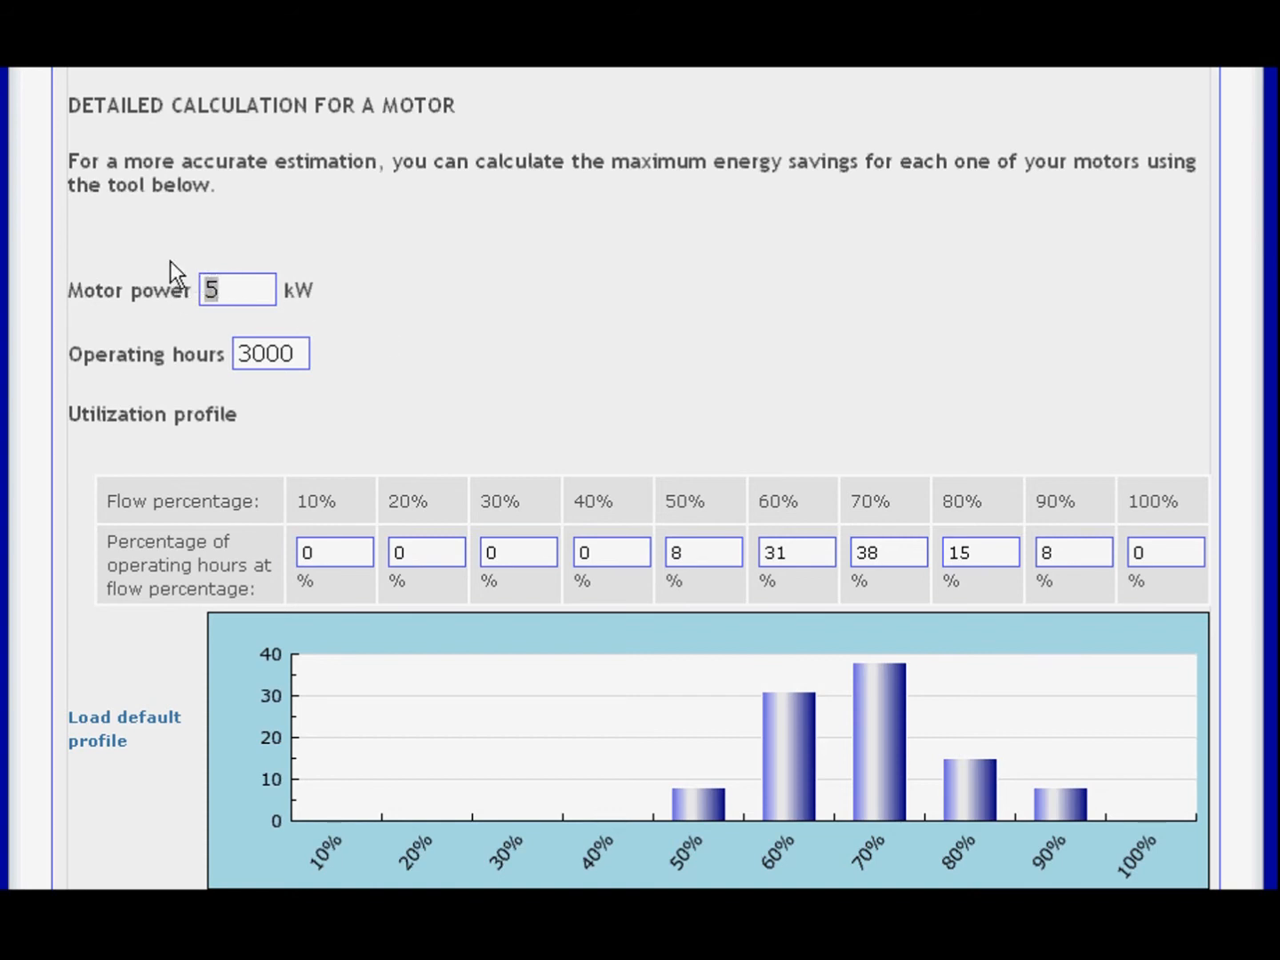
{"action": "type", "text": "7"}
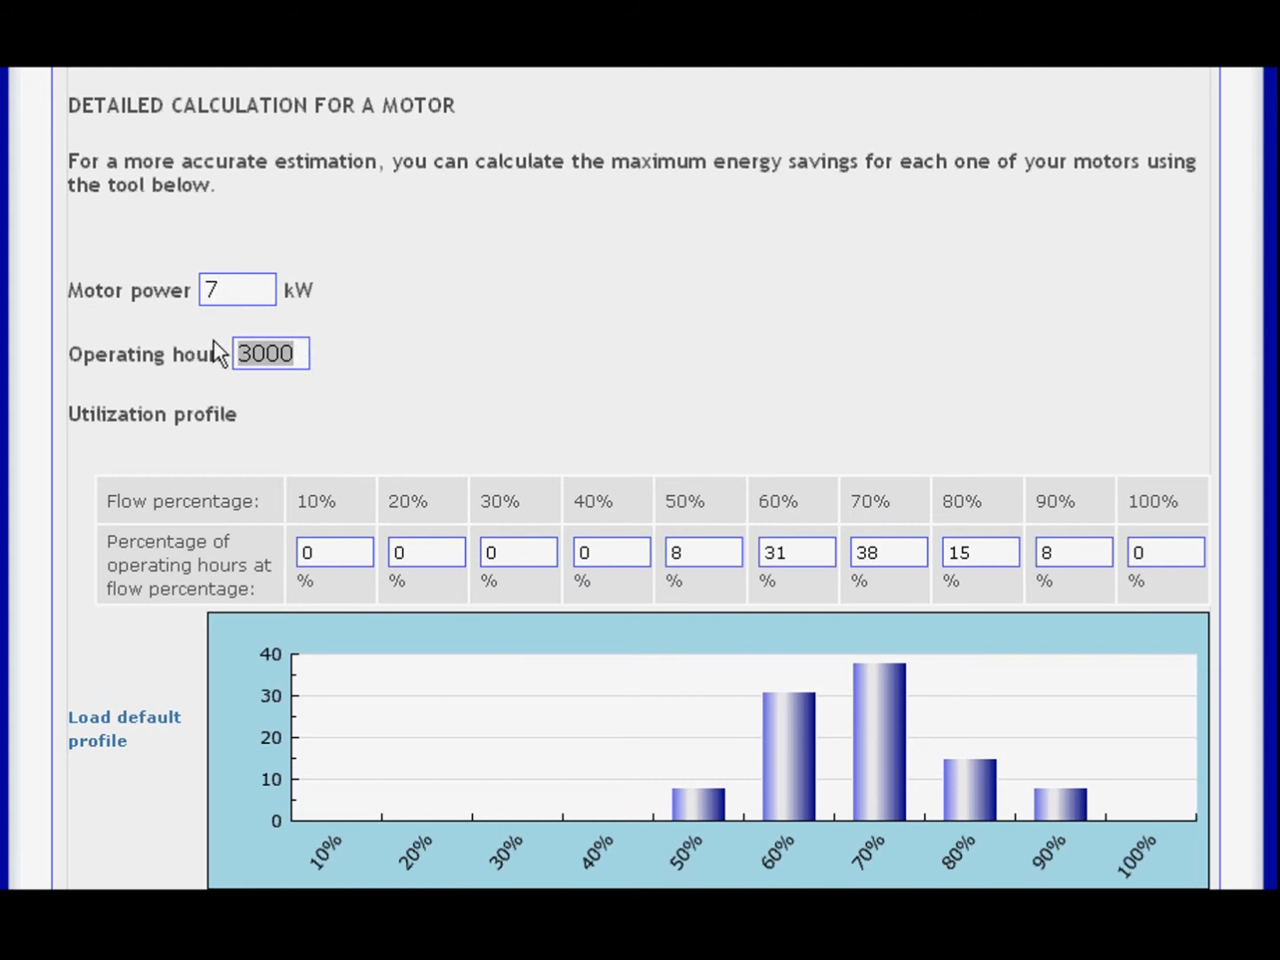
{"action": "type", "text": "2000"}
{"action": "left_click", "coordinate": [889, 551]}
{"action": "type", "text": "4"}
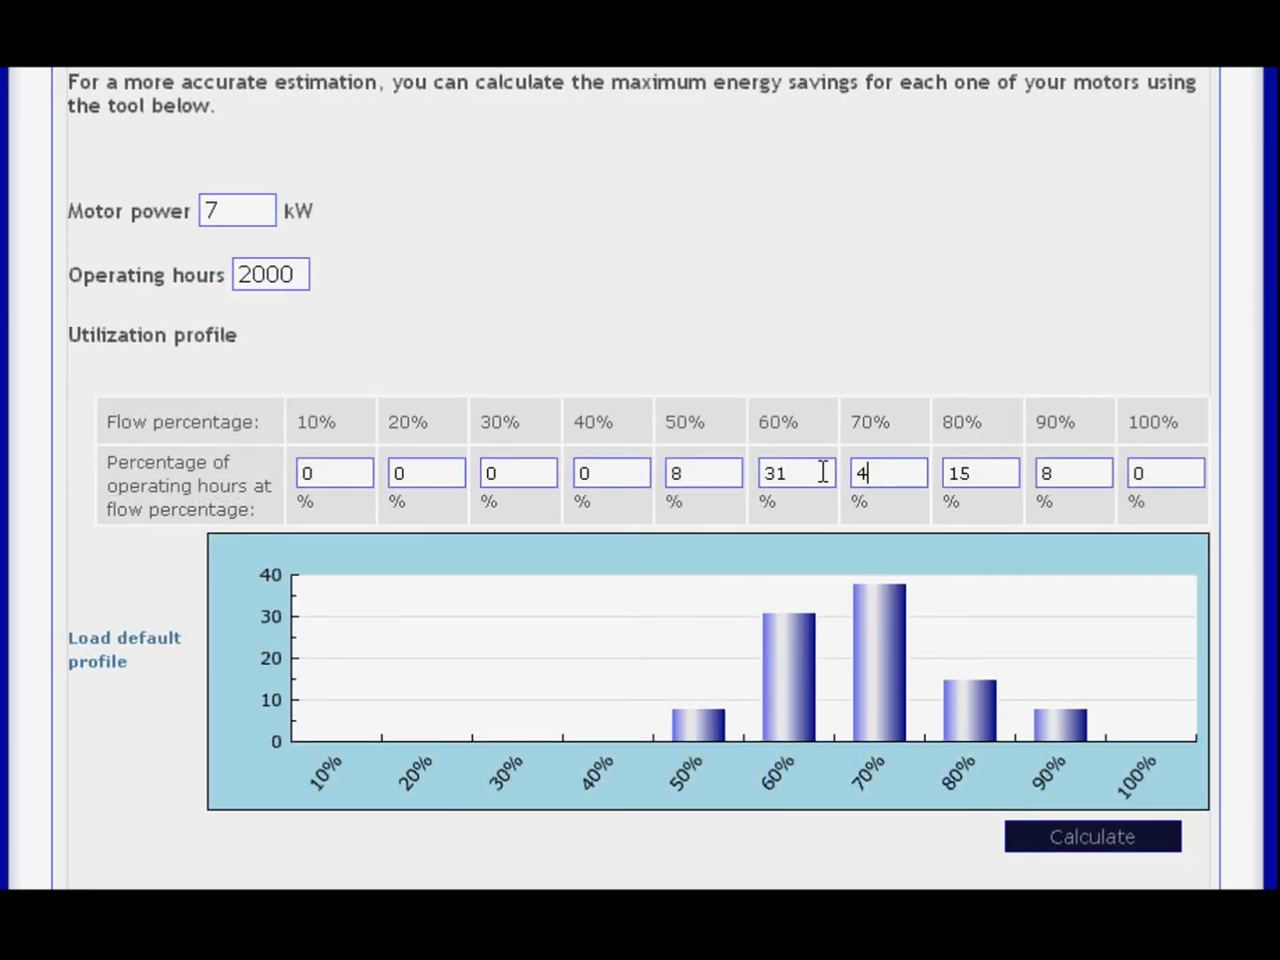
{"action": "type", "text": "0"}
{"action": "left_click", "coordinate": [981, 473]}
{"action": "type", "text": "1"}
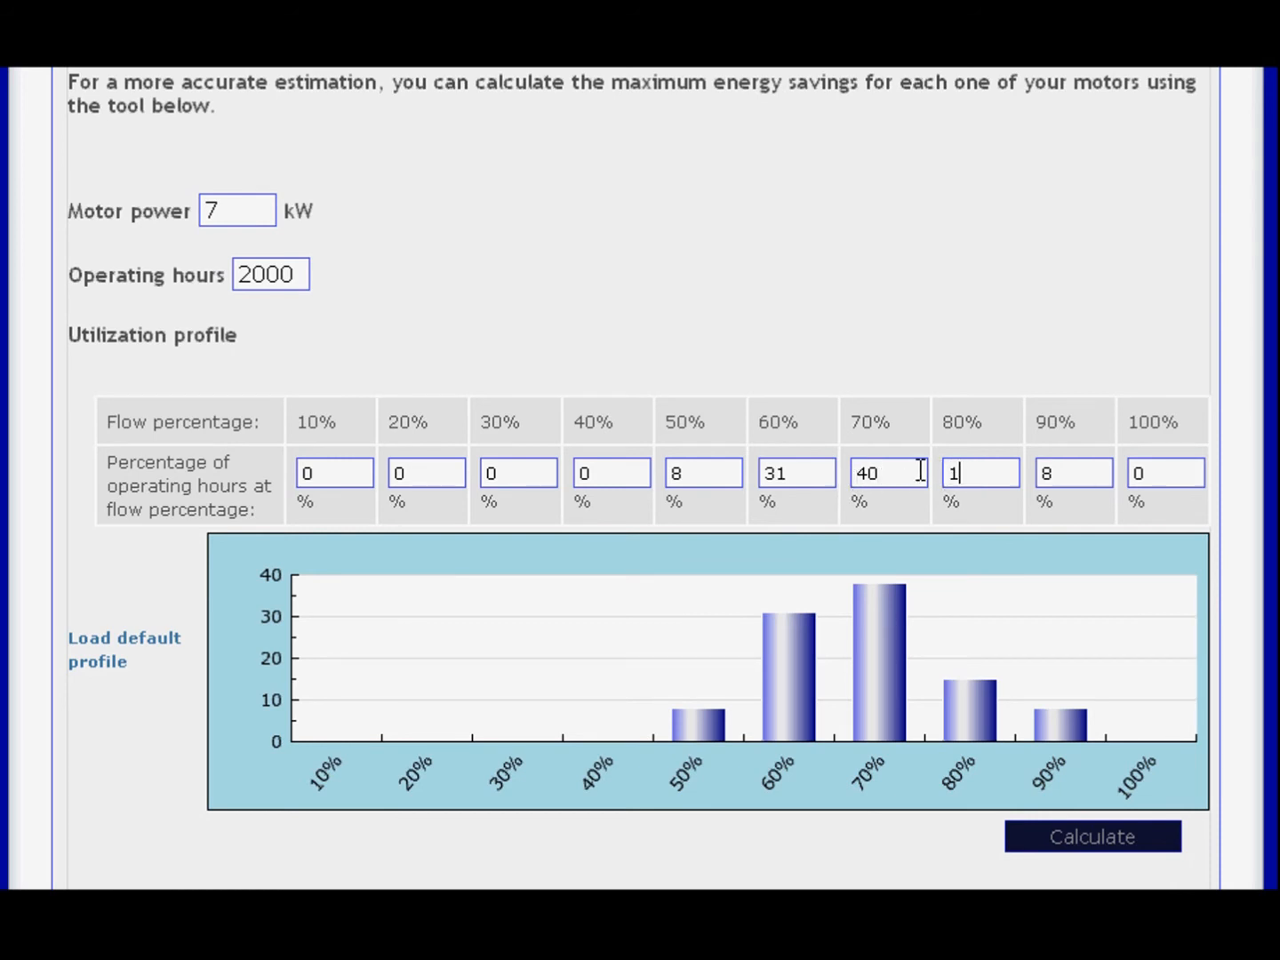
{"action": "type", "text": "3"}
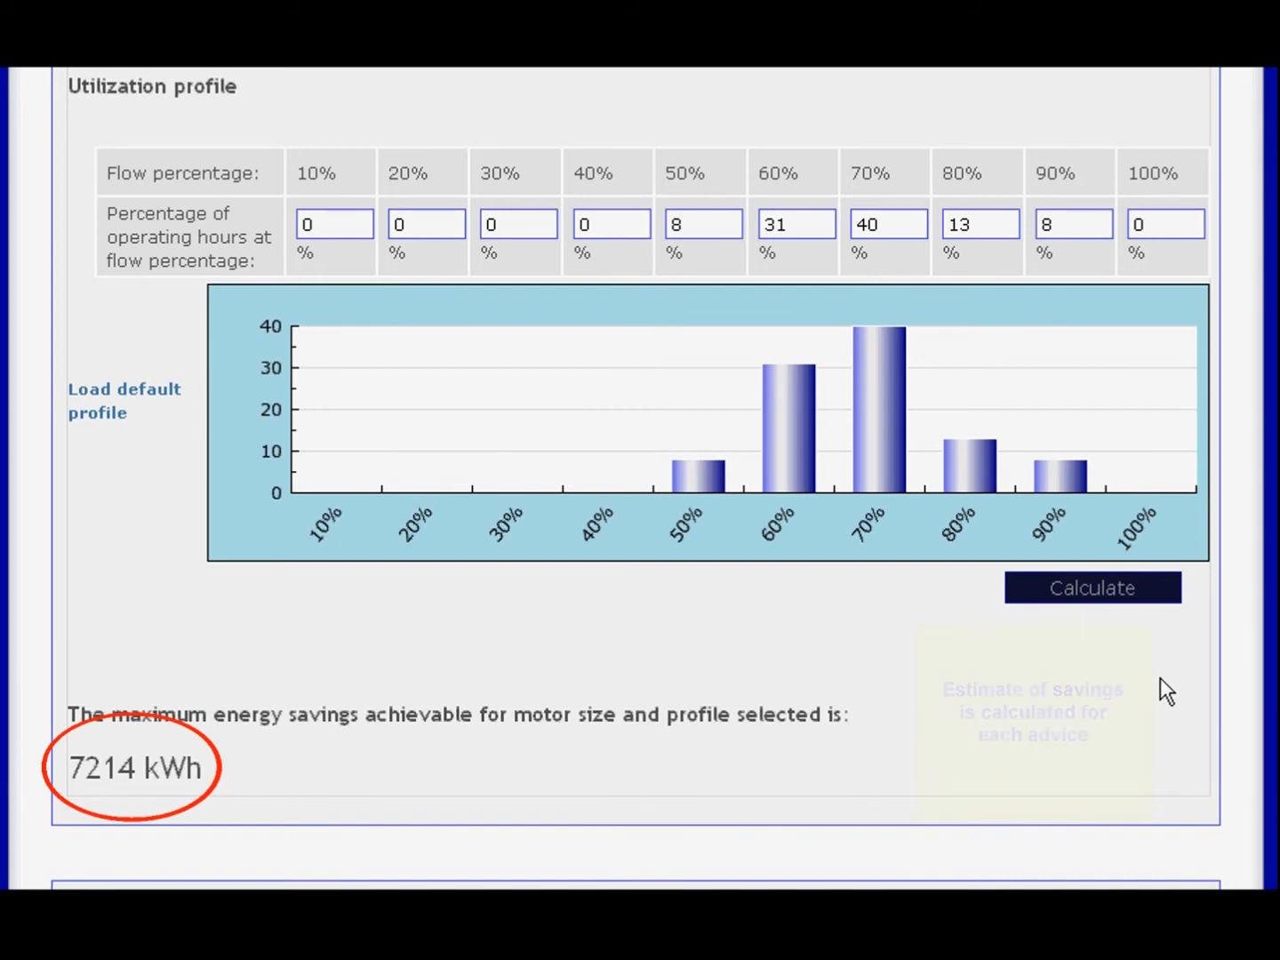
{"action": "scroll", "scroll_direction": "down", "scroll_amount": 3}
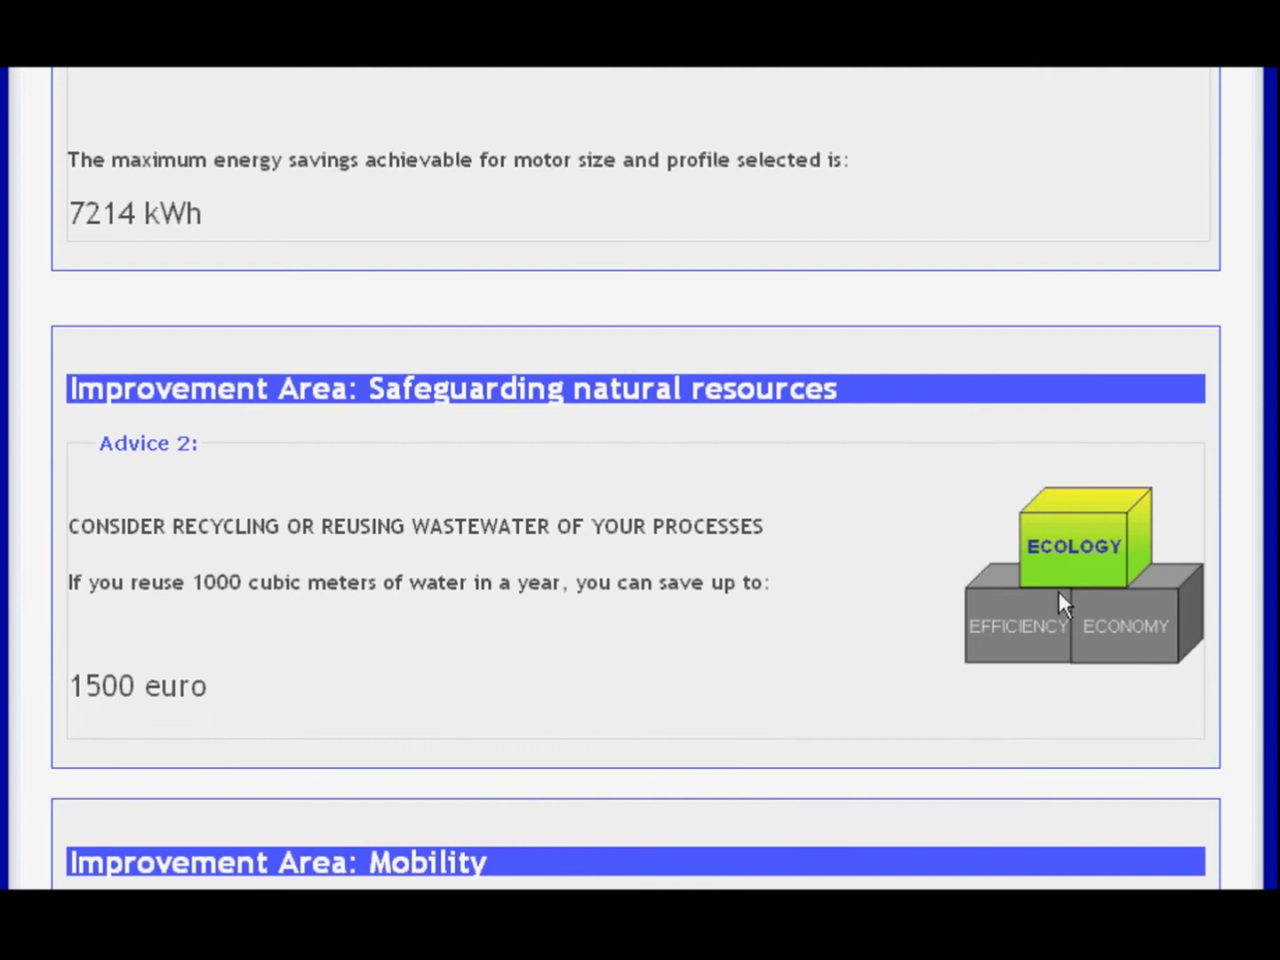
{"action": "mouse_move", "coordinate": [229, 252]}
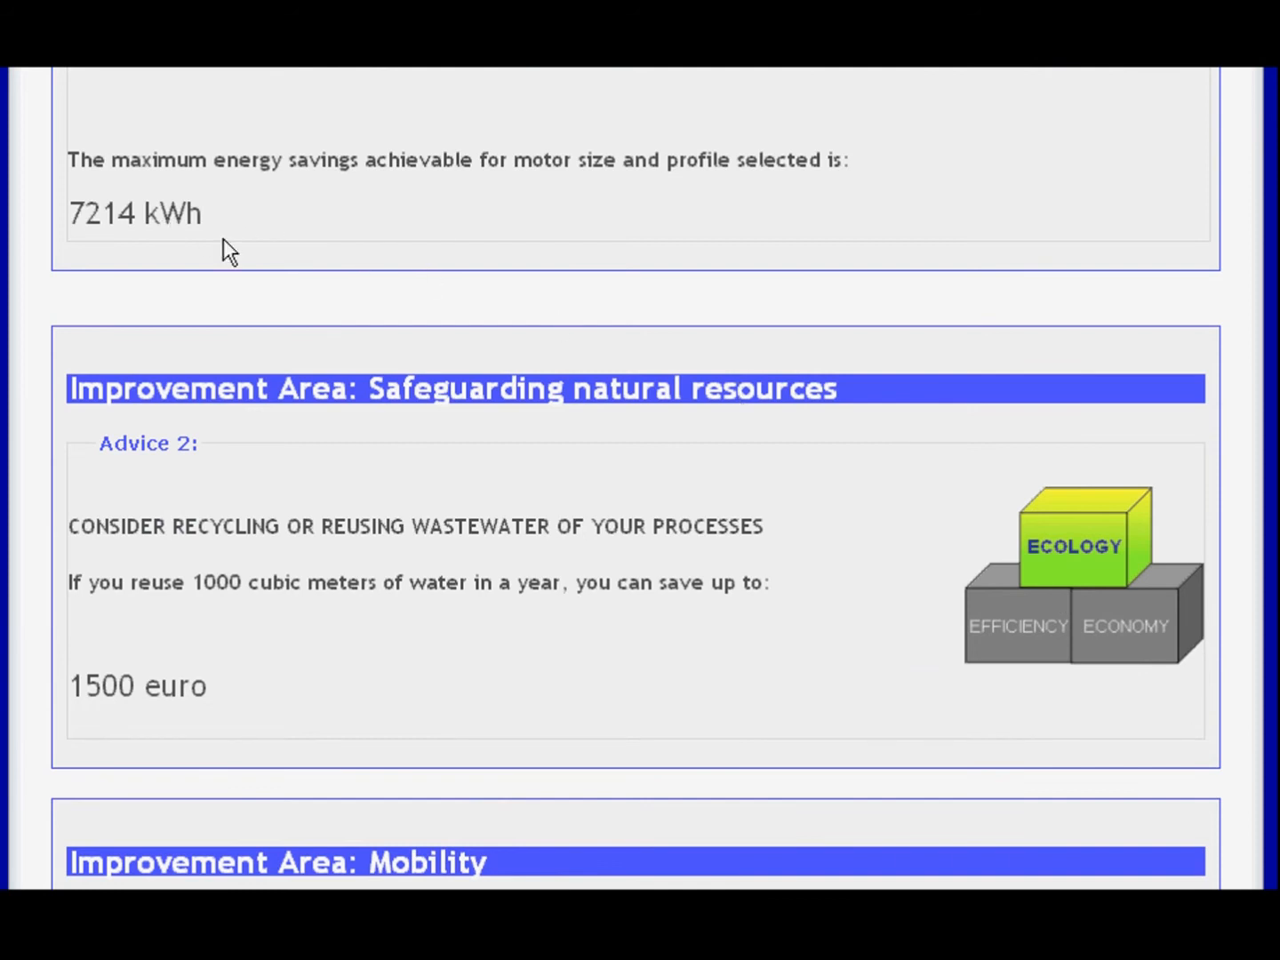
{"action": "mouse_move", "coordinate": [946, 370]}
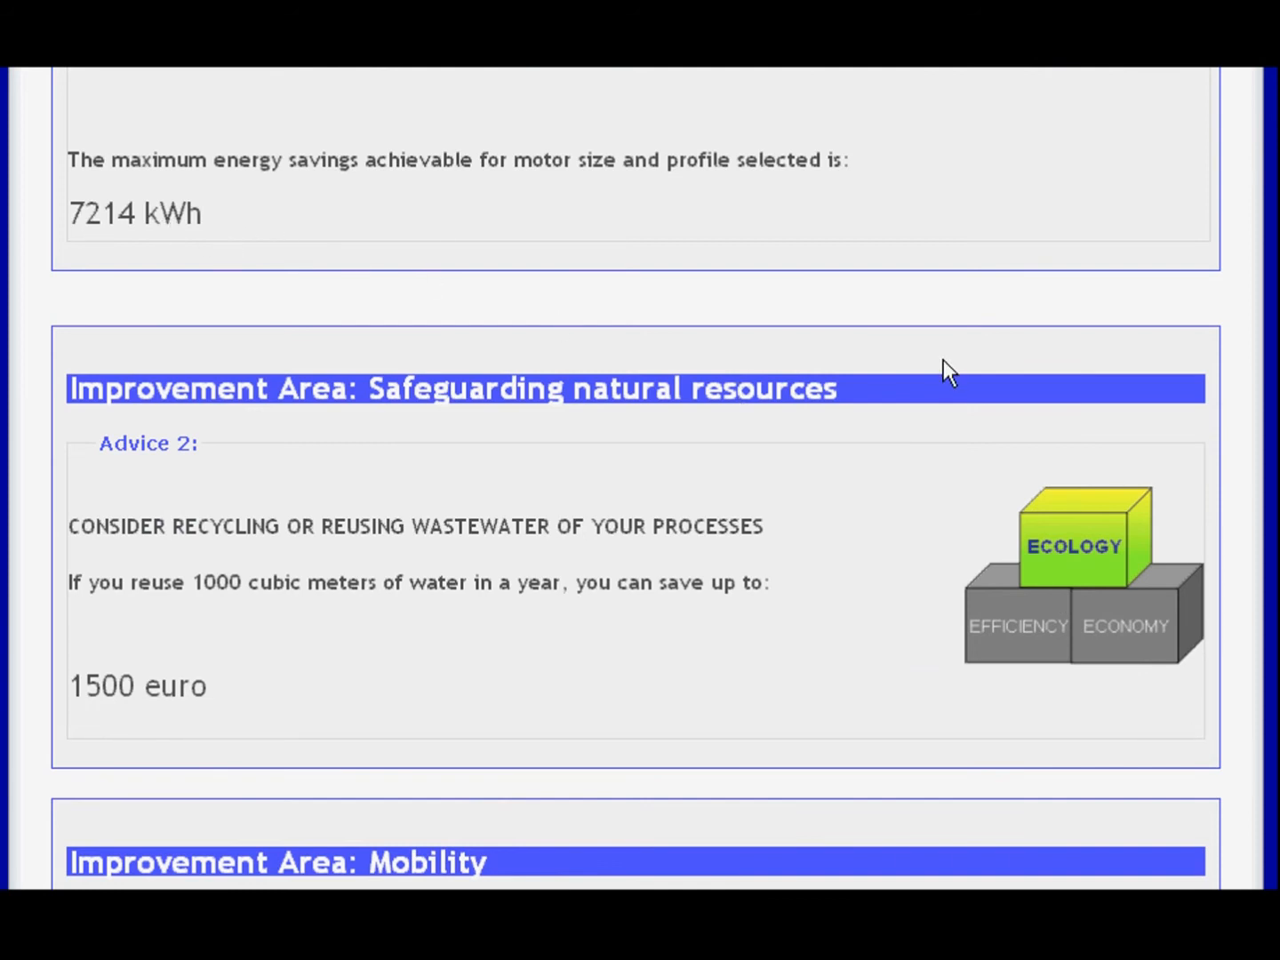
{"action": "scroll", "scroll_direction": "down", "scroll_amount": 3}
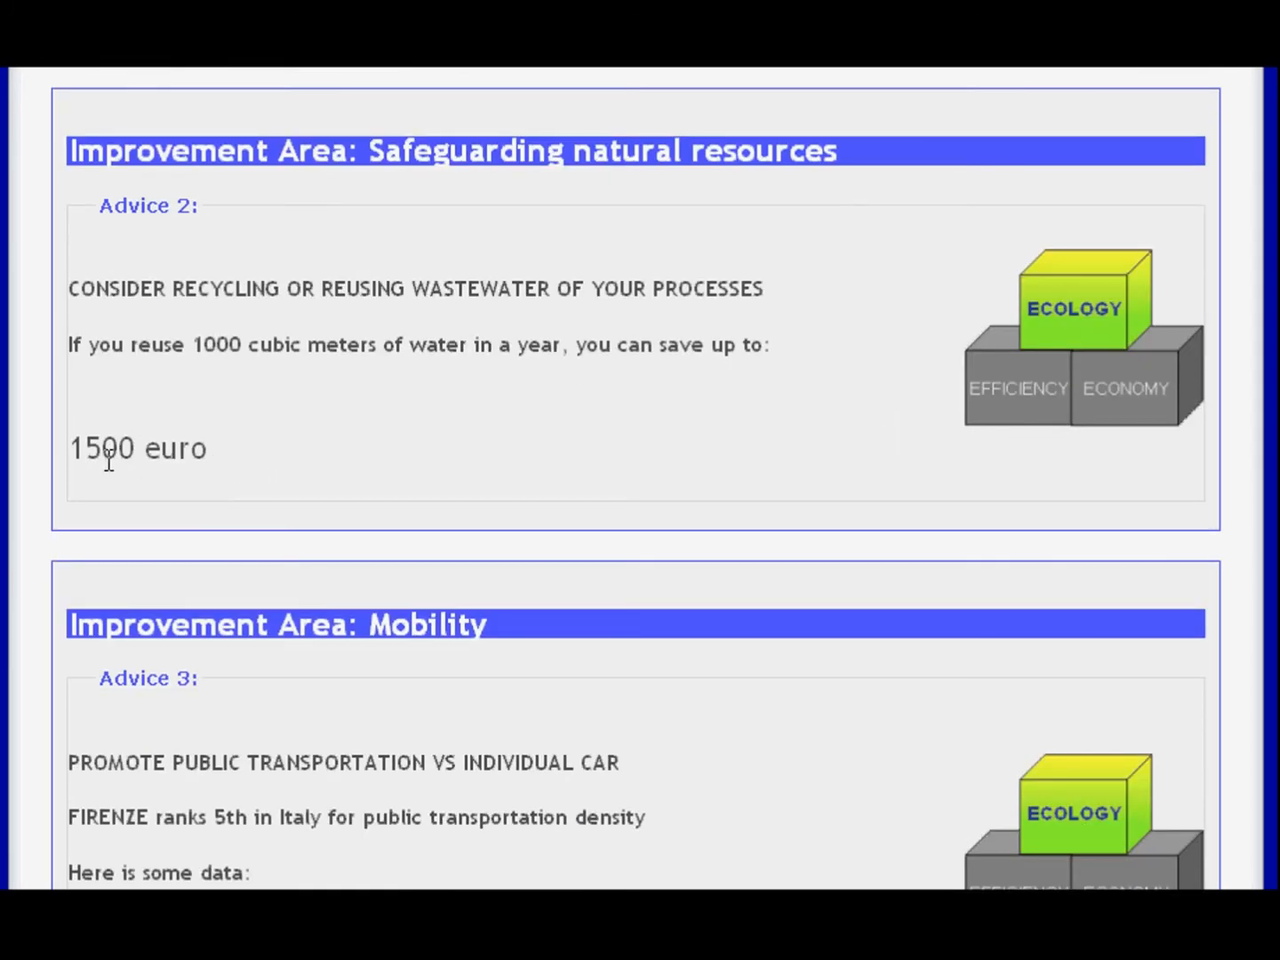
{"action": "scroll", "scroll_direction": "down", "scroll_amount": 3}
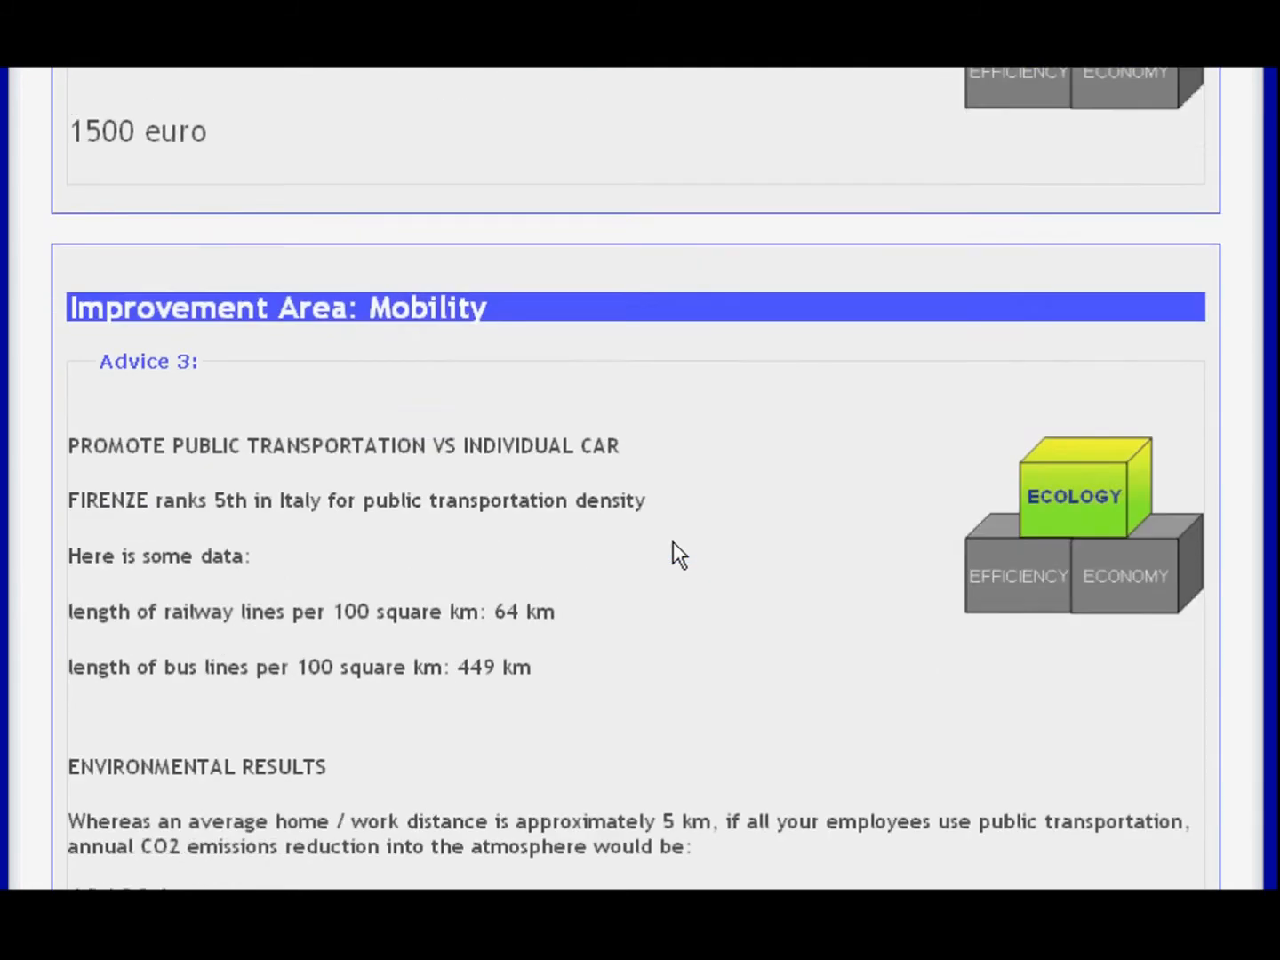
{"action": "scroll", "scroll_direction": "down", "scroll_amount": 3}
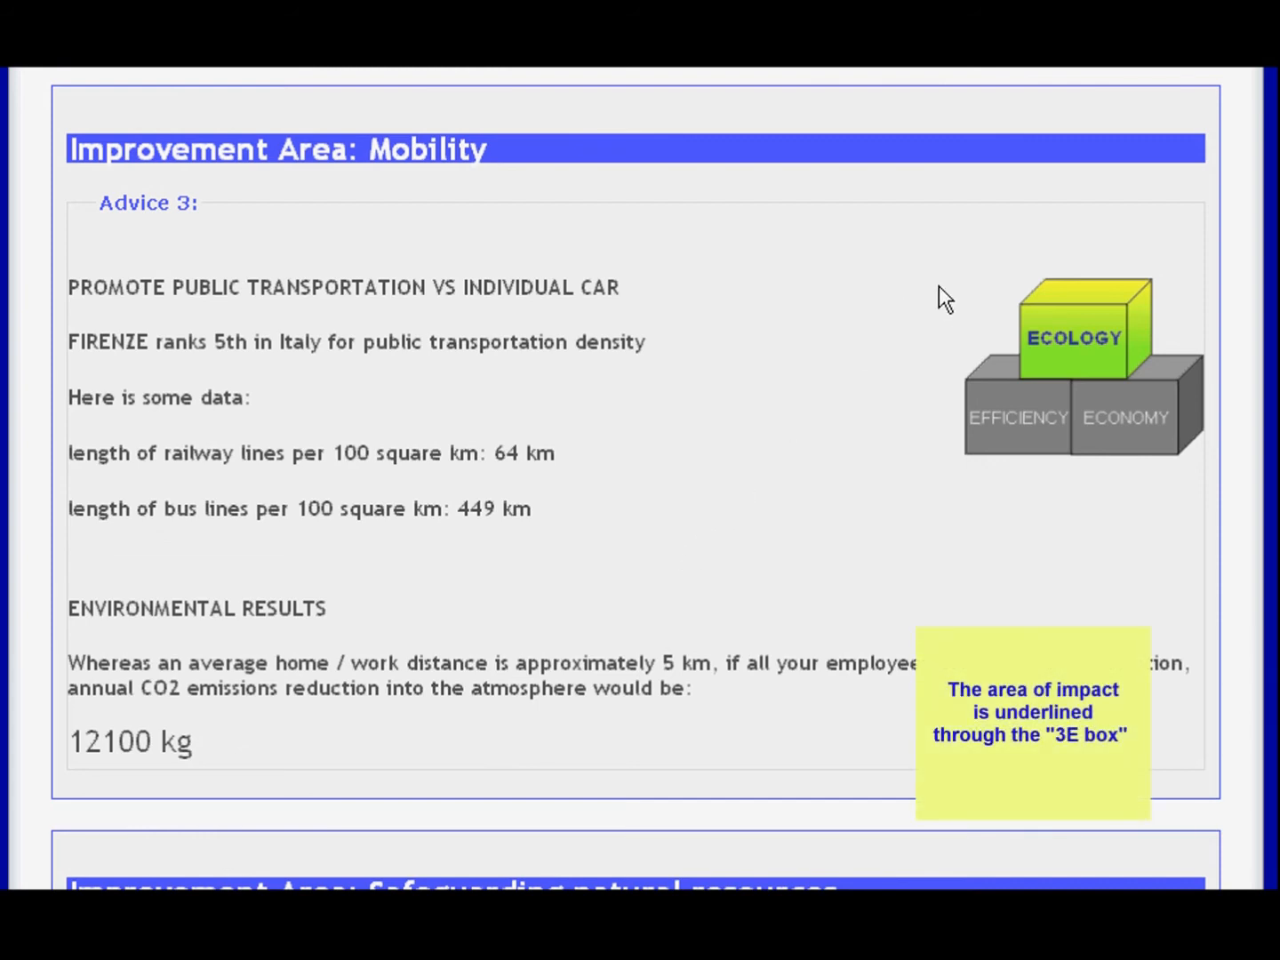
{"action": "mouse_move", "coordinate": [1128, 356]}
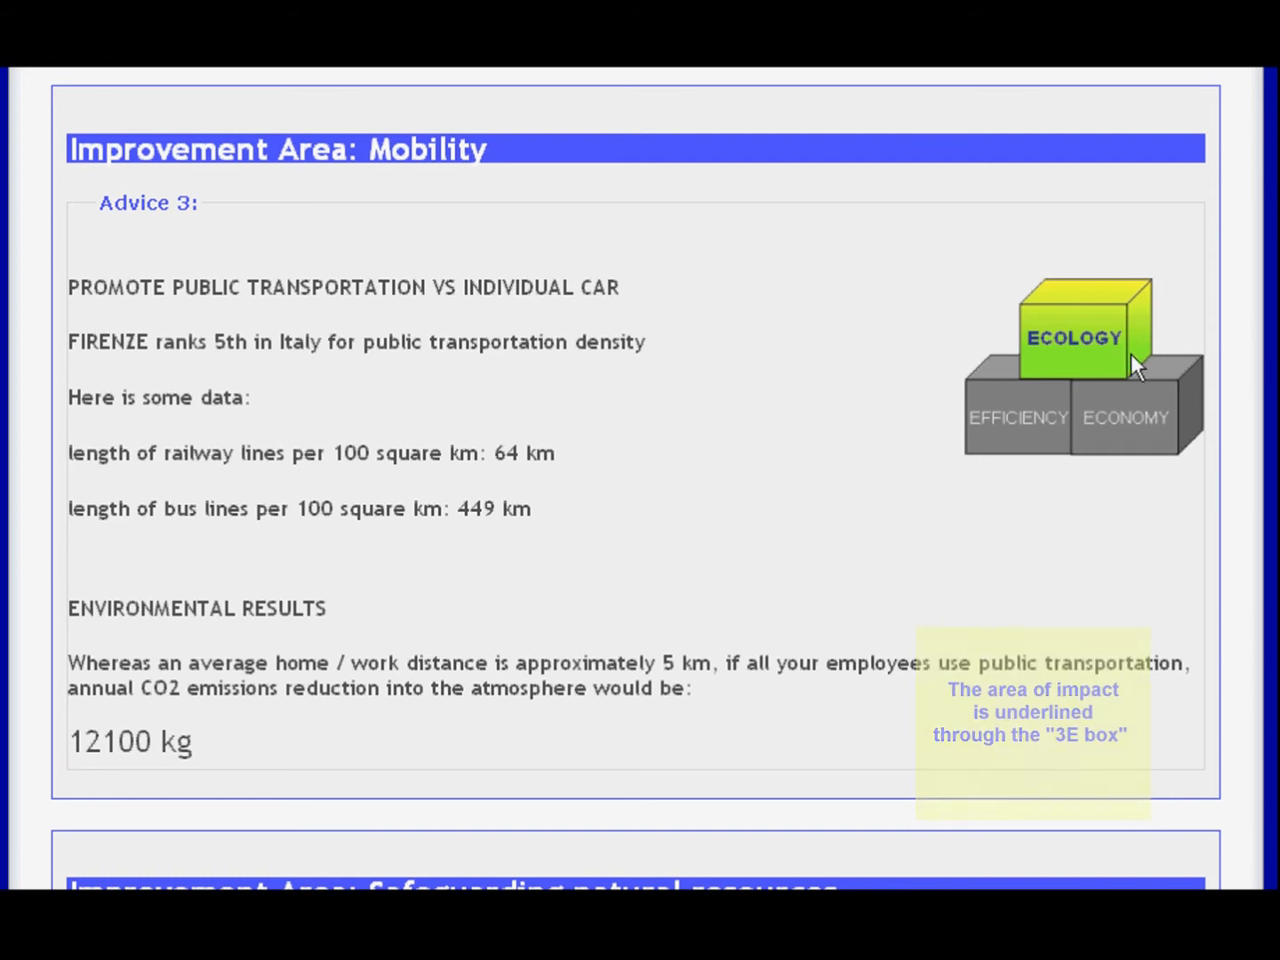
{"action": "scroll", "scroll_direction": "down", "scroll_amount": 3}
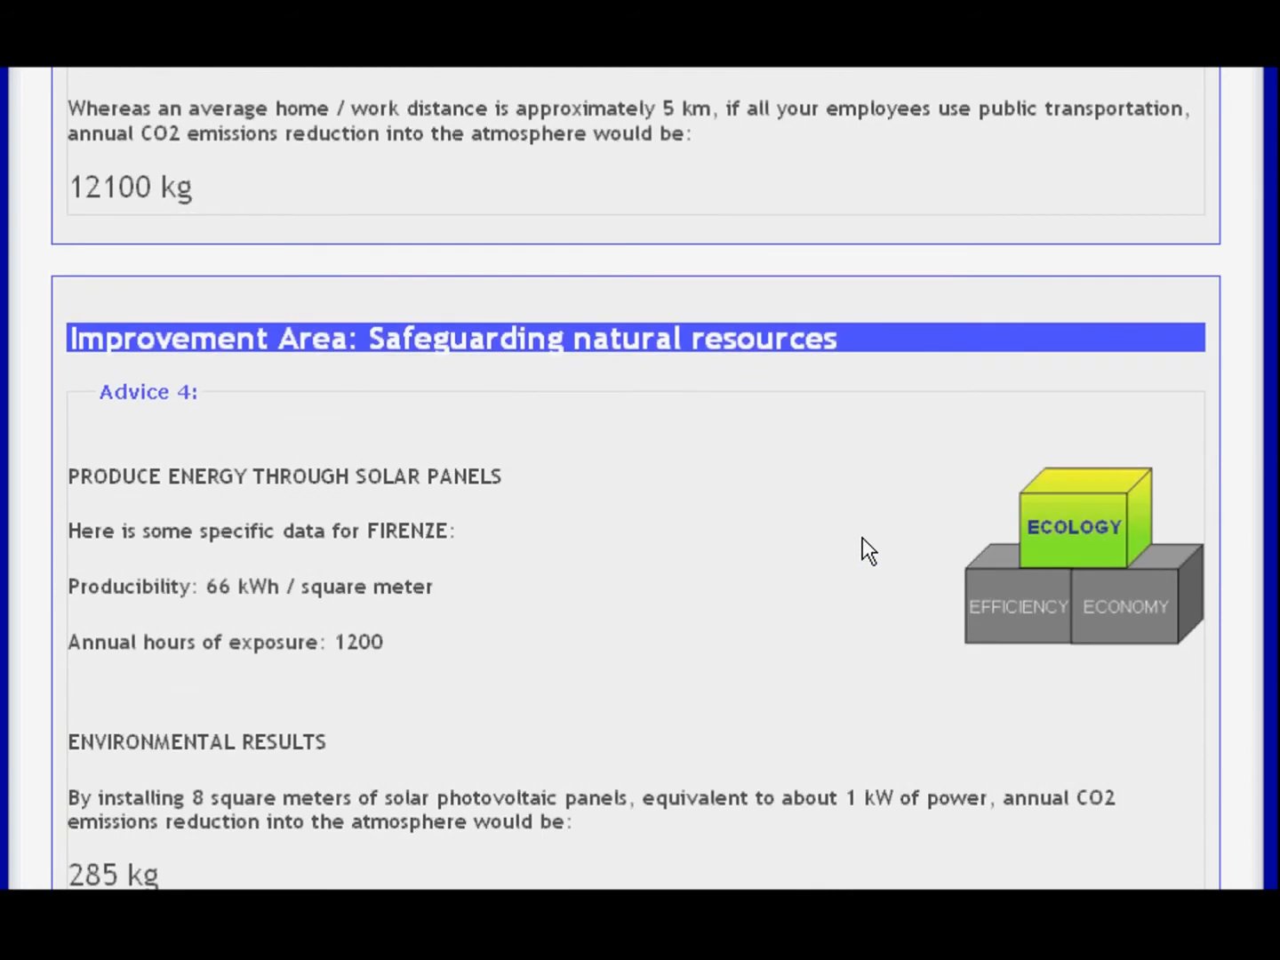
{"action": "scroll", "scroll_direction": "down", "scroll_amount": 3}
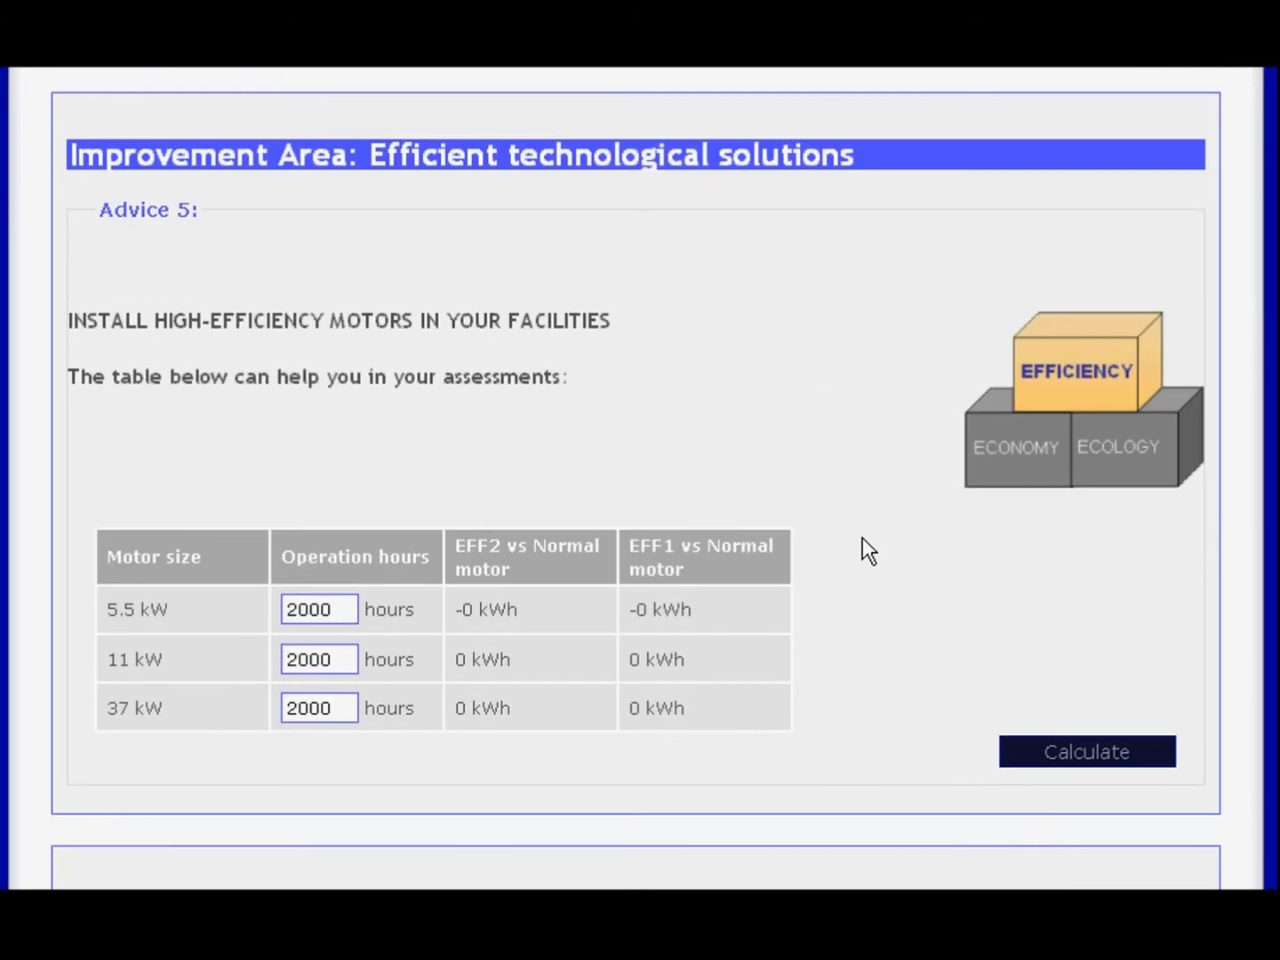
- Calculate Advice 5 so the motor table fills EFF2/EFF1 savings, 37 kW giving -10360 and -11840 kWh
{"action": "scroll", "scroll_direction": "down", "scroll_amount": 3}
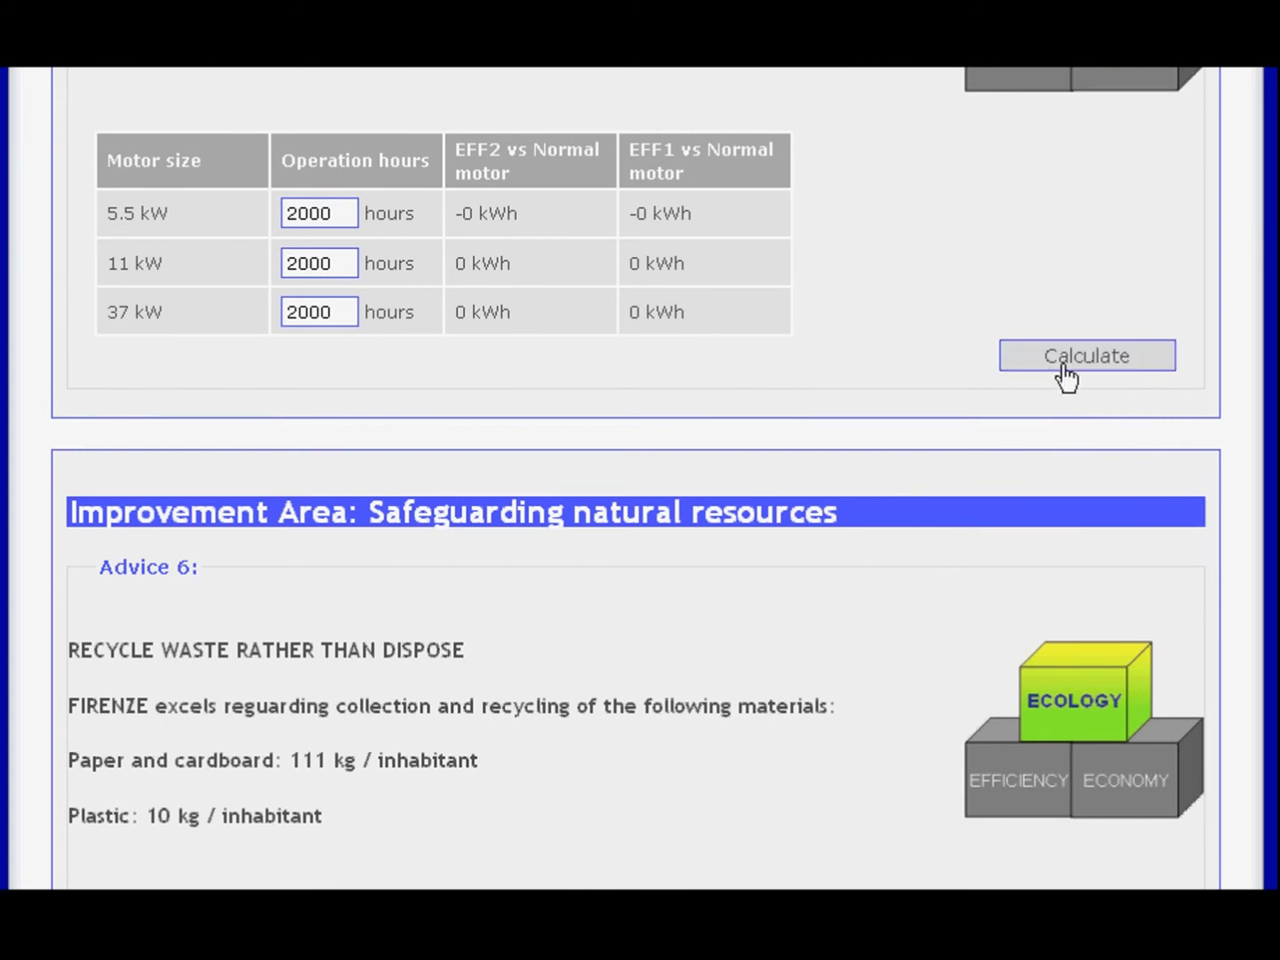
{"action": "left_click", "coordinate": [1086, 356]}
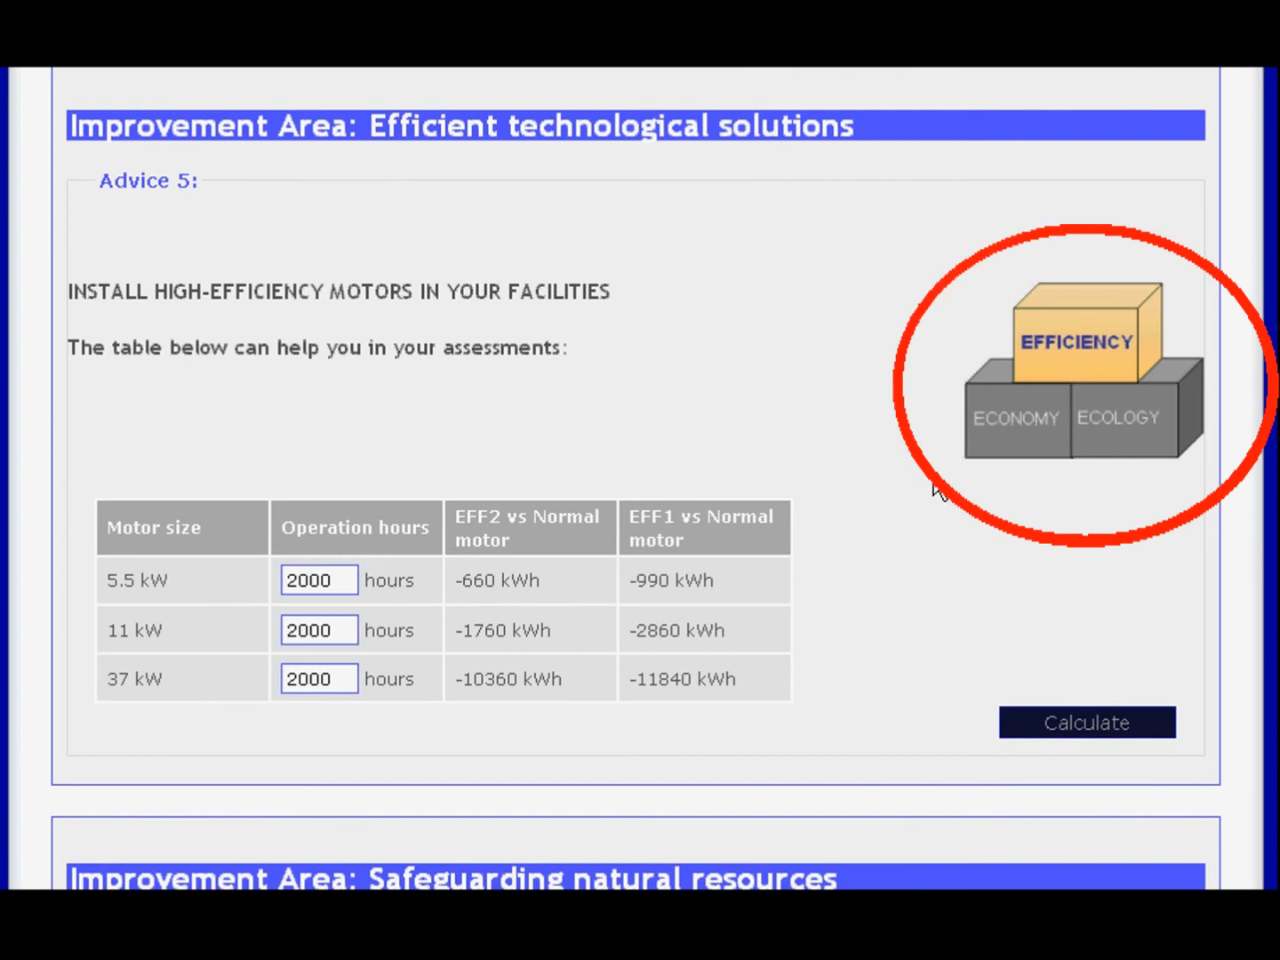
{"action": "mouse_move", "coordinate": [921, 548]}
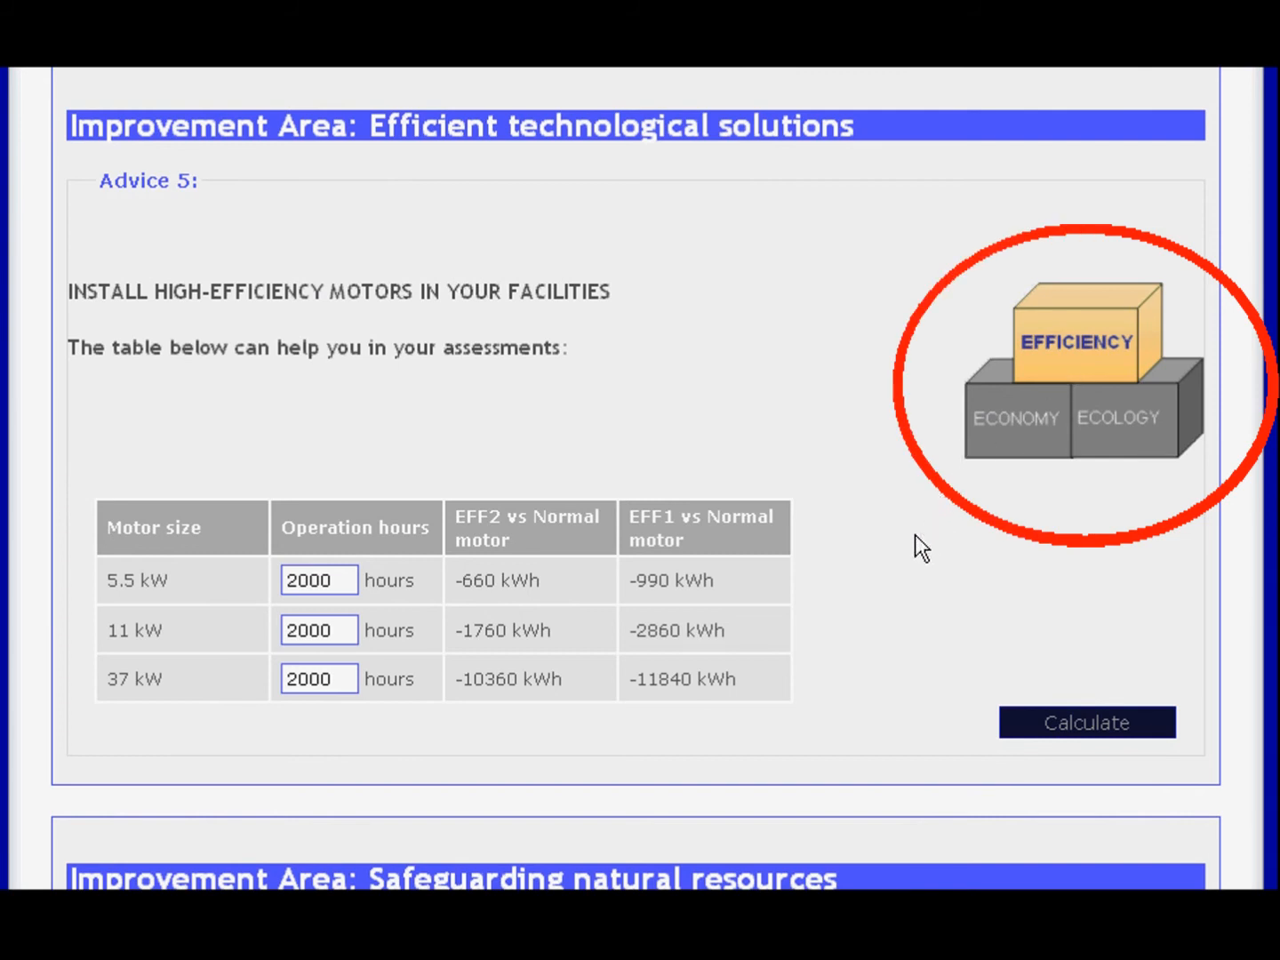
{"action": "scroll", "scroll_direction": "down", "scroll_amount": 3}
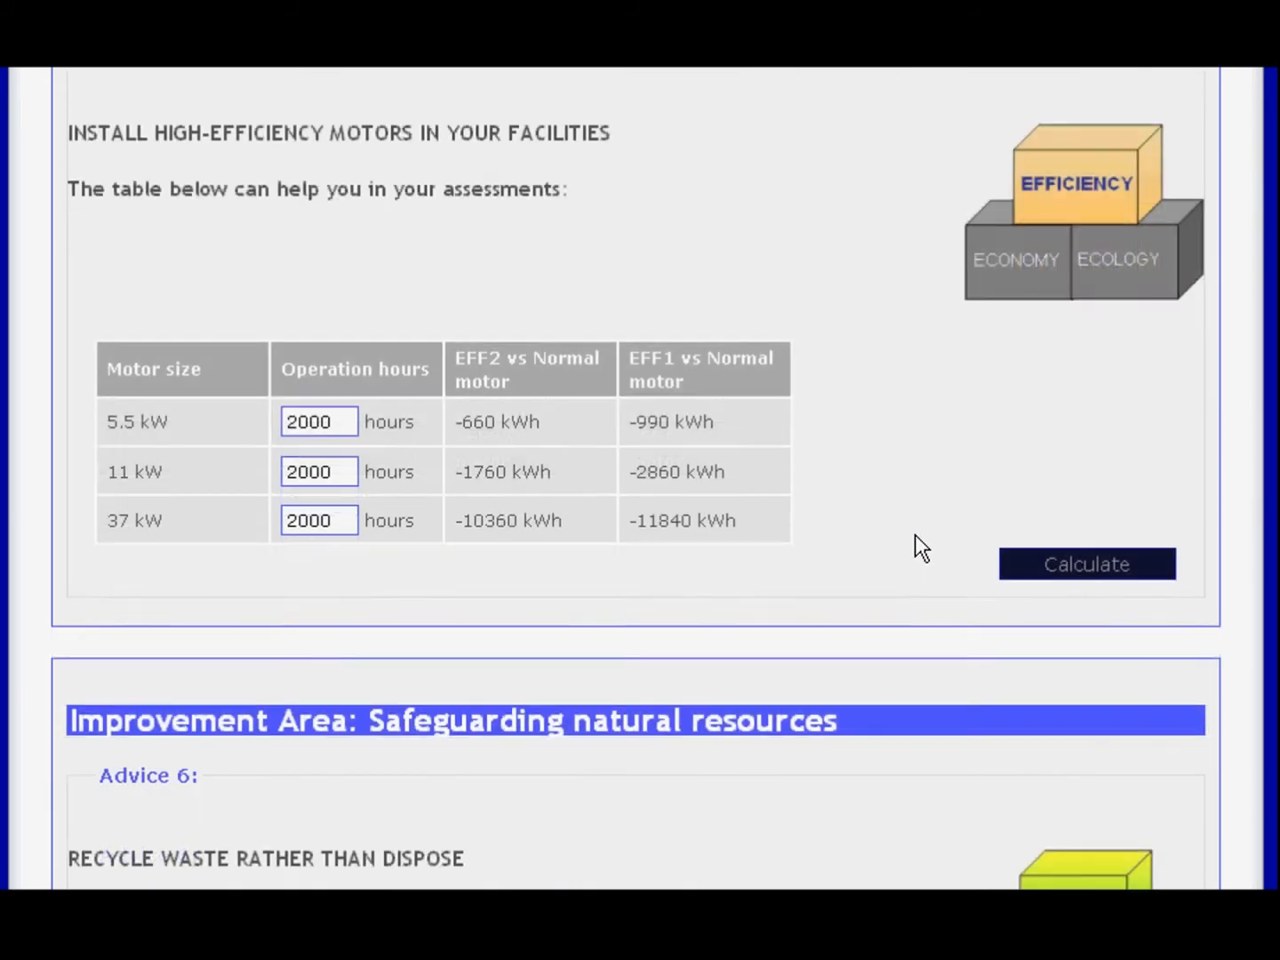
{"action": "scroll", "scroll_direction": "down", "scroll_amount": 3}
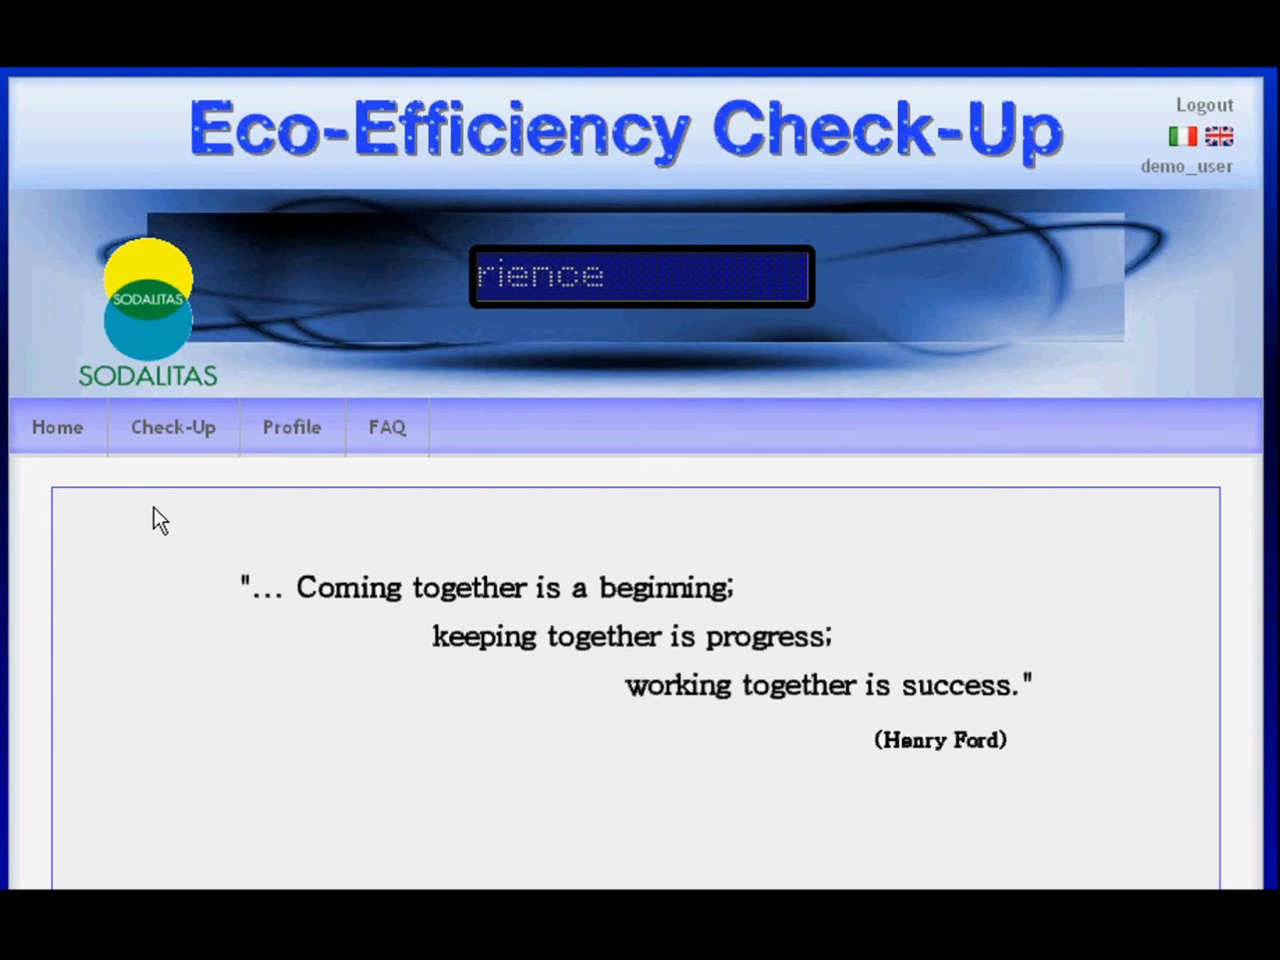
- Scroll down the final page to read the closing quote and check-up summary message
{"action": "scroll", "scroll_direction": "down", "scroll_amount": 3}
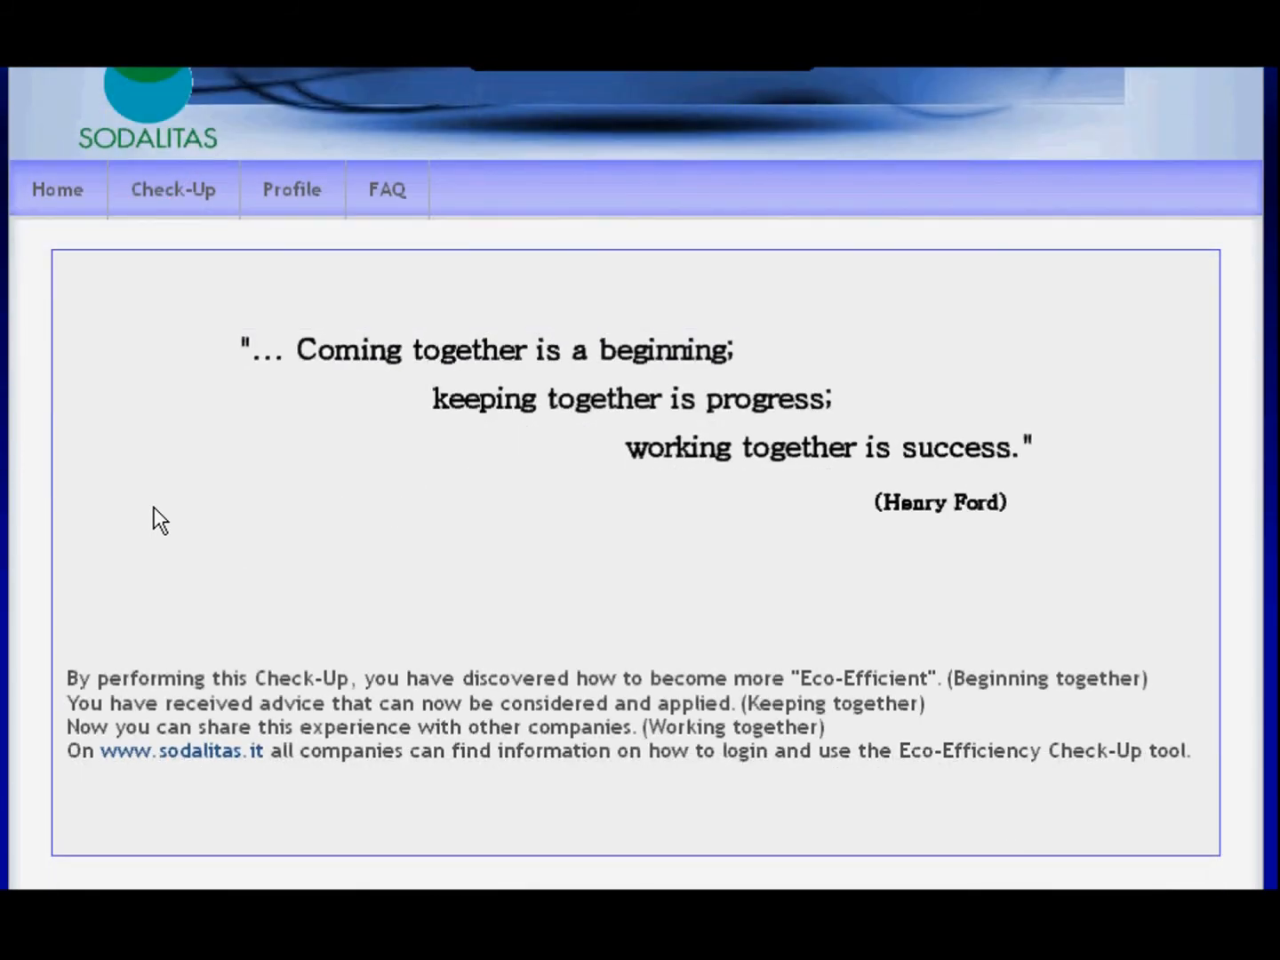